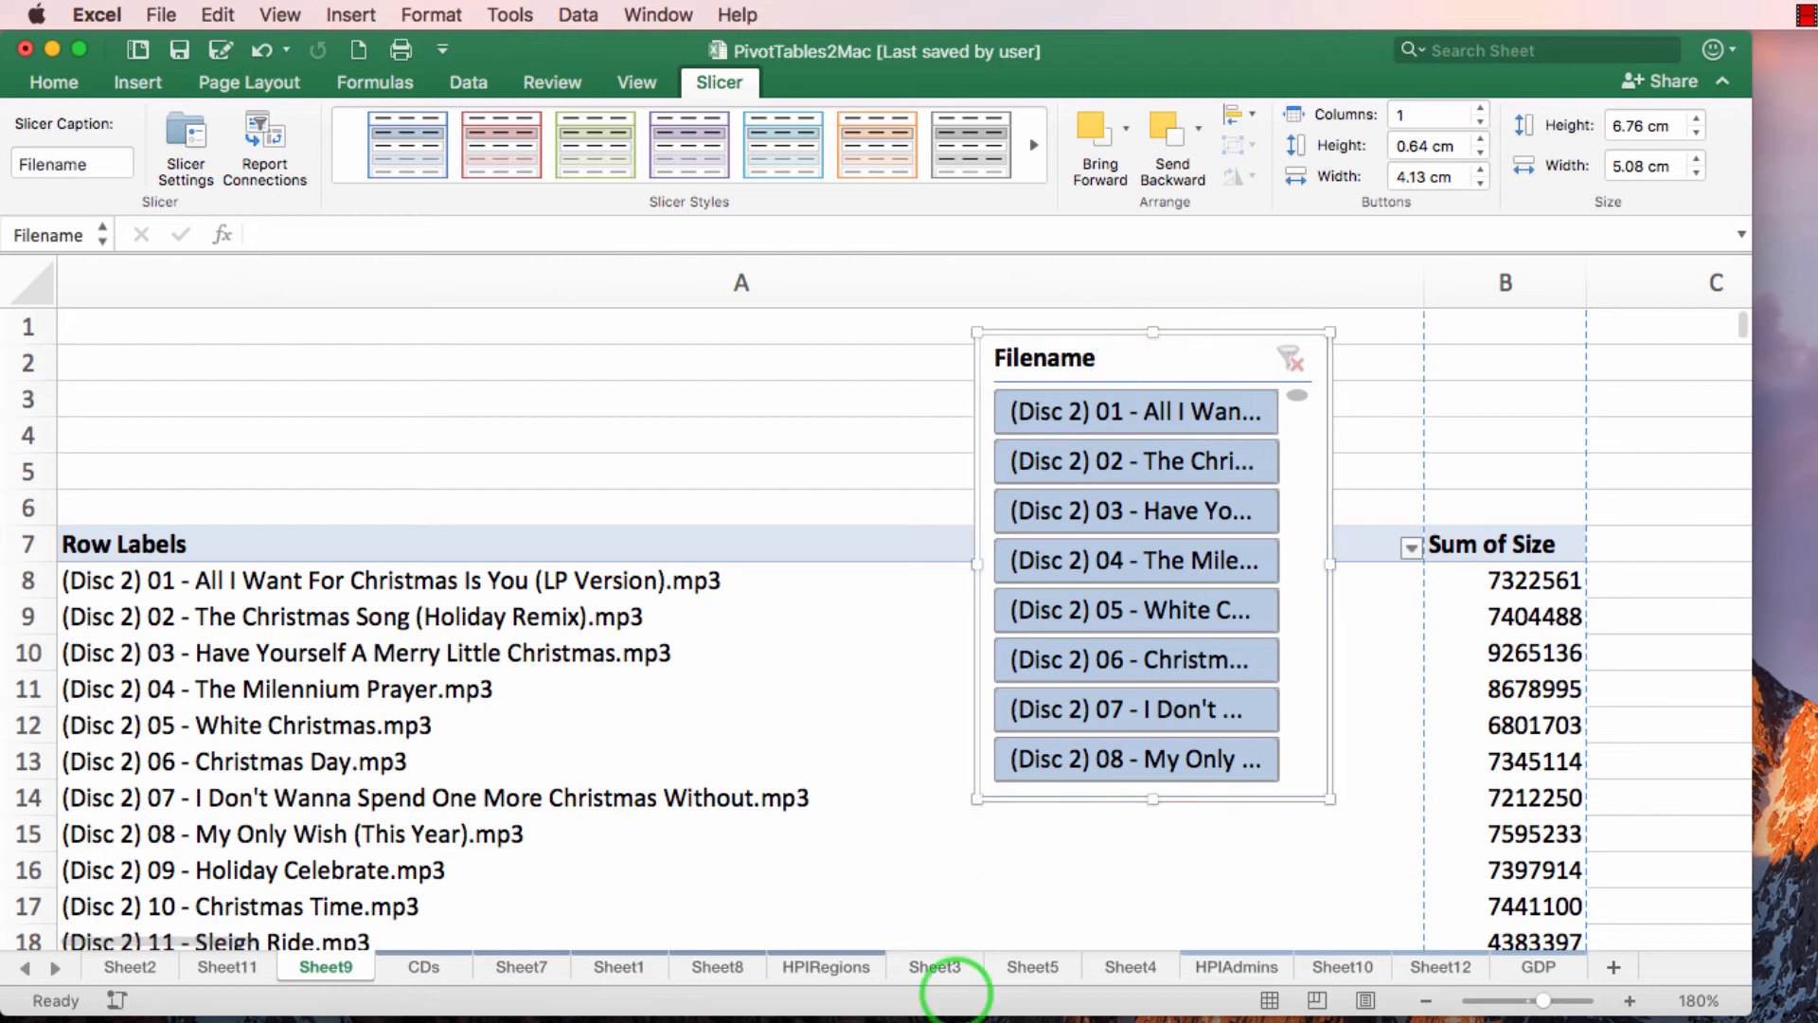
Step: On Sheet8, copy the A3:B16 region pivot table and paste it into column C
click(718, 967)
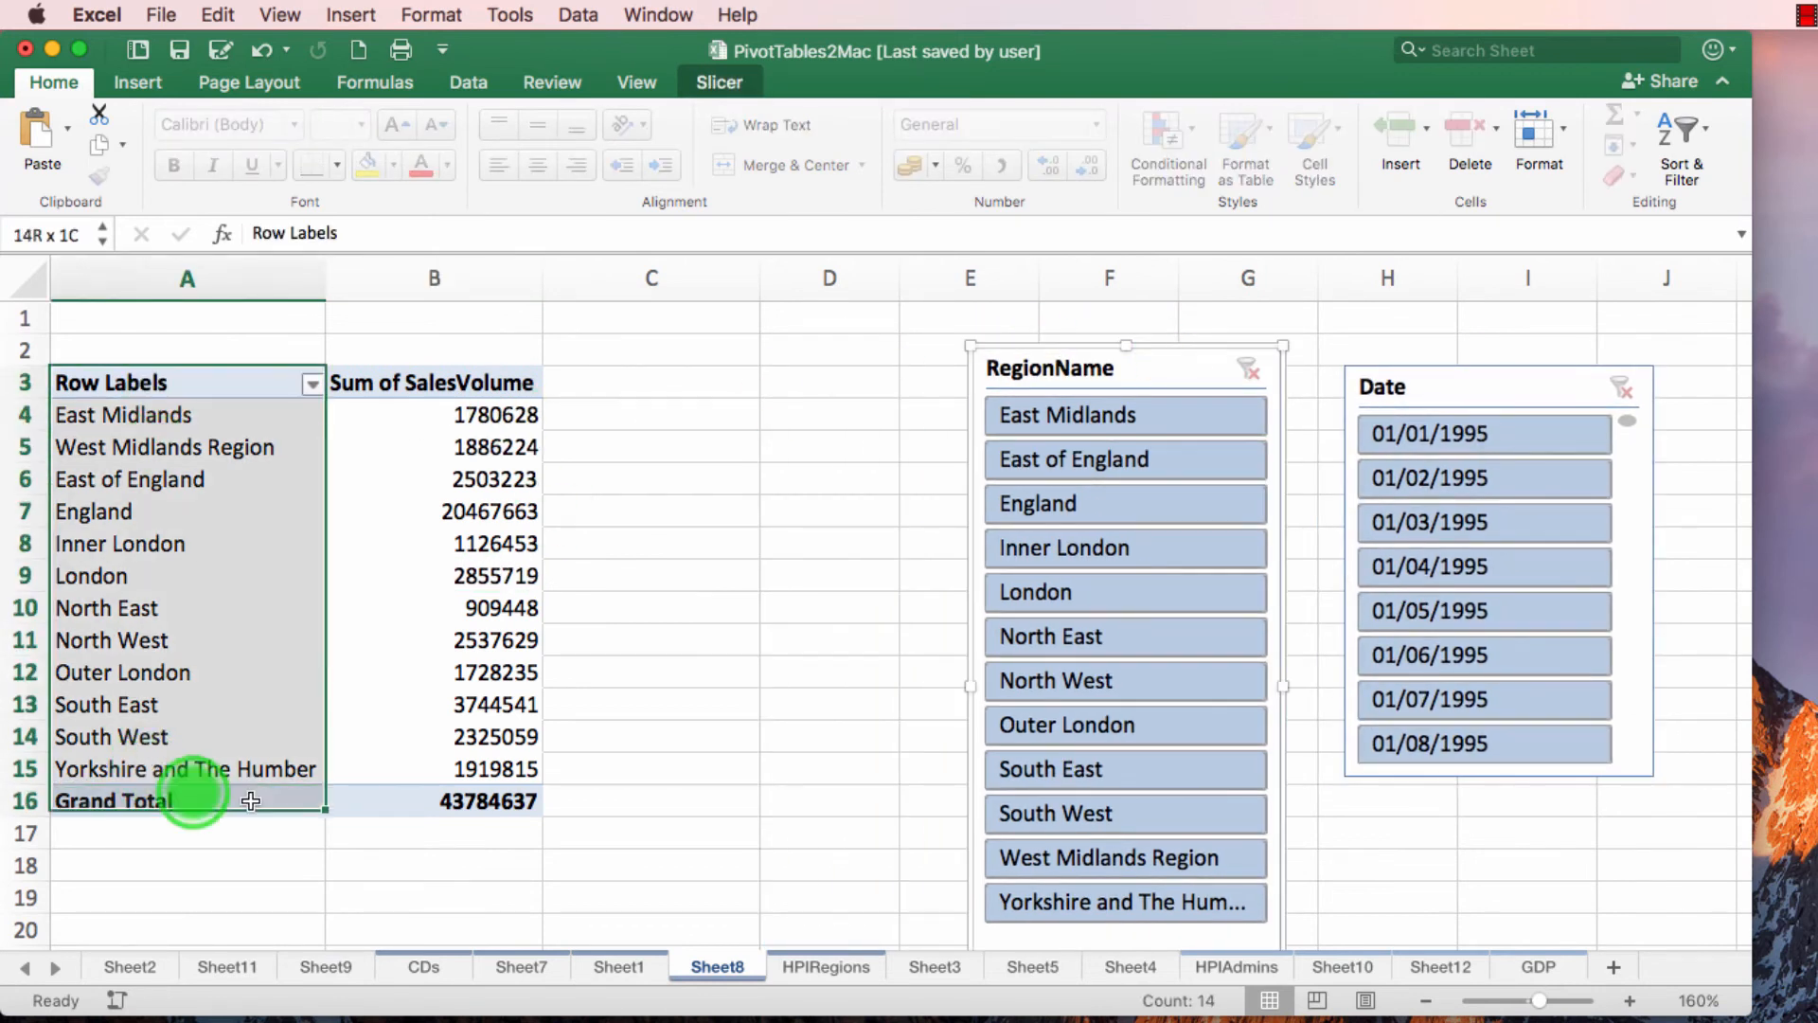
click(450, 683)
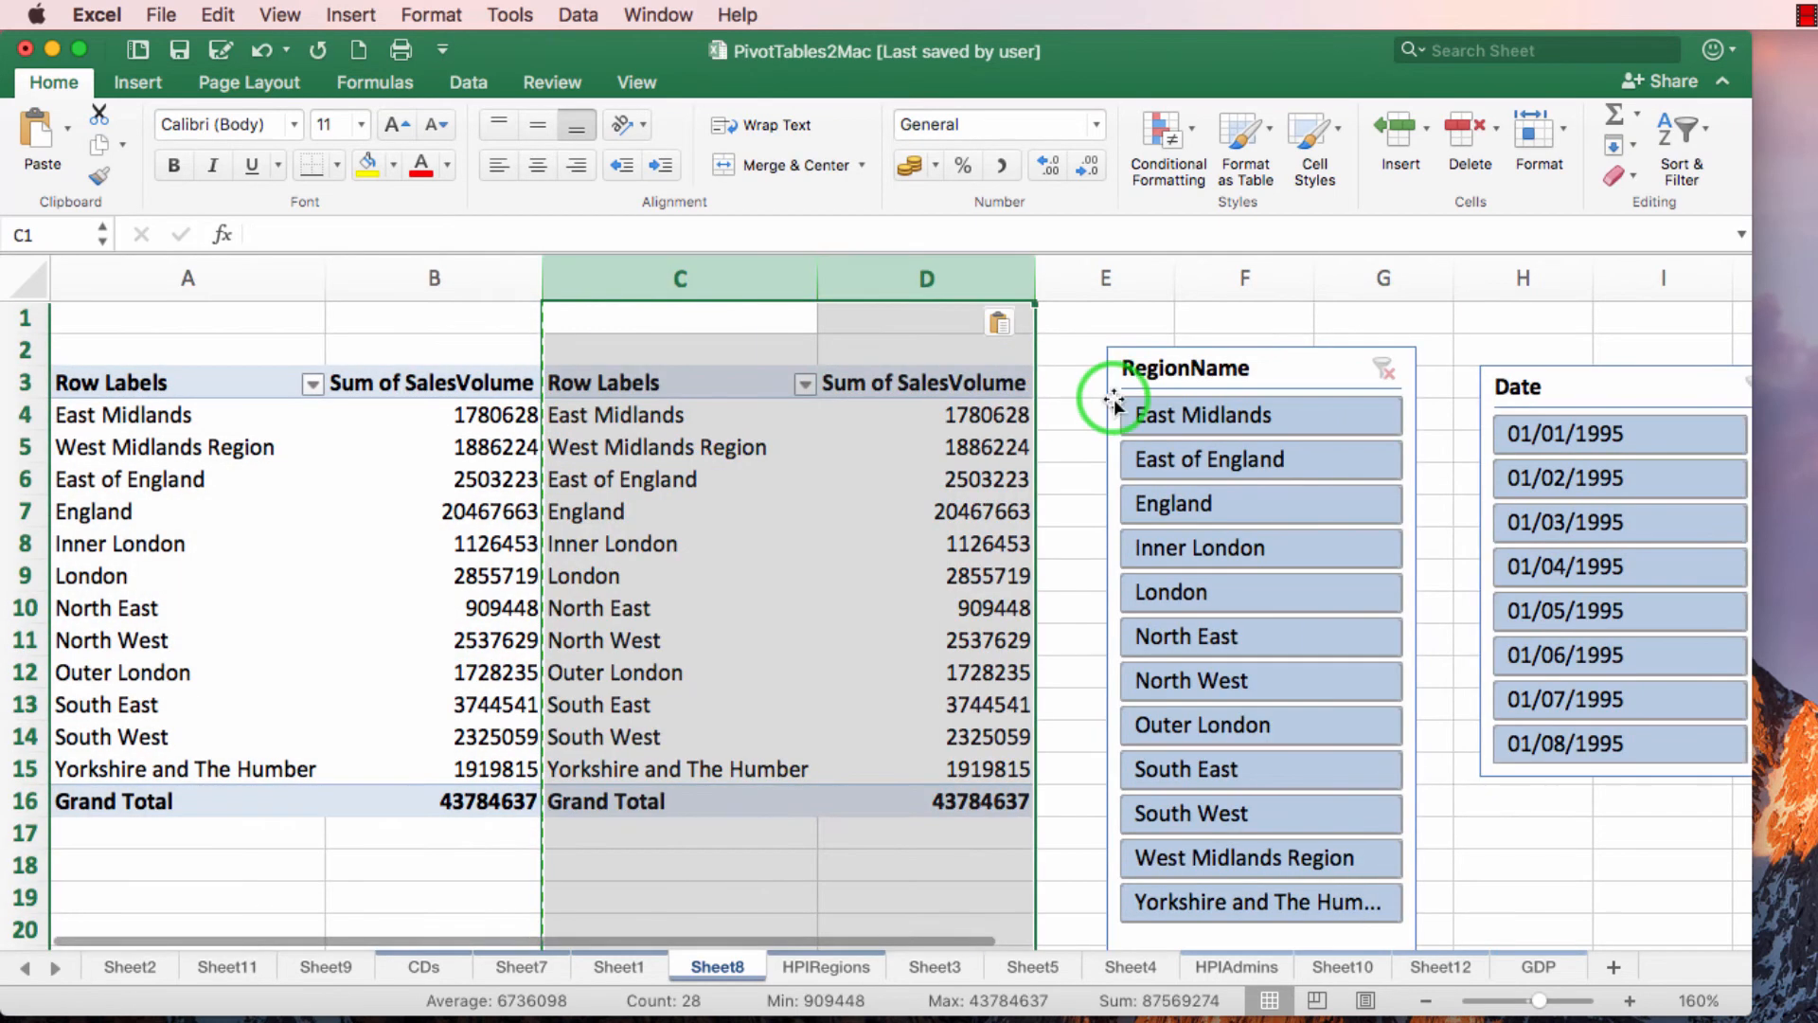
Step: Replace RegionName with Date in the copied pivot table's rows, then select column C for a spacer
click(1558, 379)
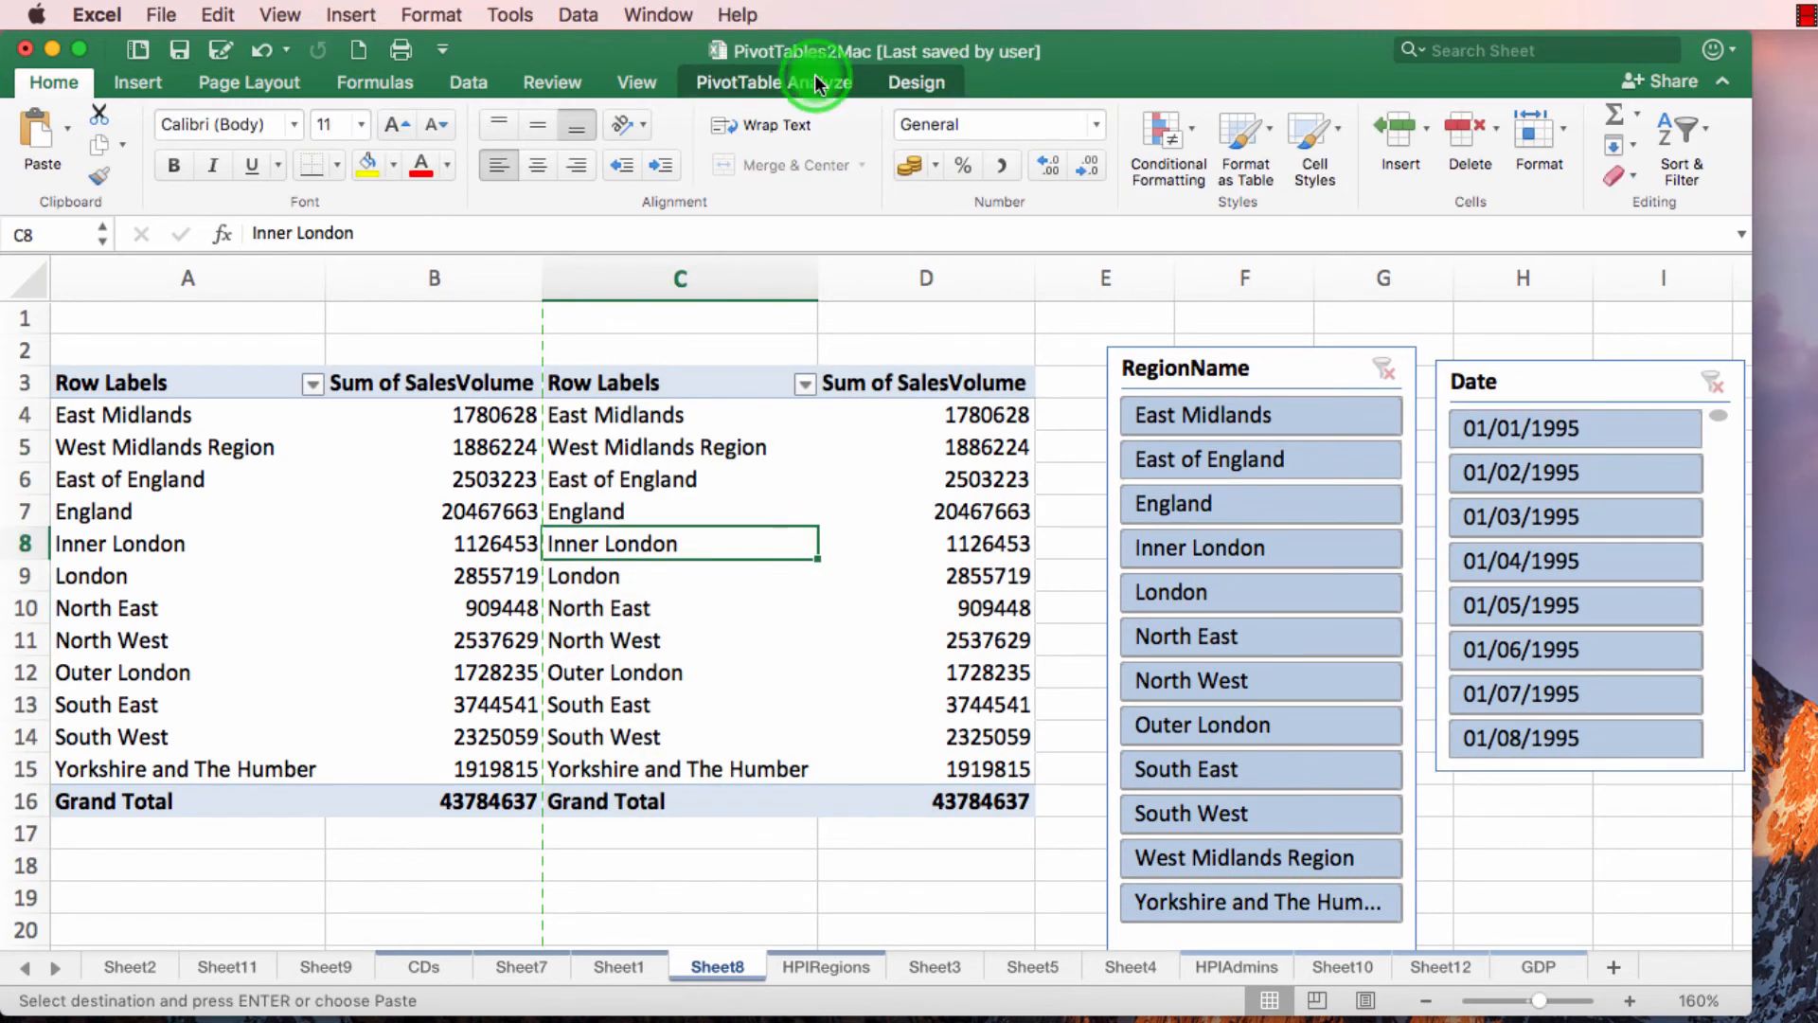
click(788, 82)
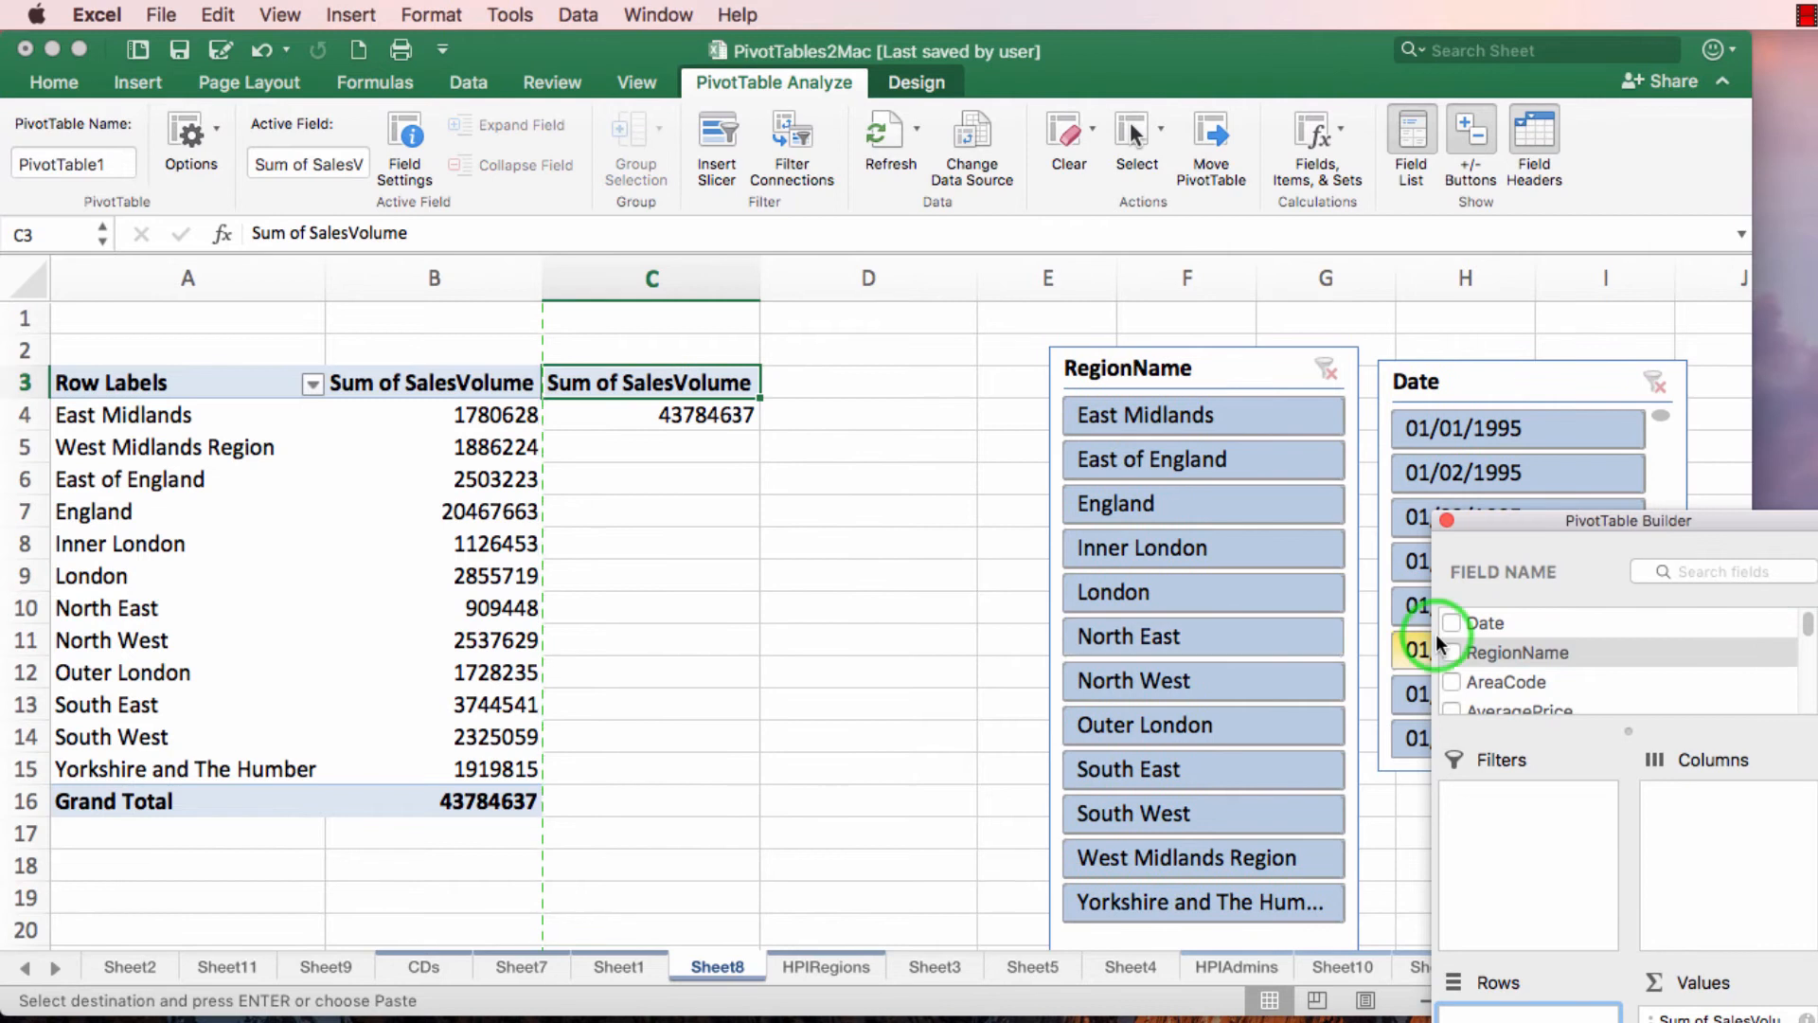
click(1451, 623)
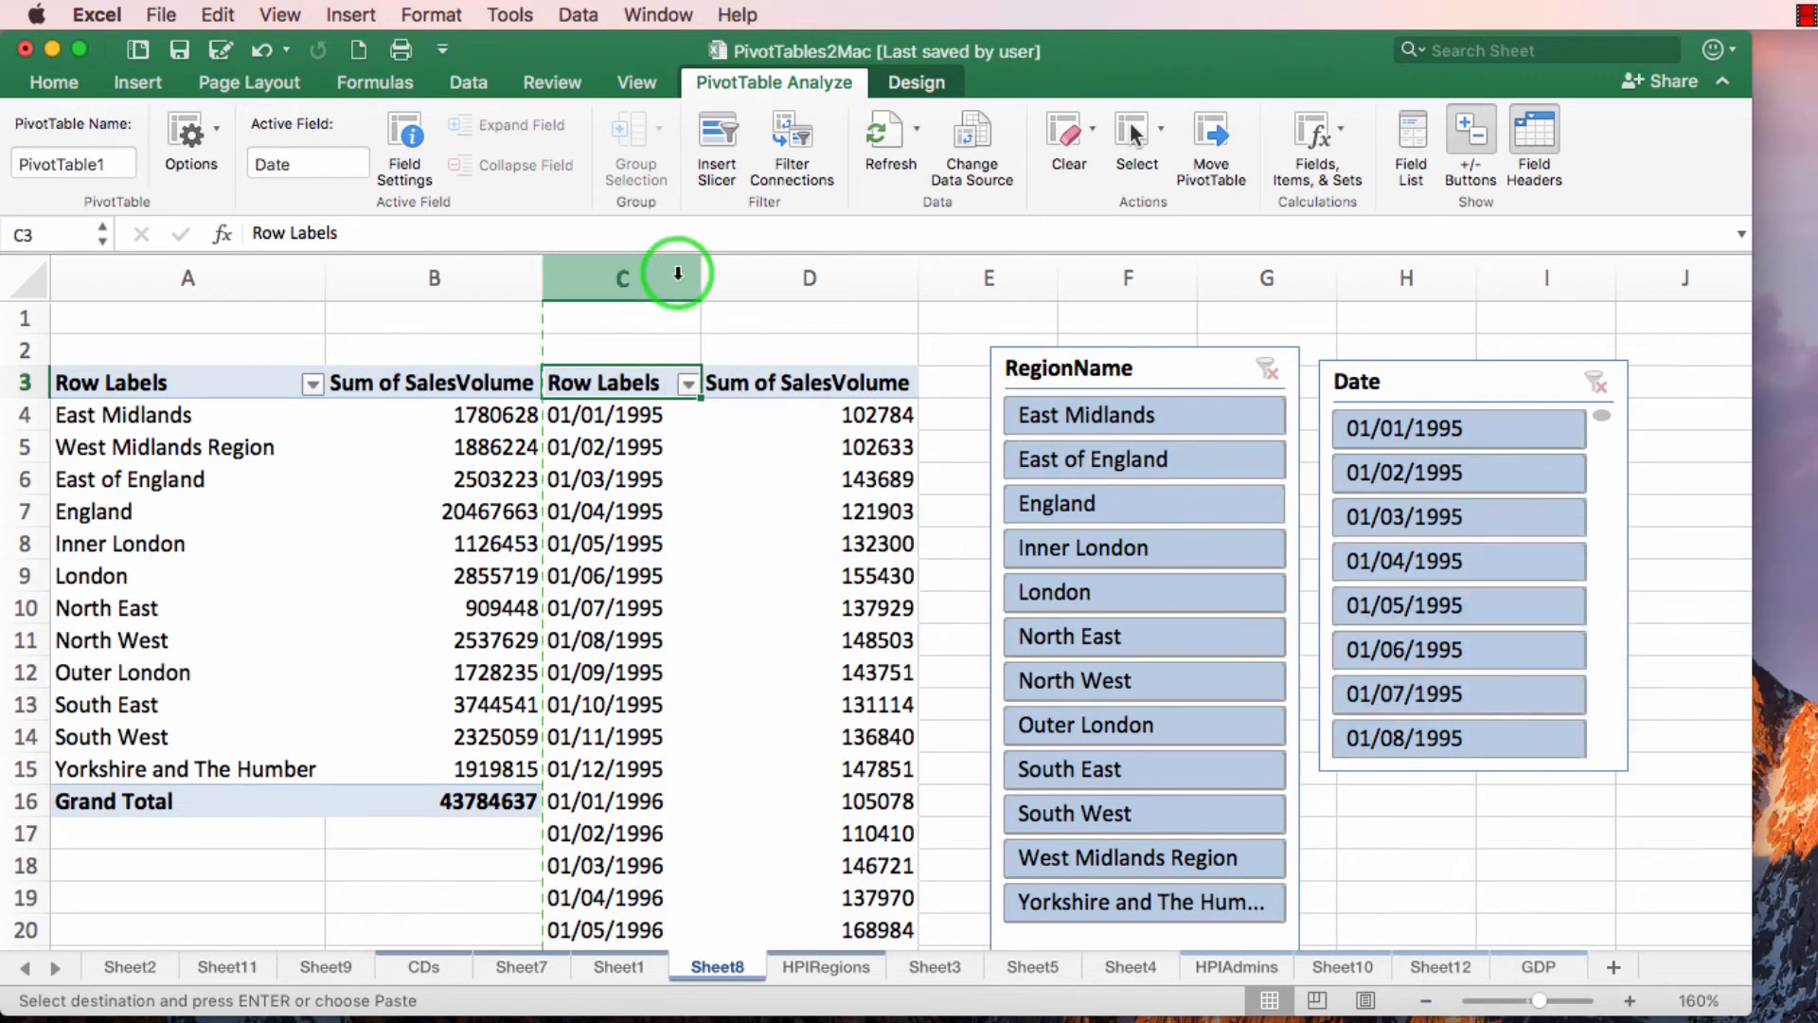
click(622, 278)
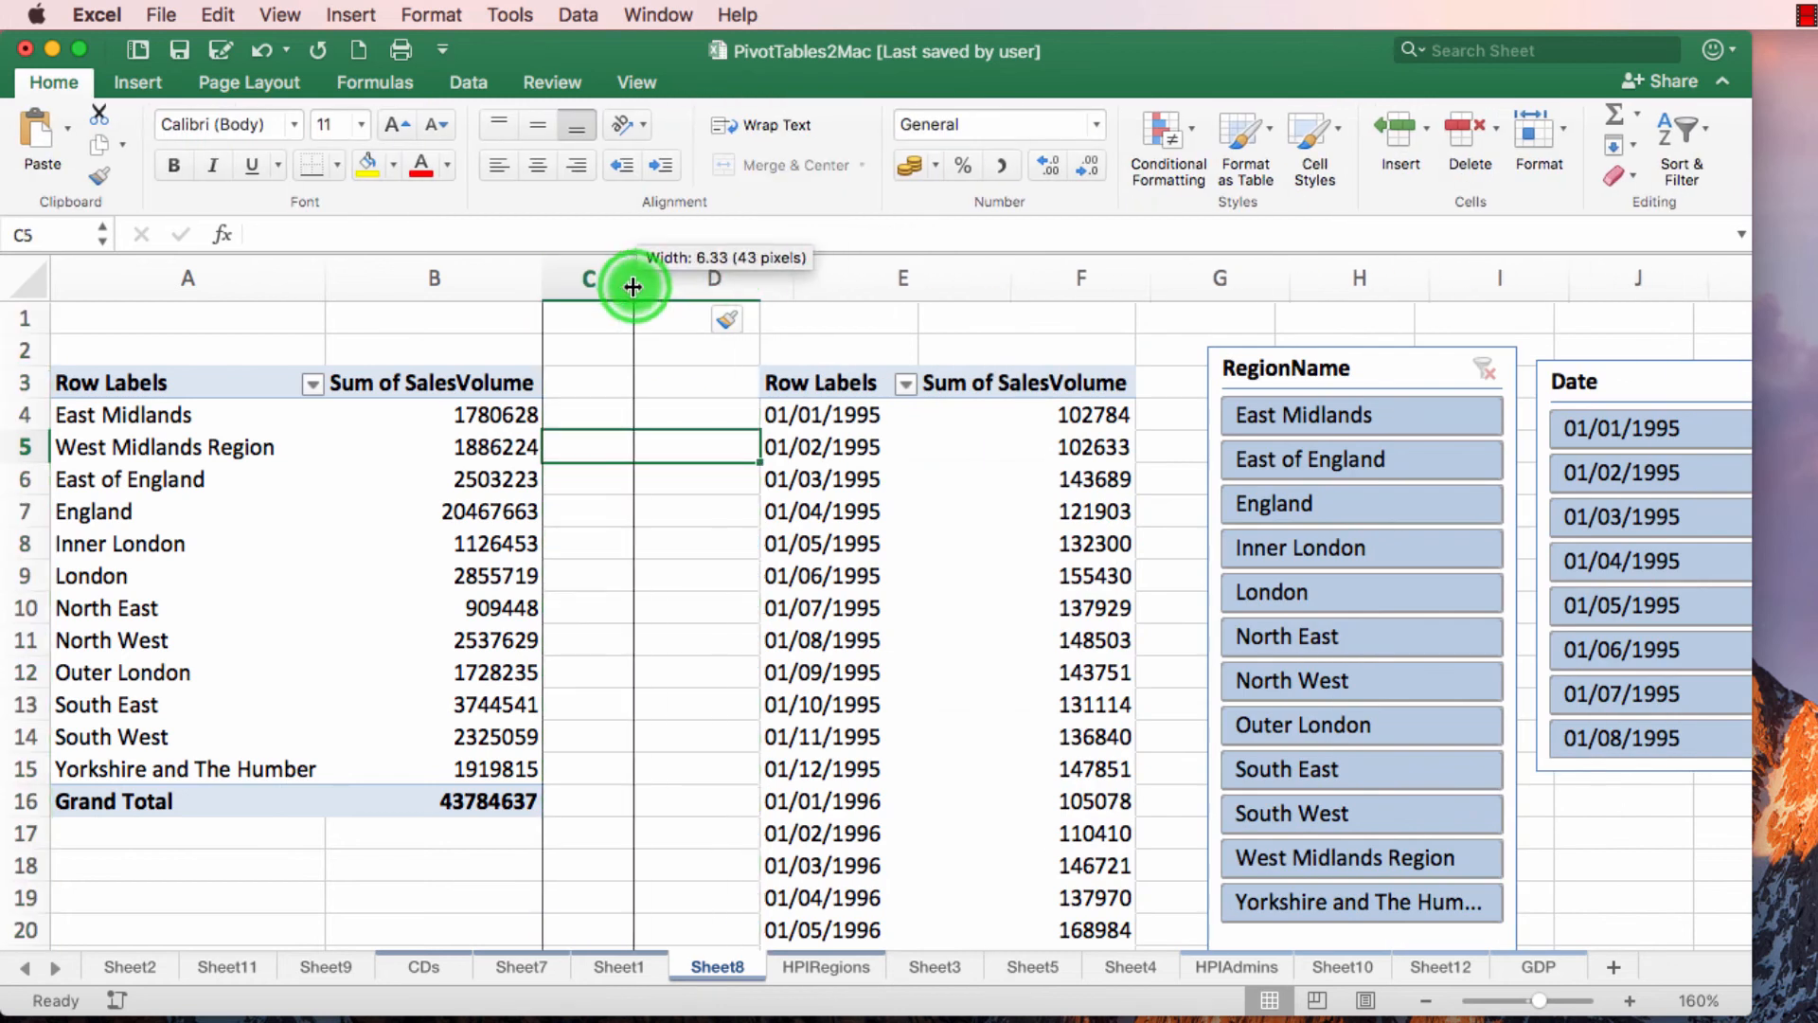
Step: Narrow the blank spacer column between the region and date pivot tables
click(433, 801)
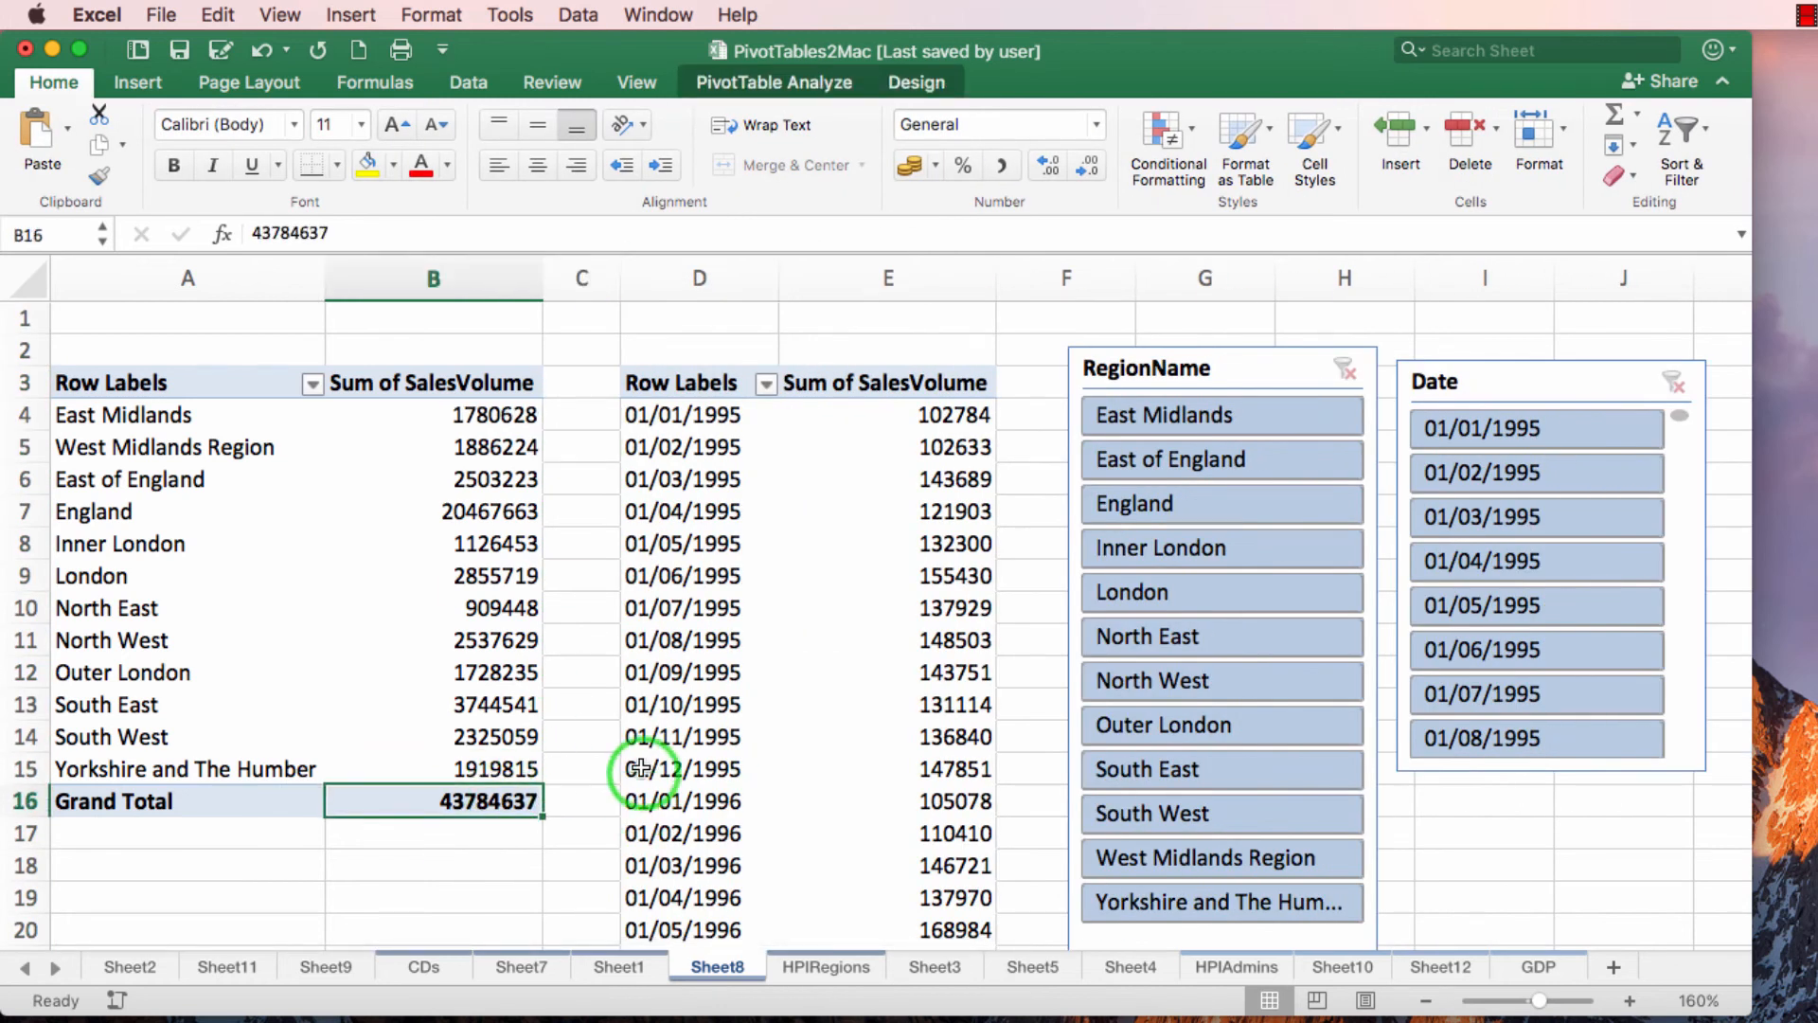
mouse_move(1699, 357)
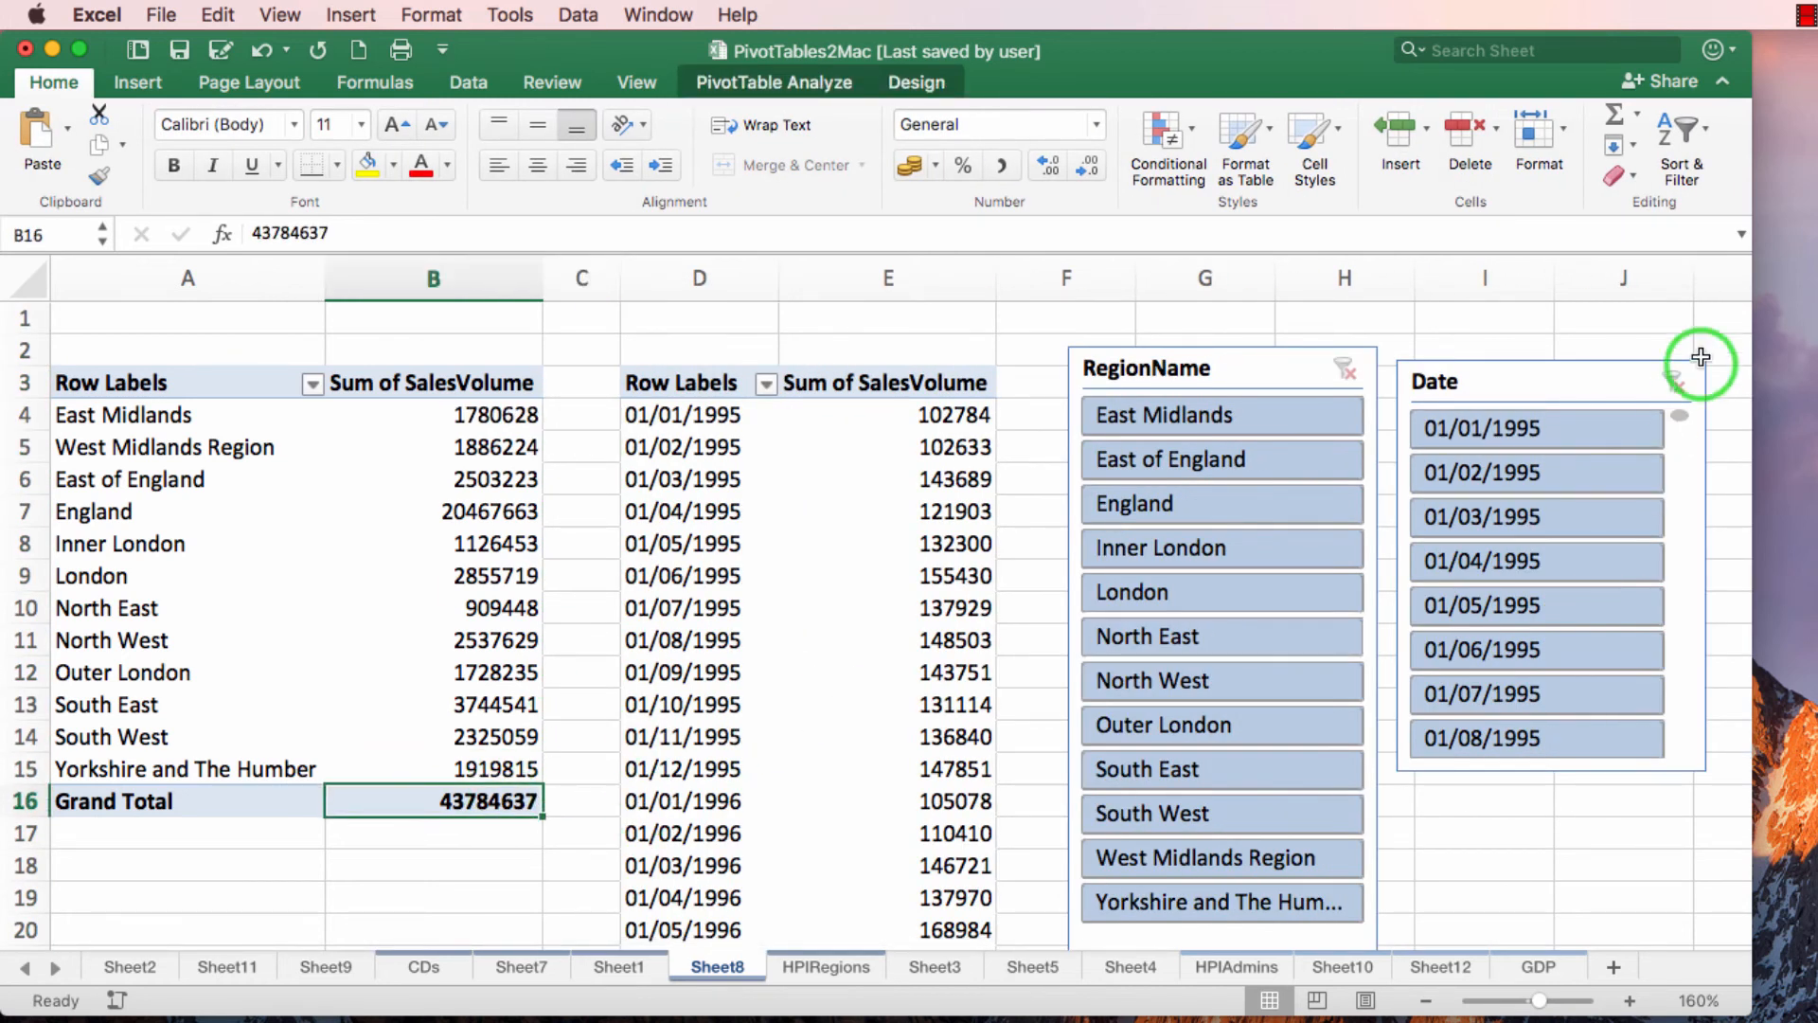
scroll(down, 3)
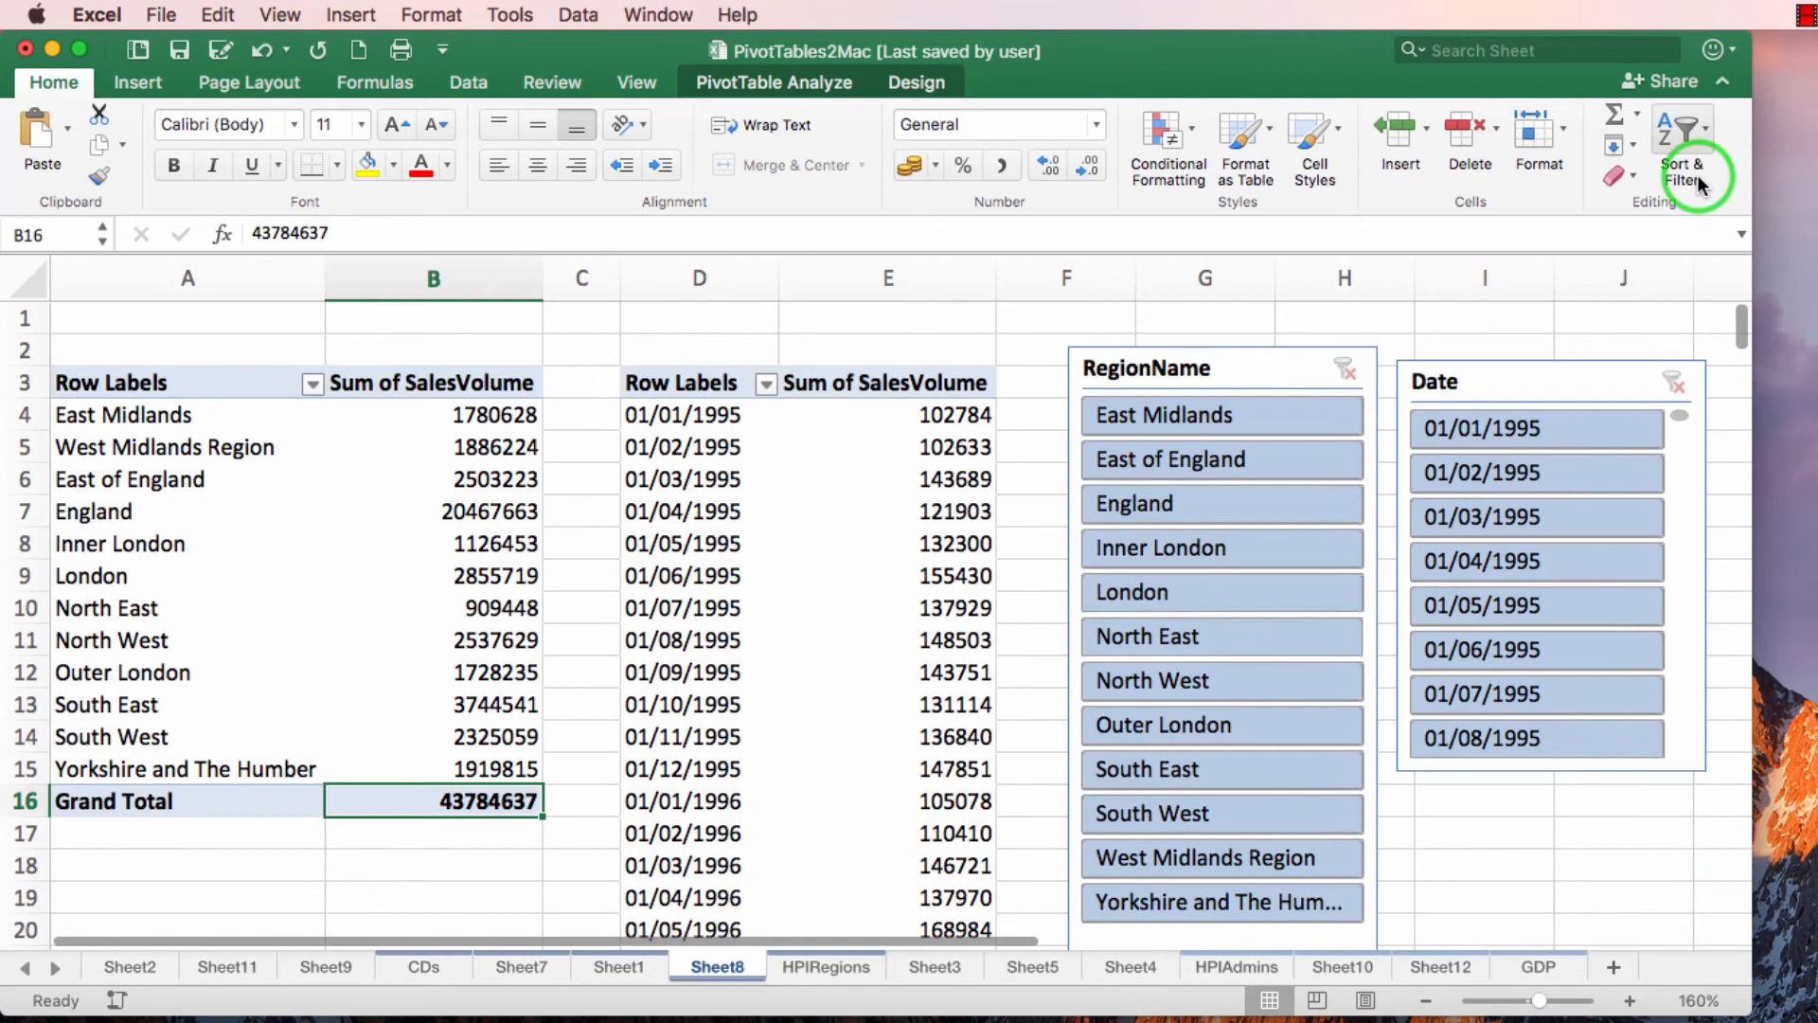
mouse_move(1708, 190)
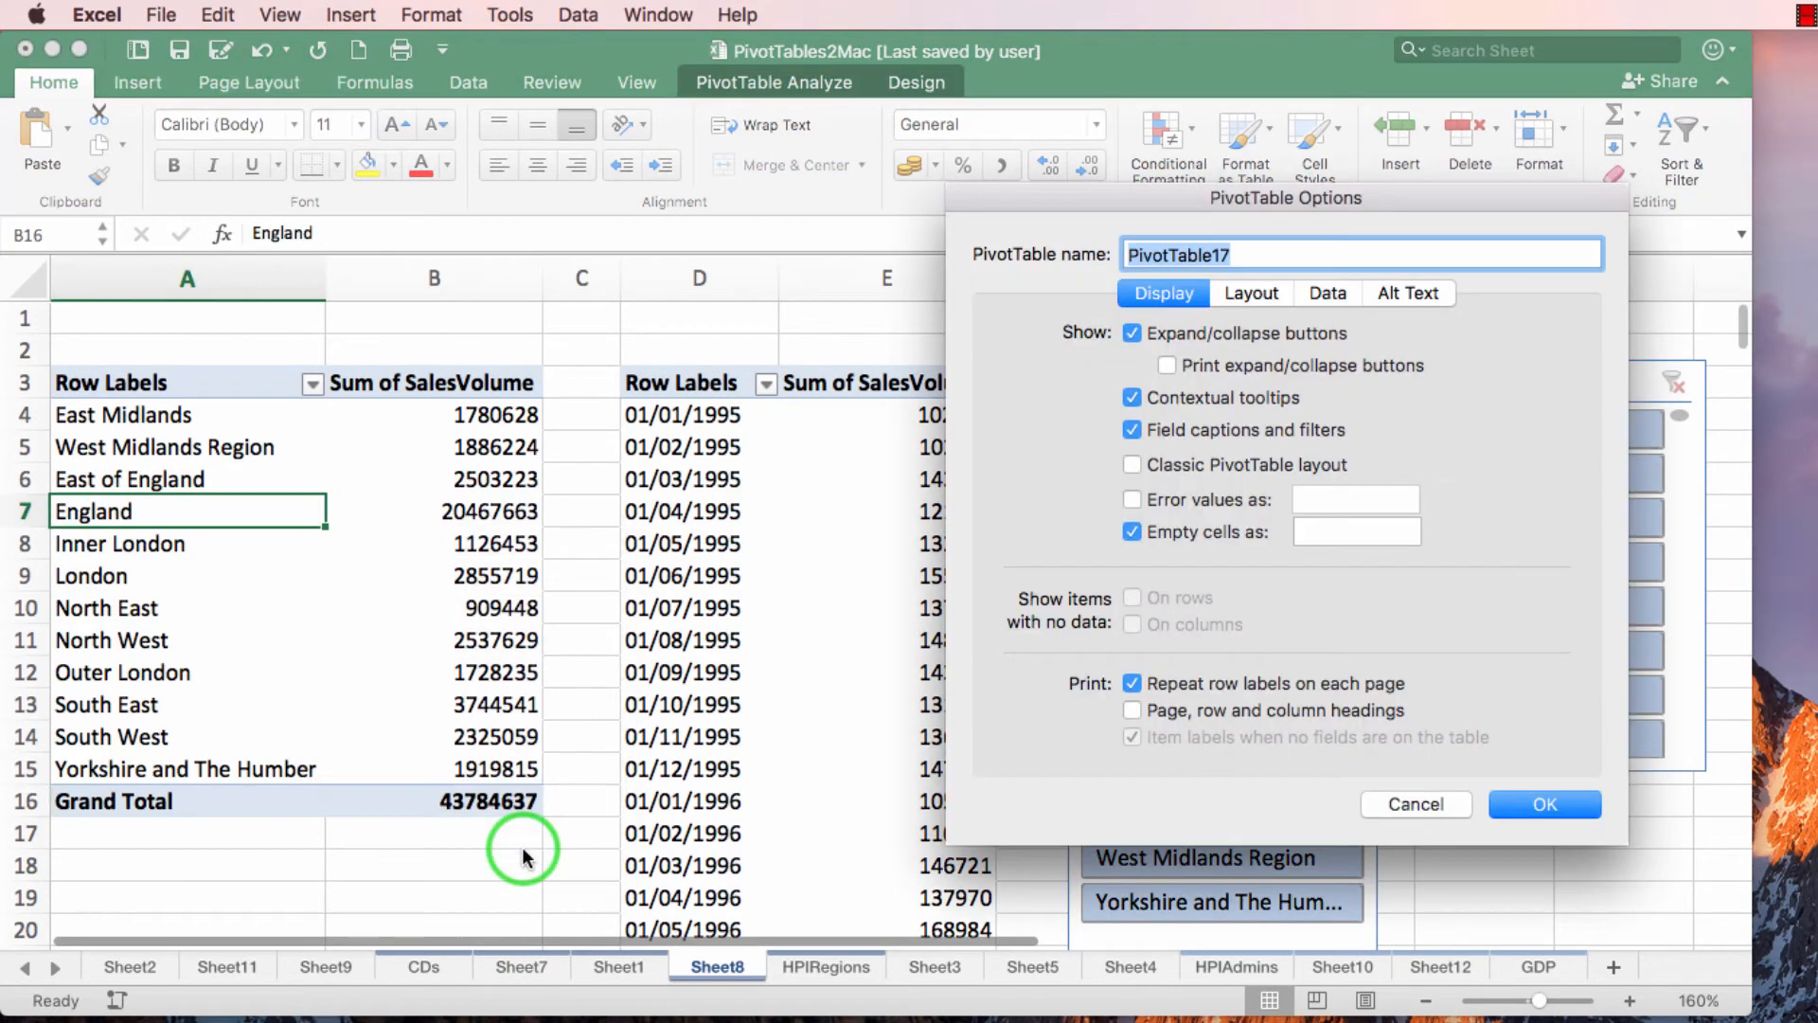
Step: Confirm the region table's PivotTable Options, then review the monthly table's Layout settings
click(1251, 293)
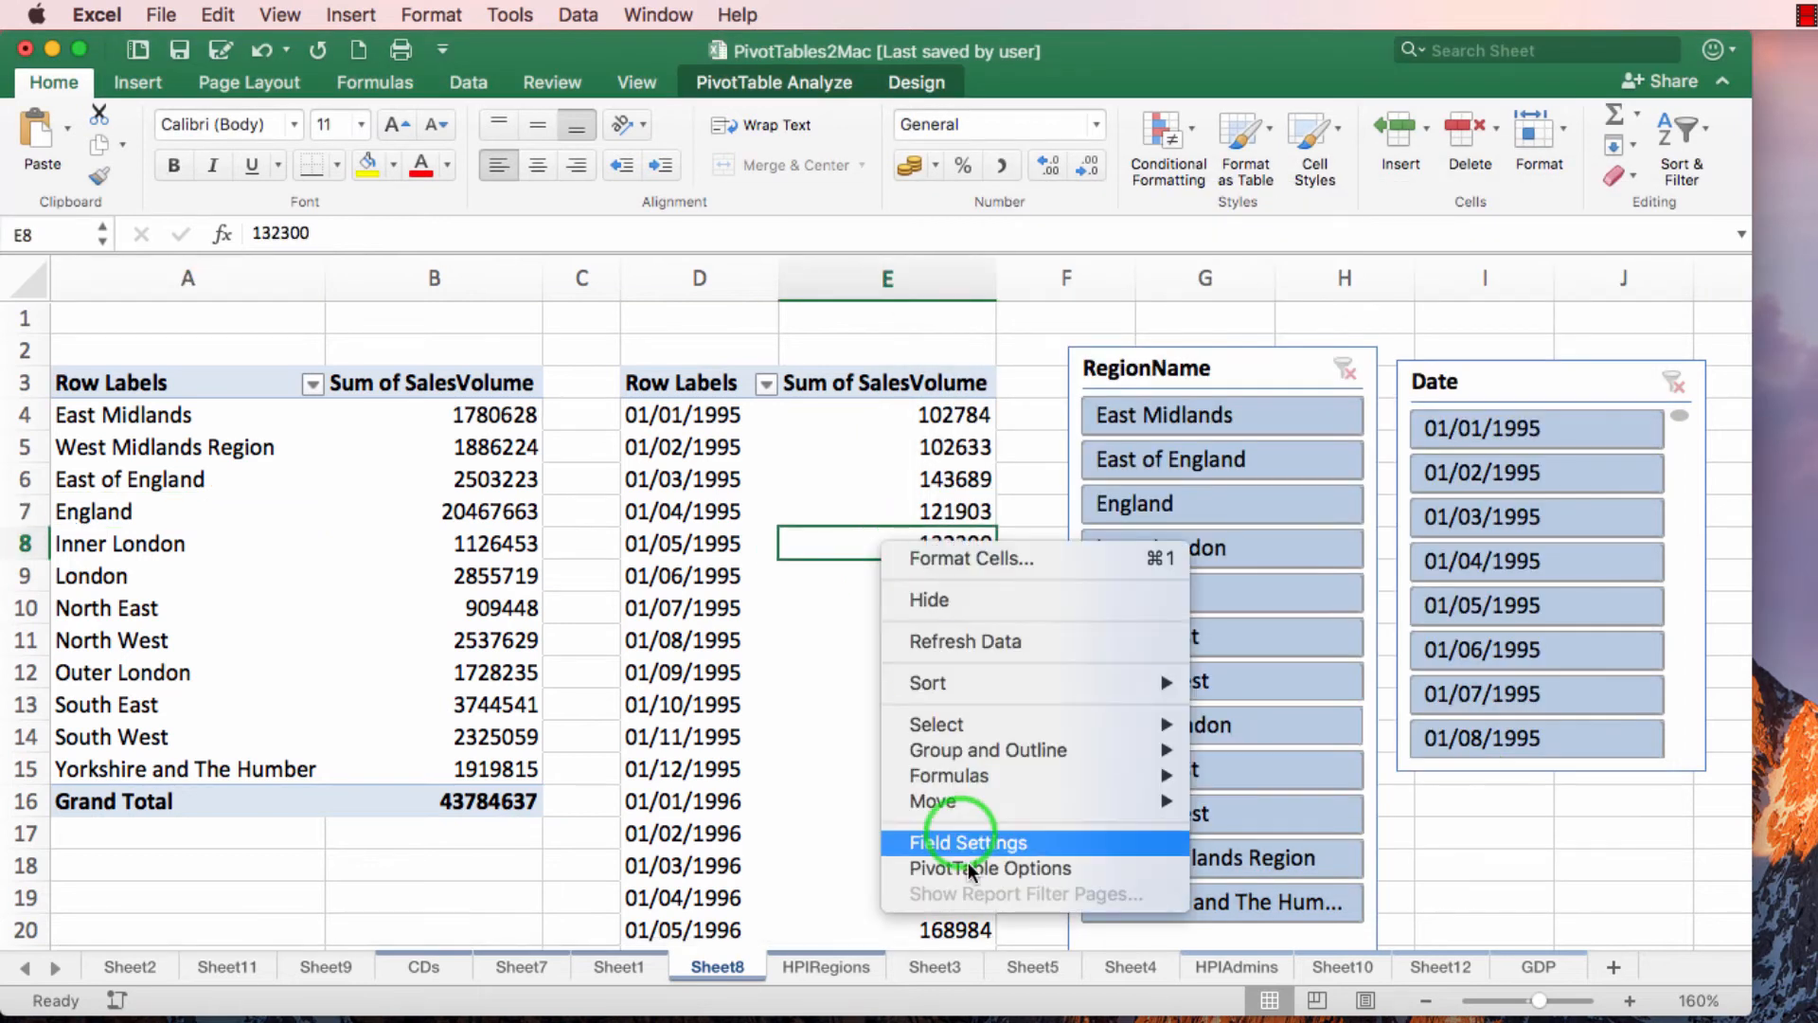
click(989, 868)
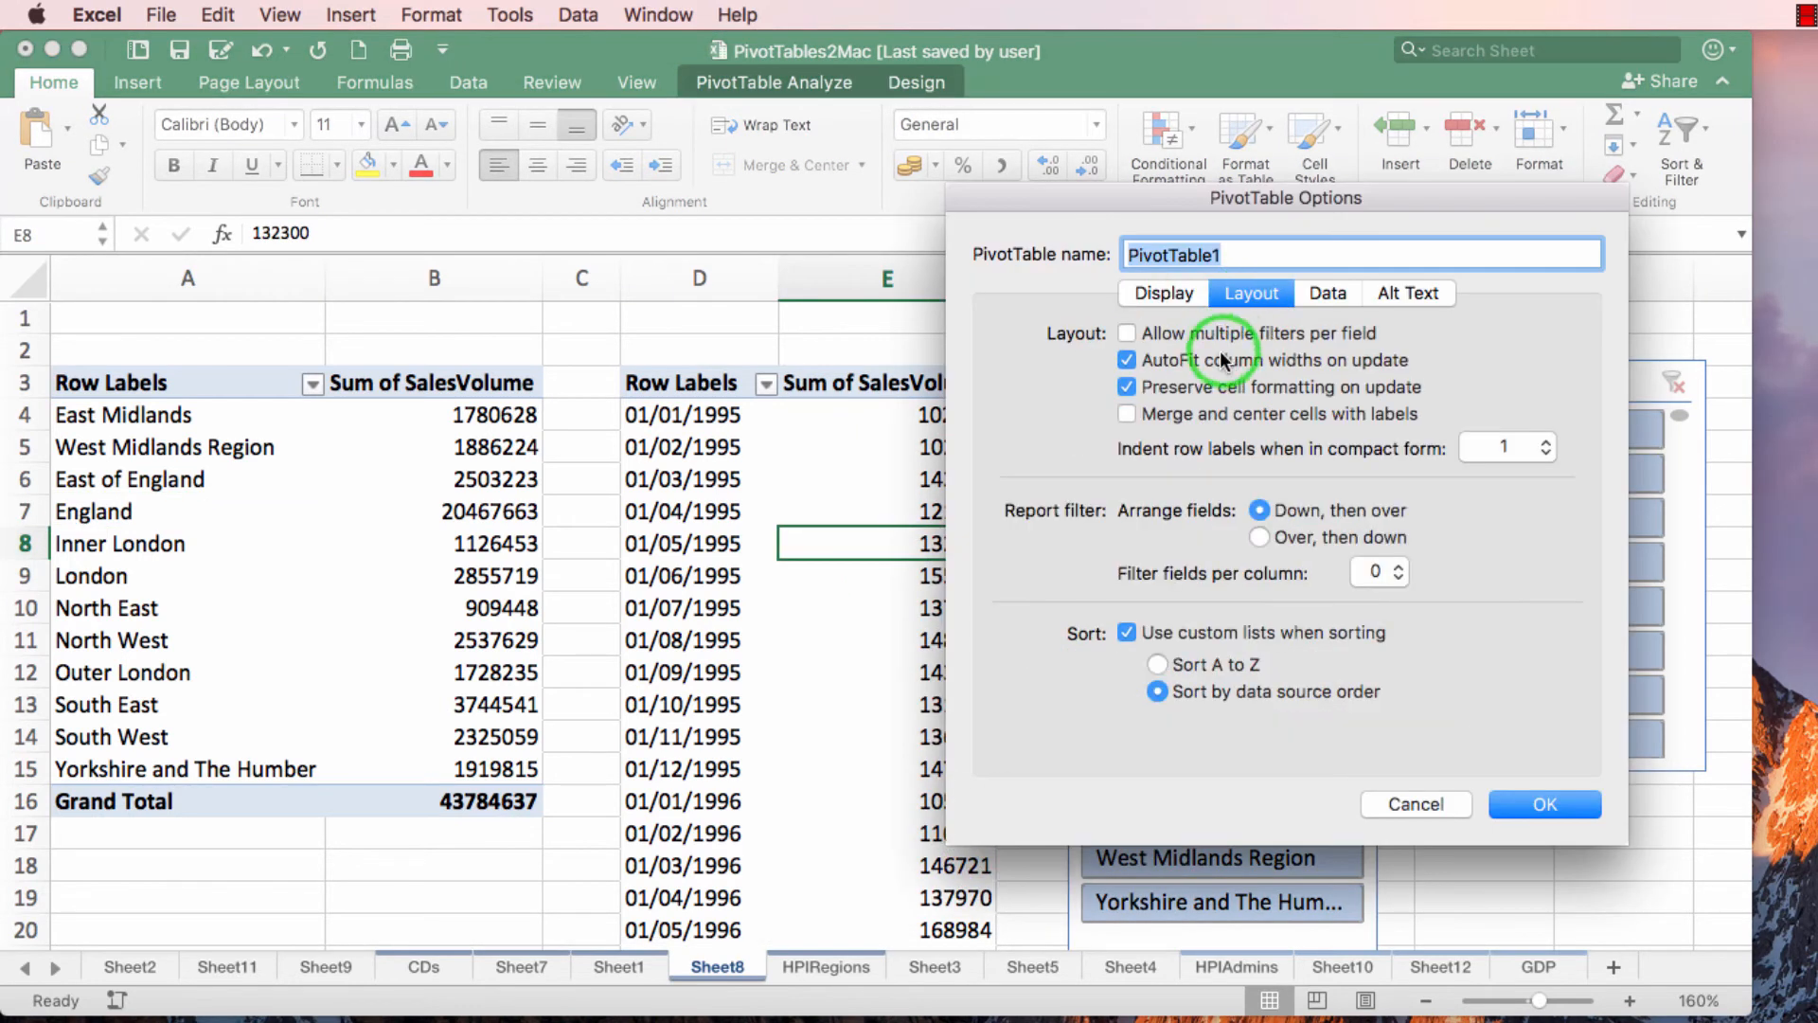
click(1544, 804)
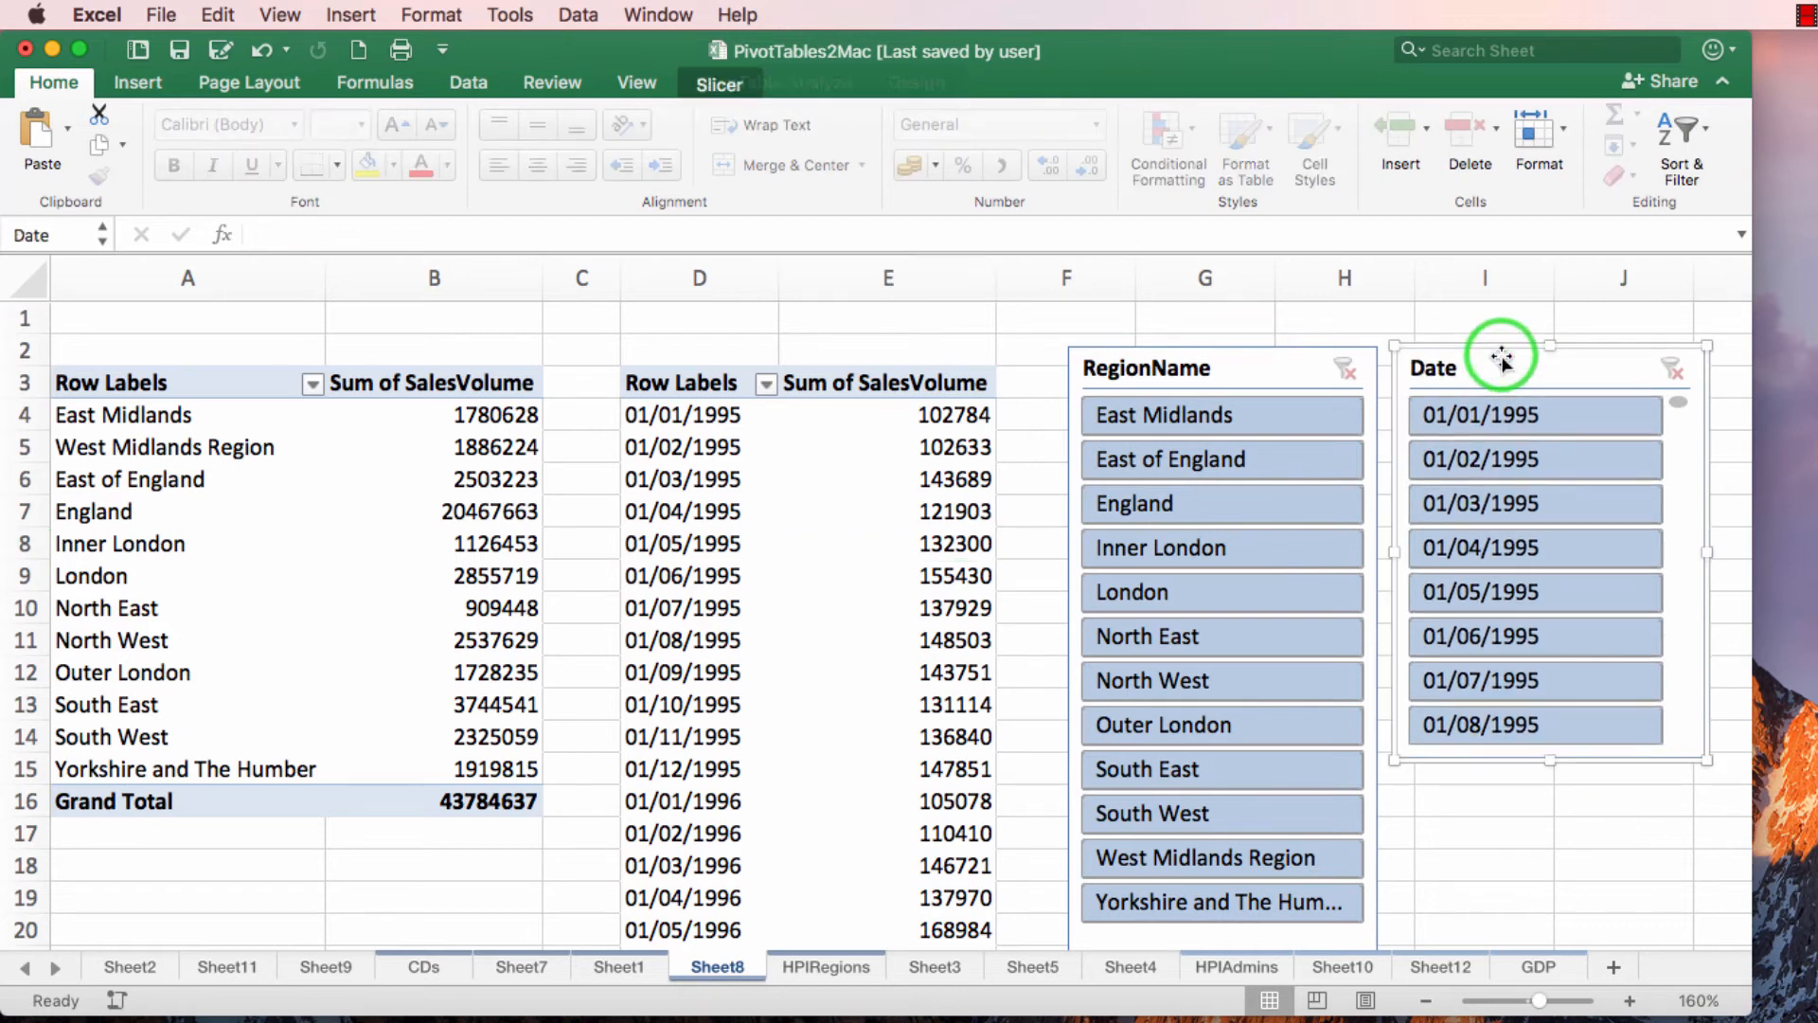
Step: Filter both pivot tables to East Midlands, clear the region filter, then reapply it
click(1504, 451)
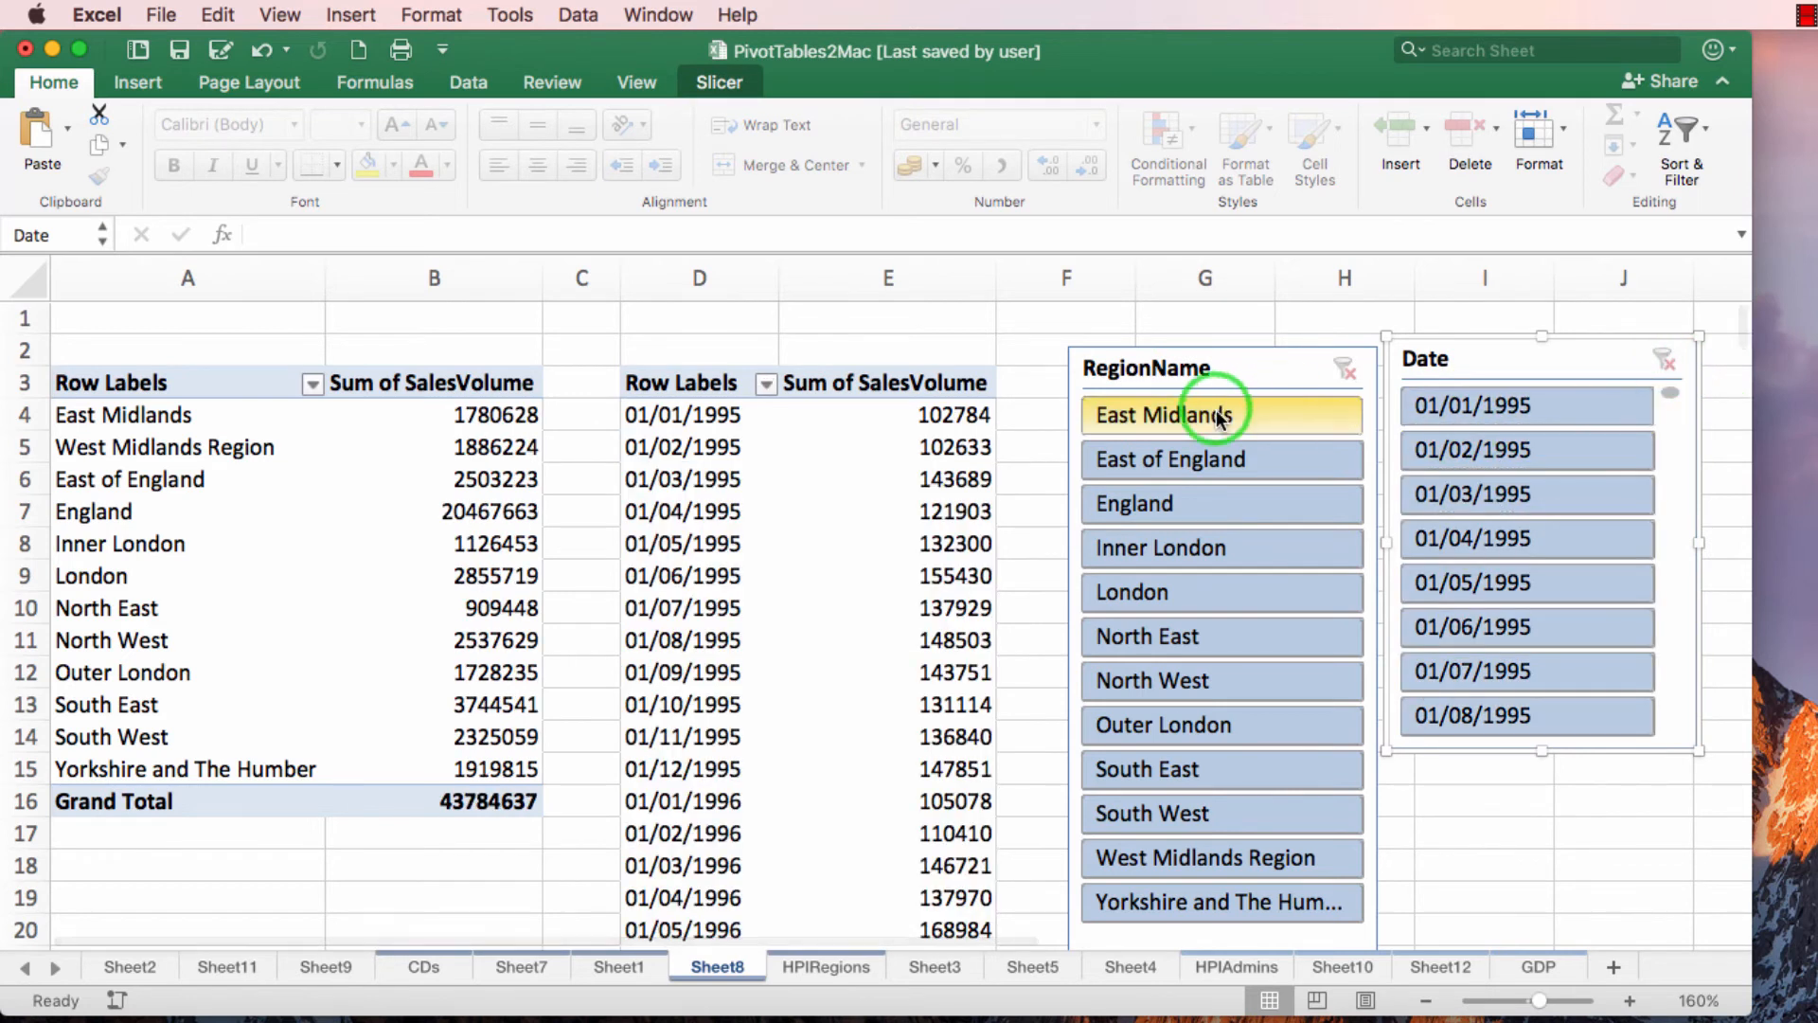
click(1221, 415)
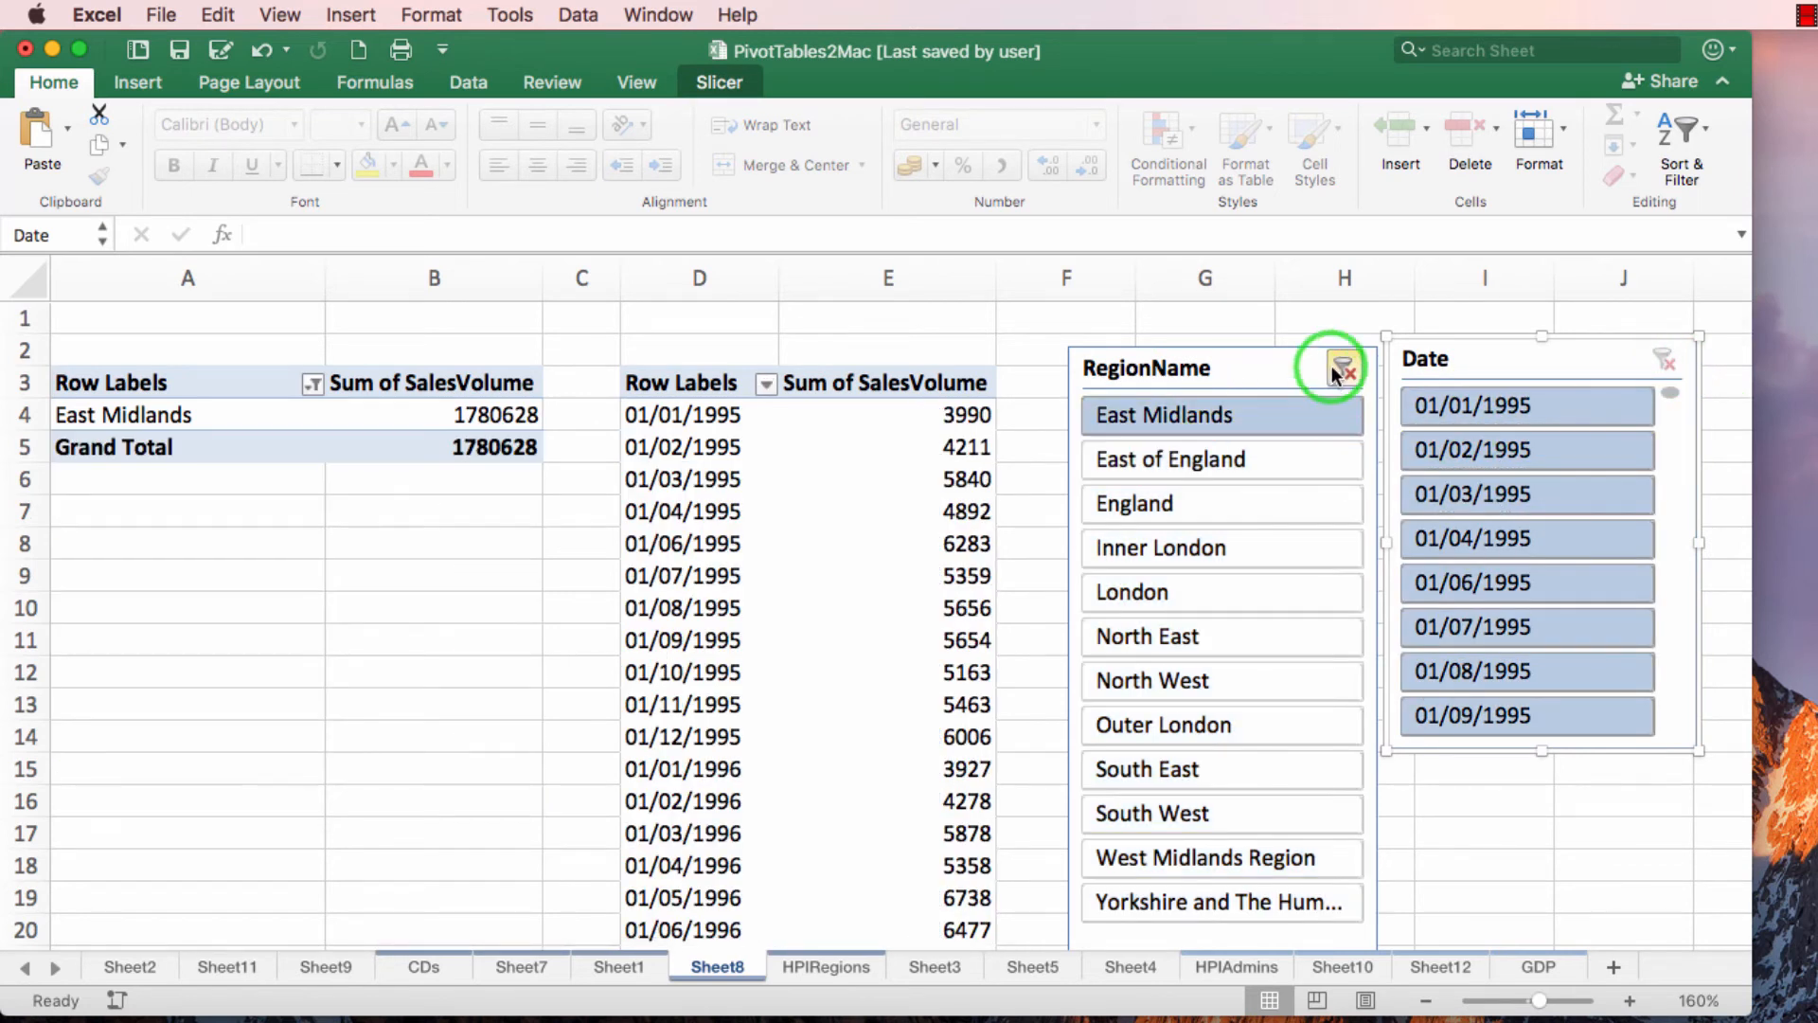
drag(887, 448, 887, 703)
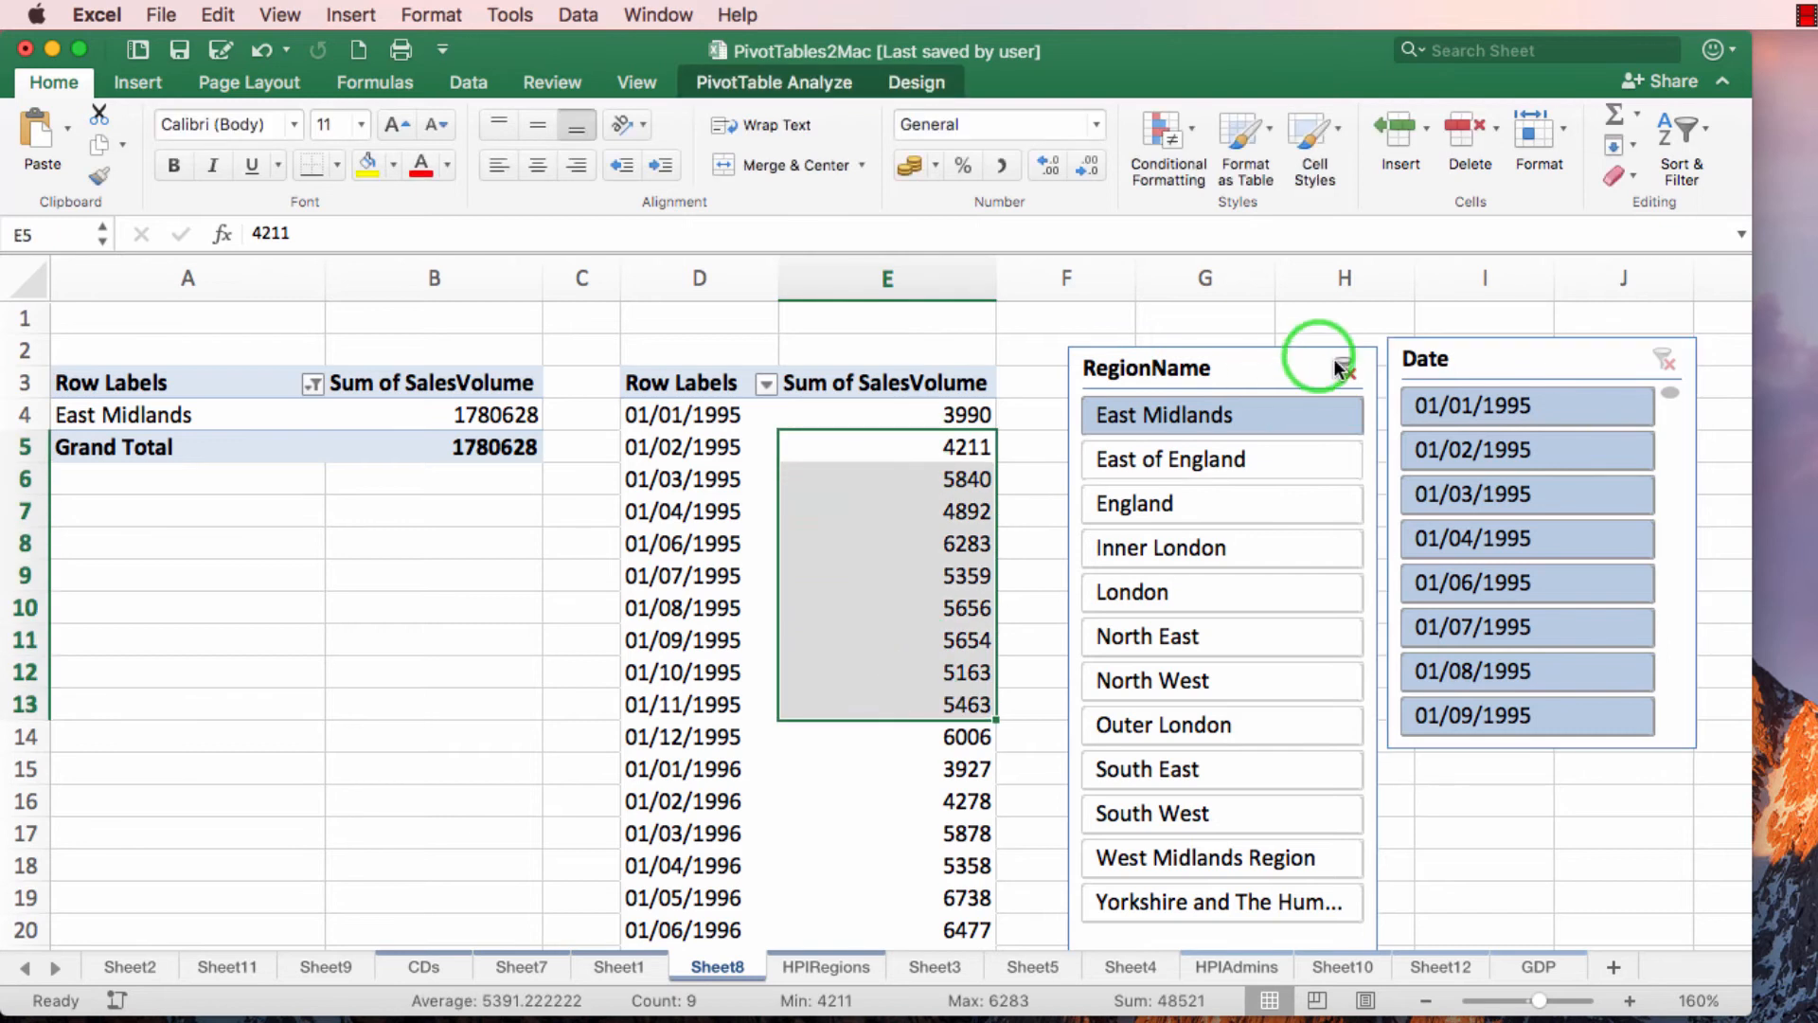
click(1342, 369)
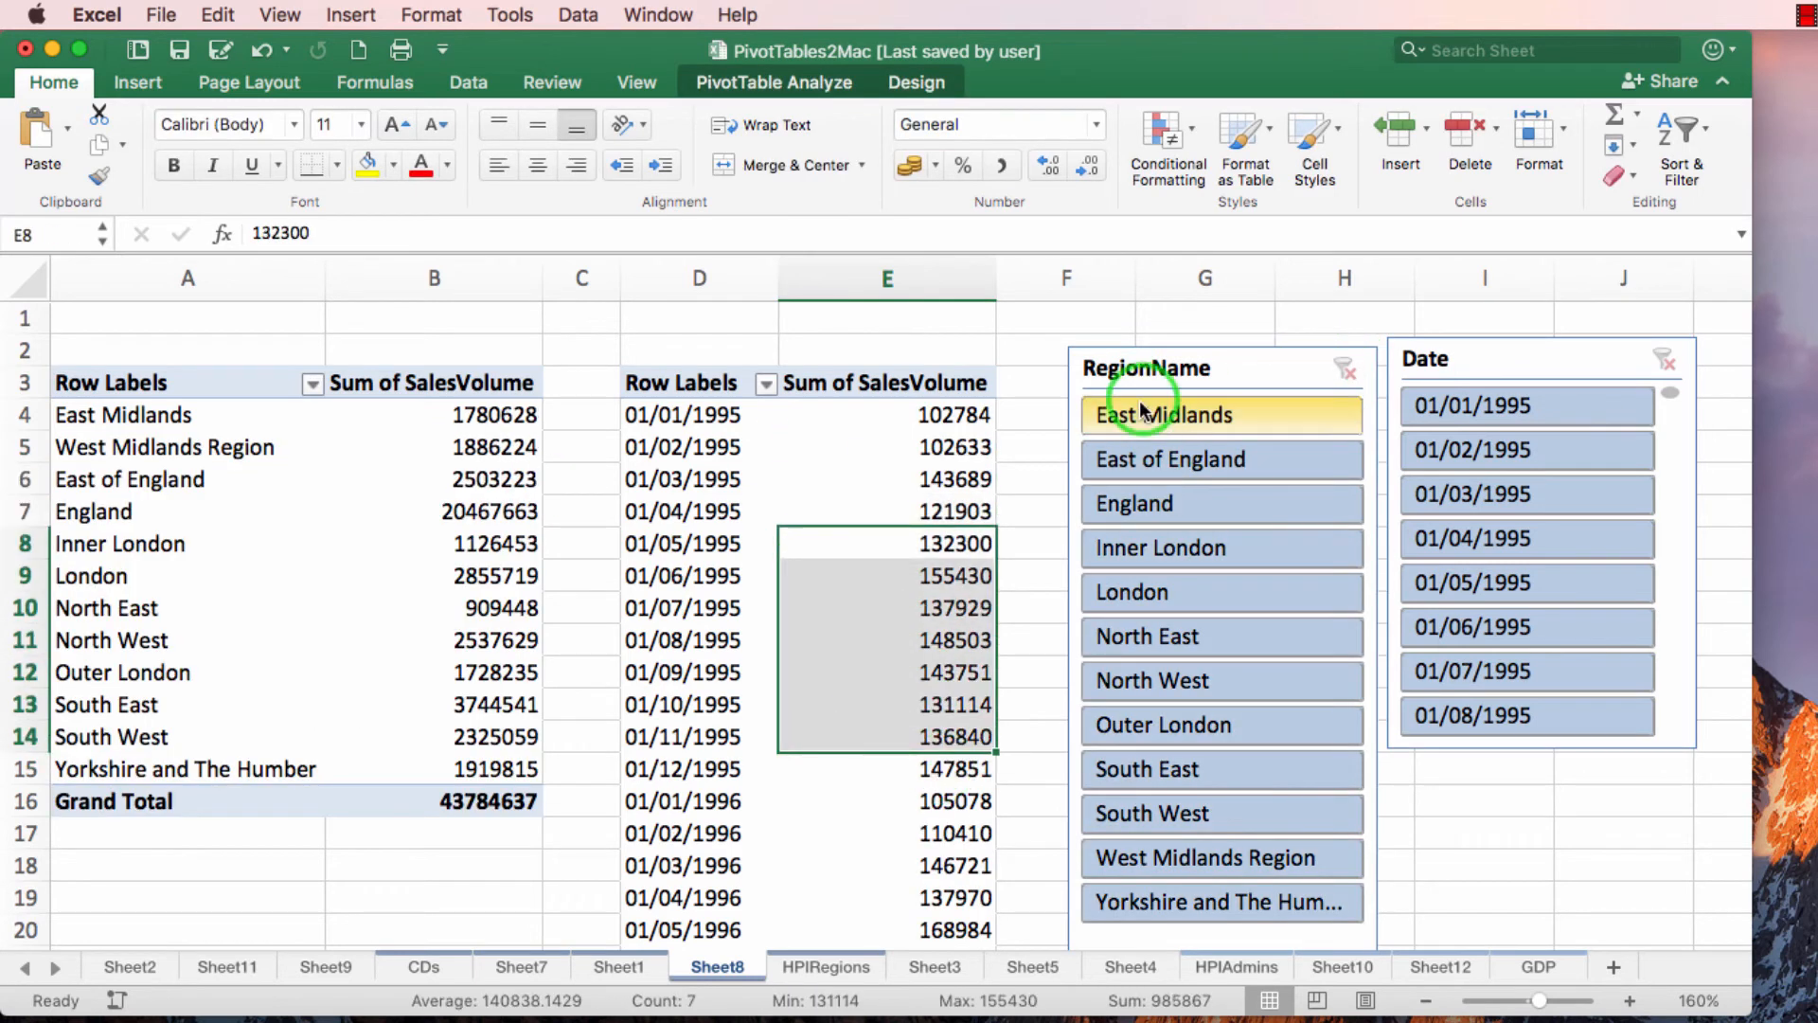
click(1161, 415)
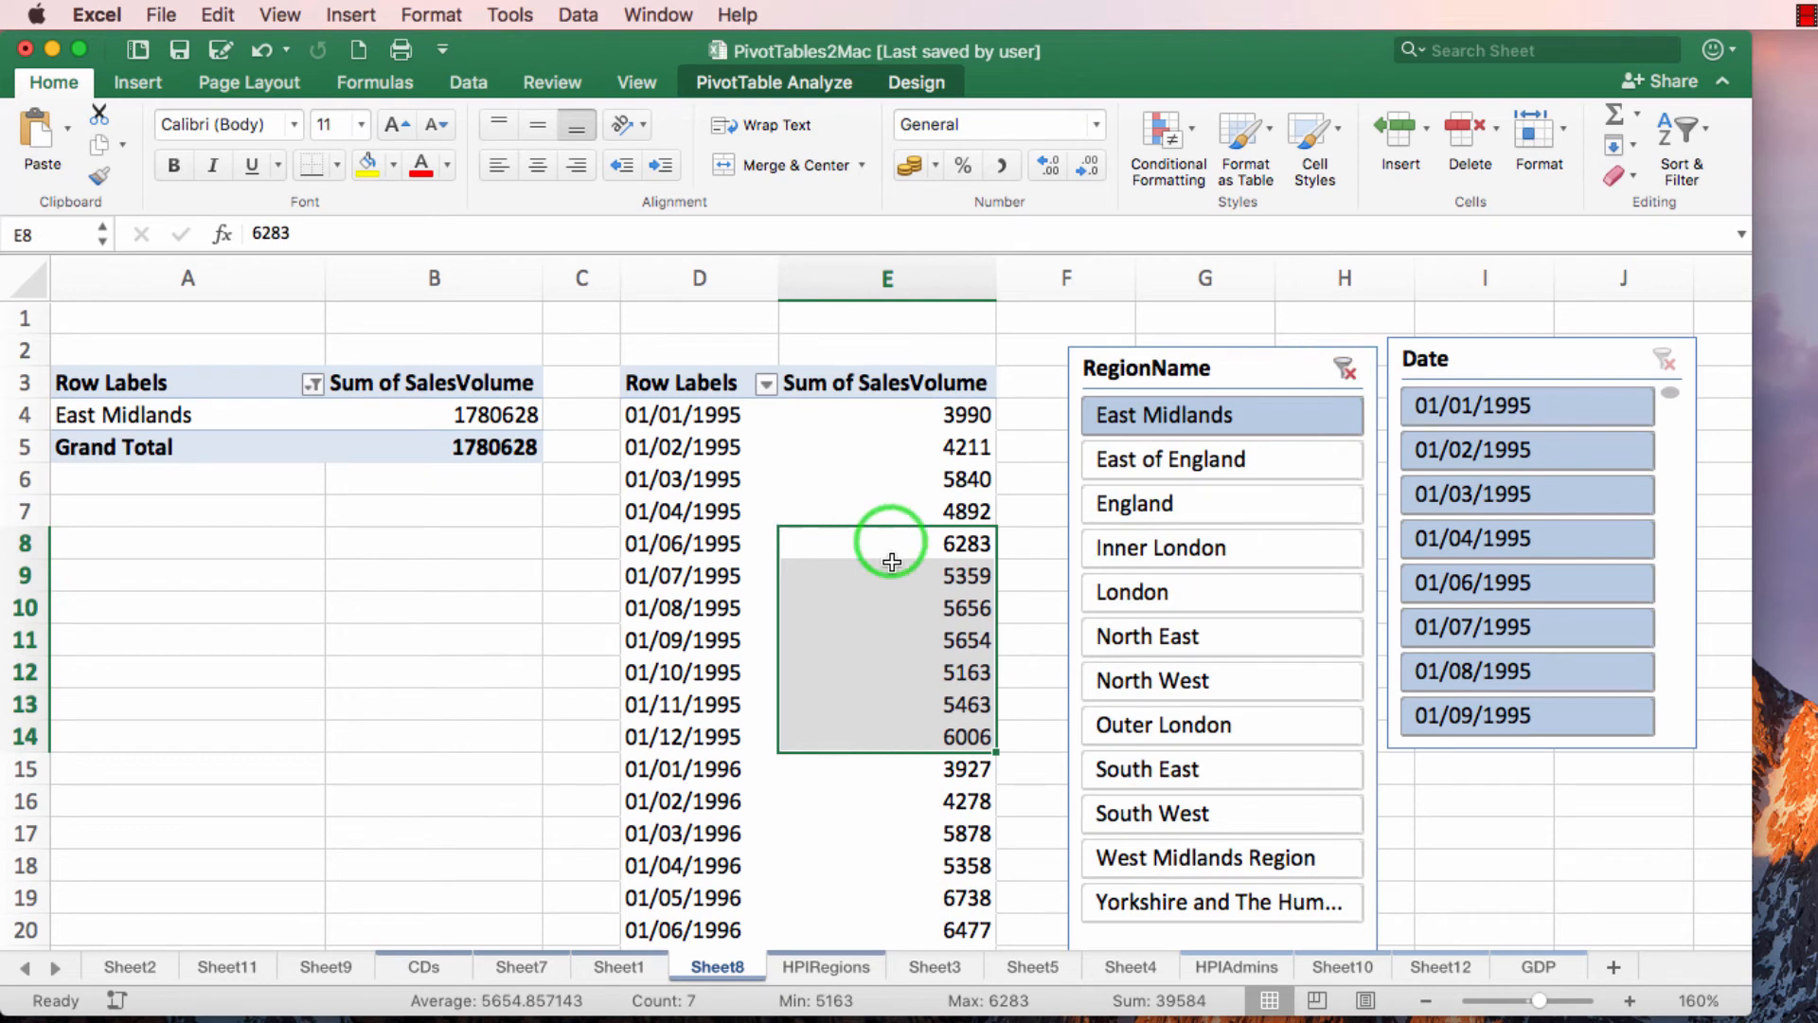
Step: Filter both pivot tables to 01/05/1995, then 01/06/1995, and clear the date filter
scroll(down, 3)
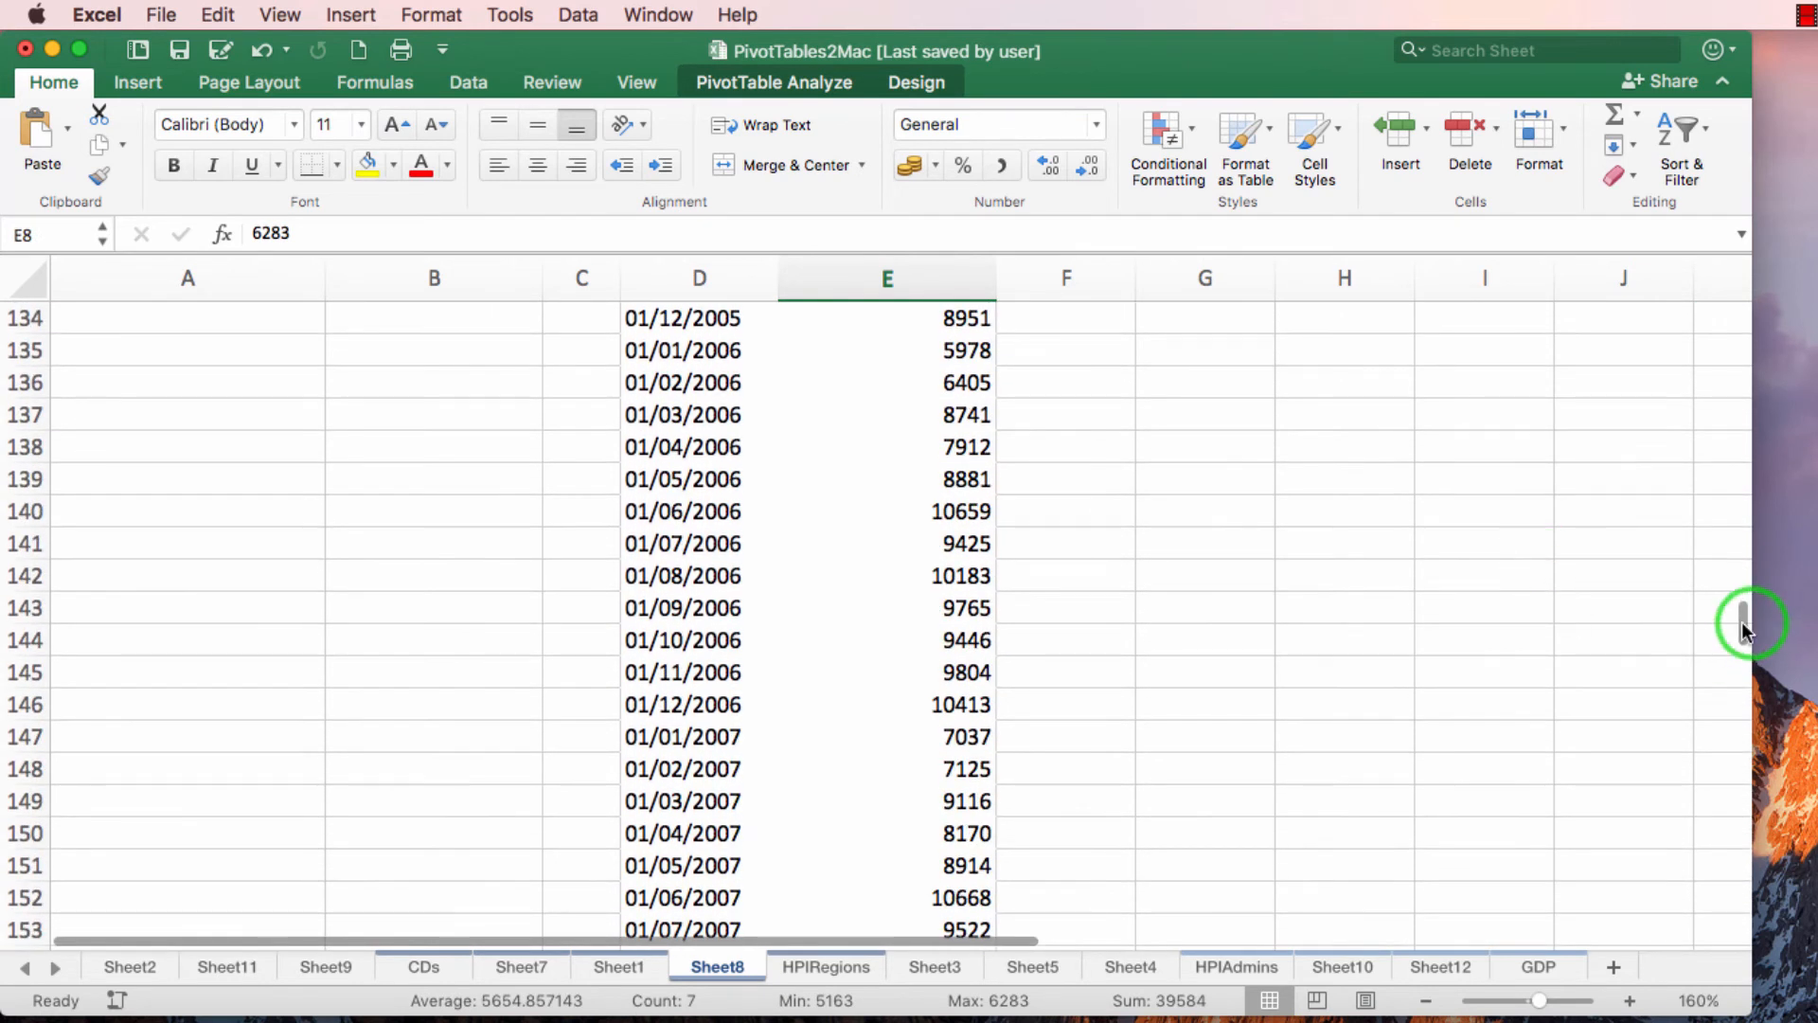
drag(1749, 619, 1735, 910)
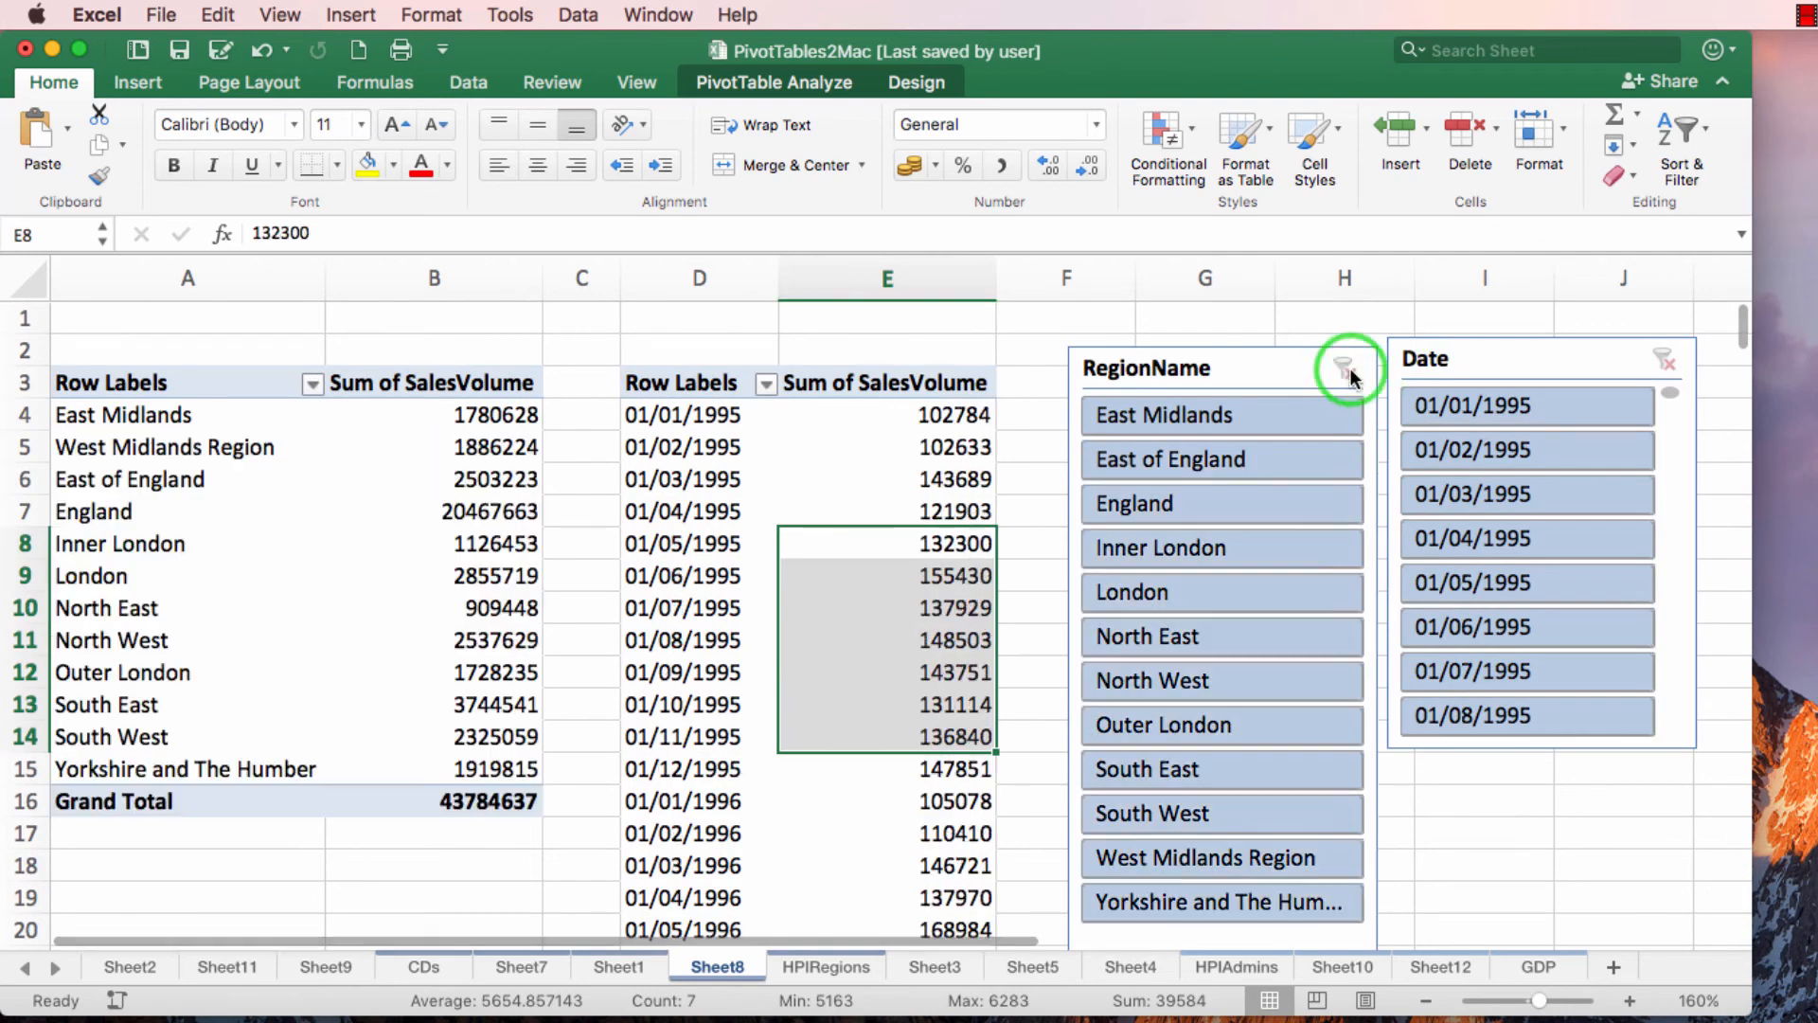
click(1492, 406)
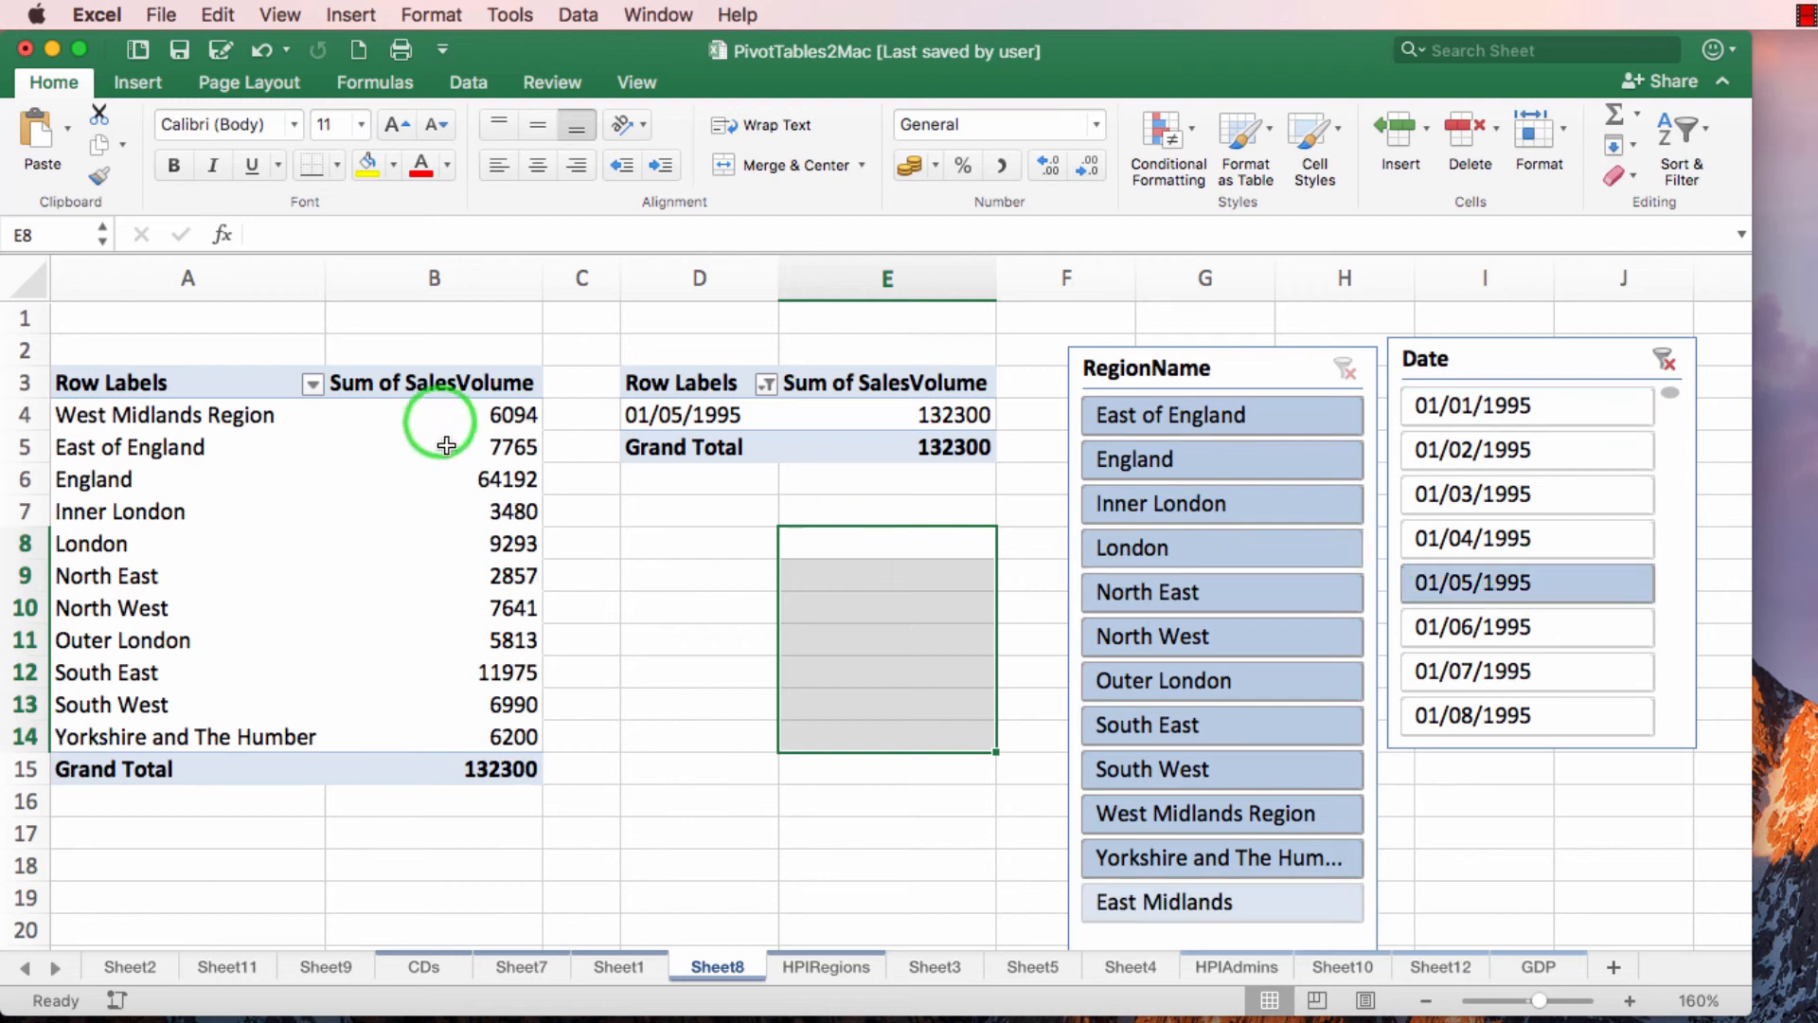
mouse_move(433, 771)
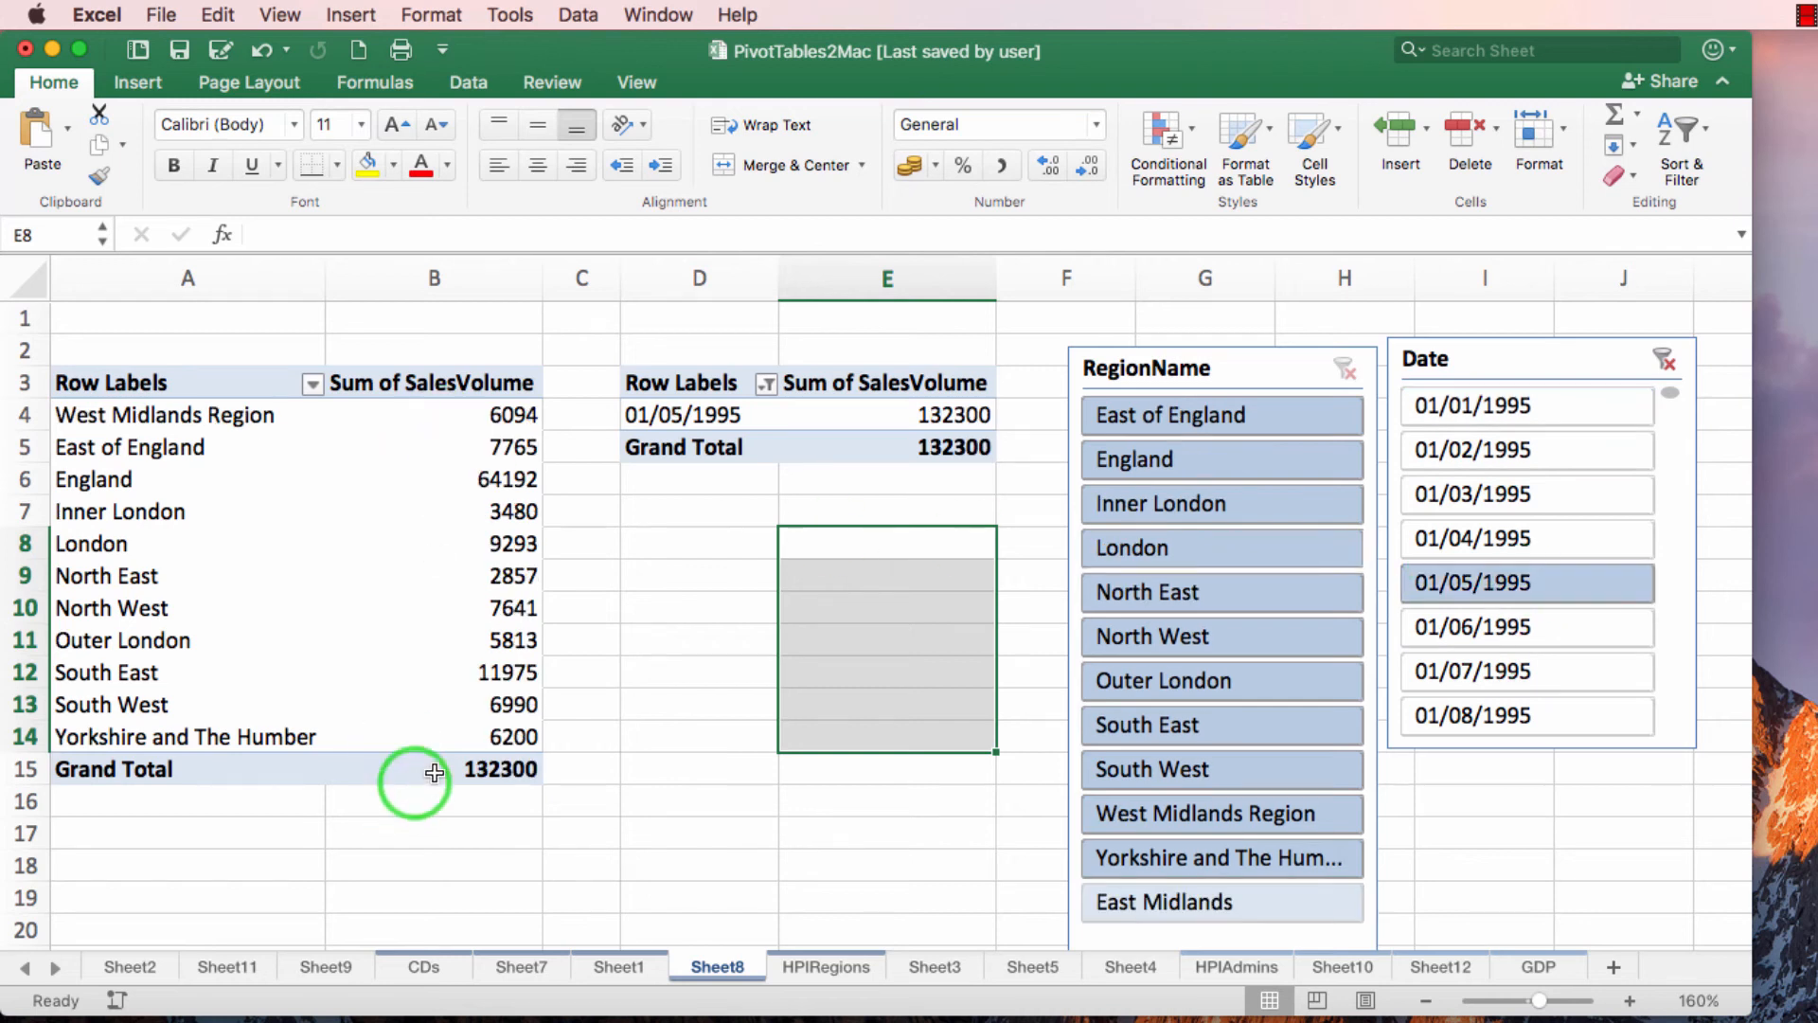
click(1506, 494)
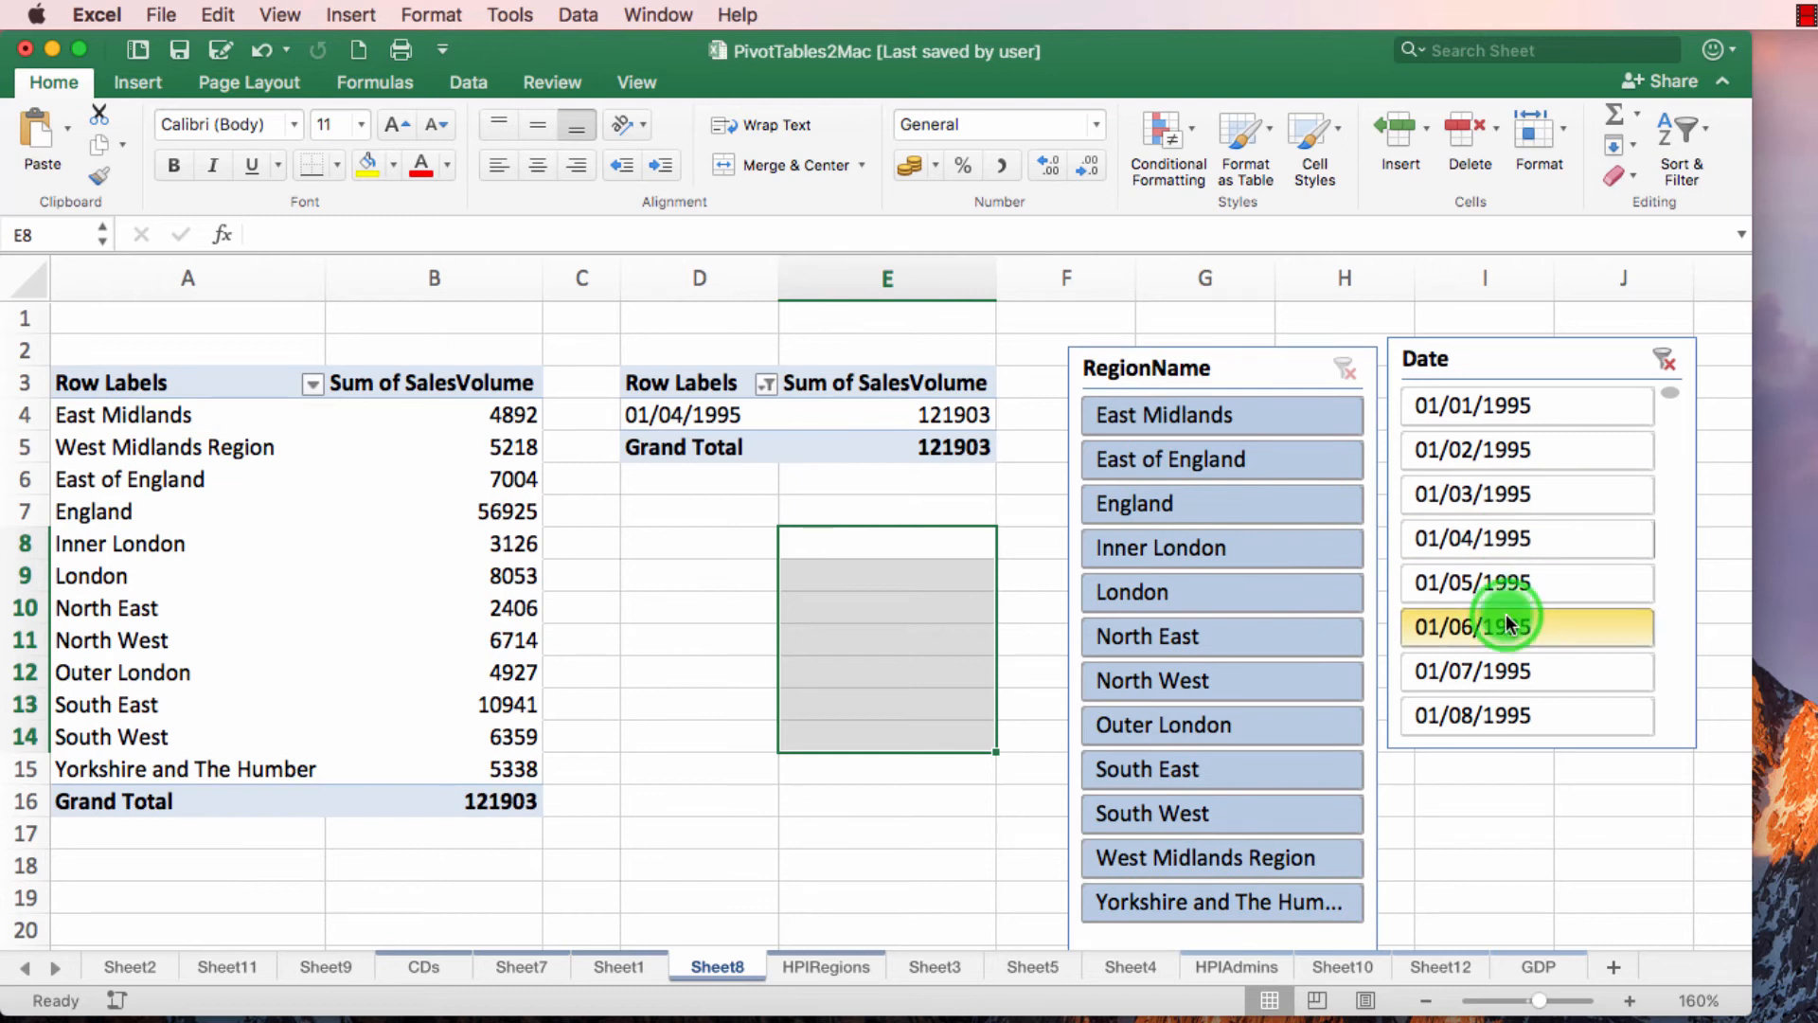
click(1527, 627)
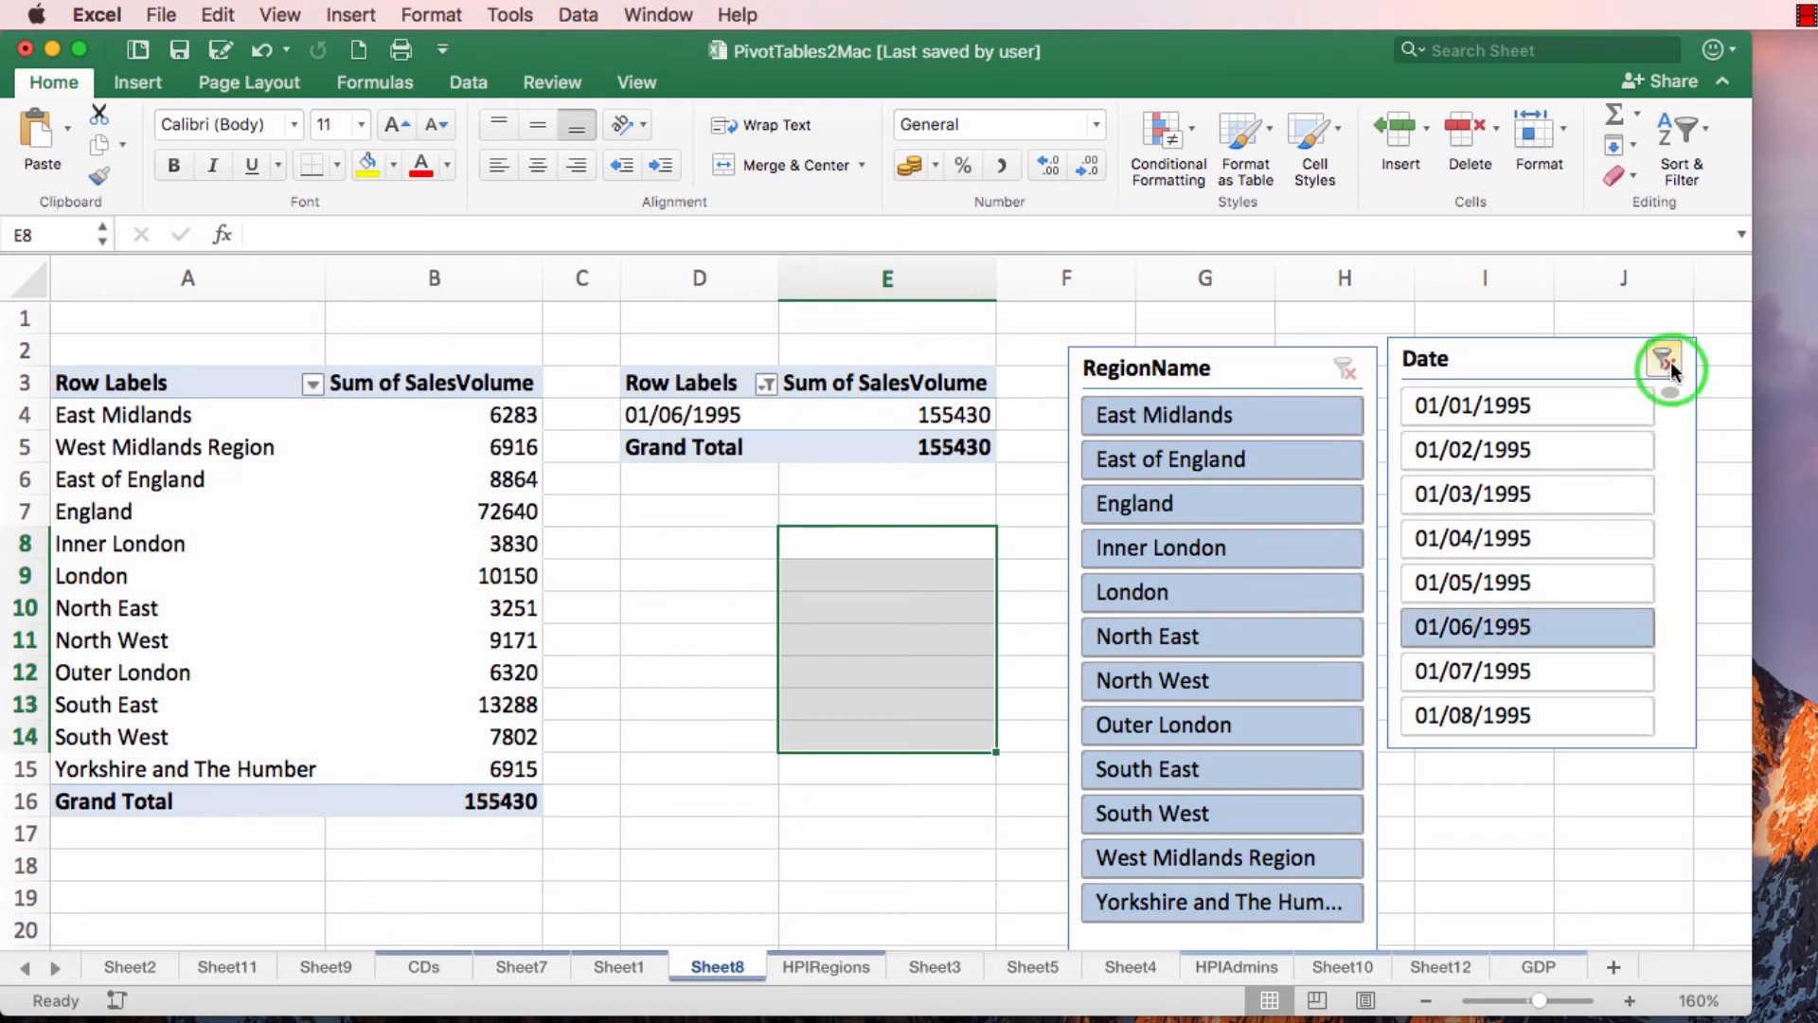
click(1663, 362)
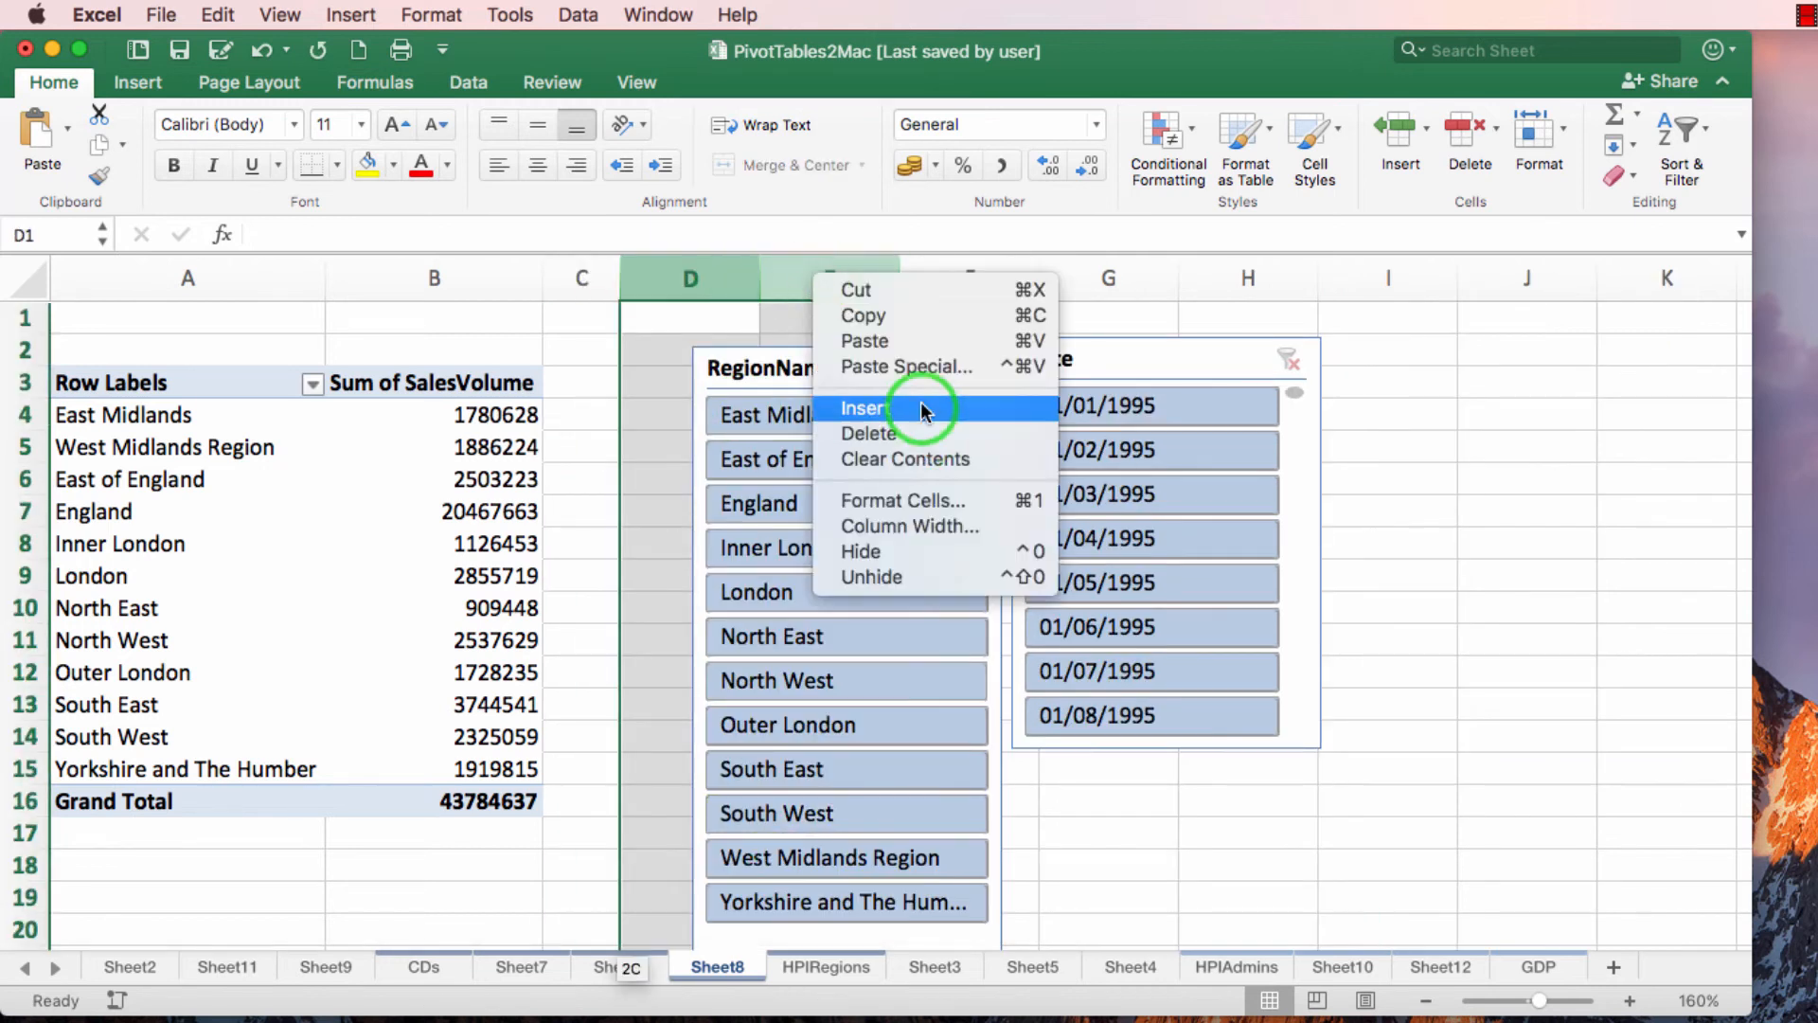
Step: Insert blank columns beside the region pivot table and select HPIRegions data A1:X3168
click(824, 966)
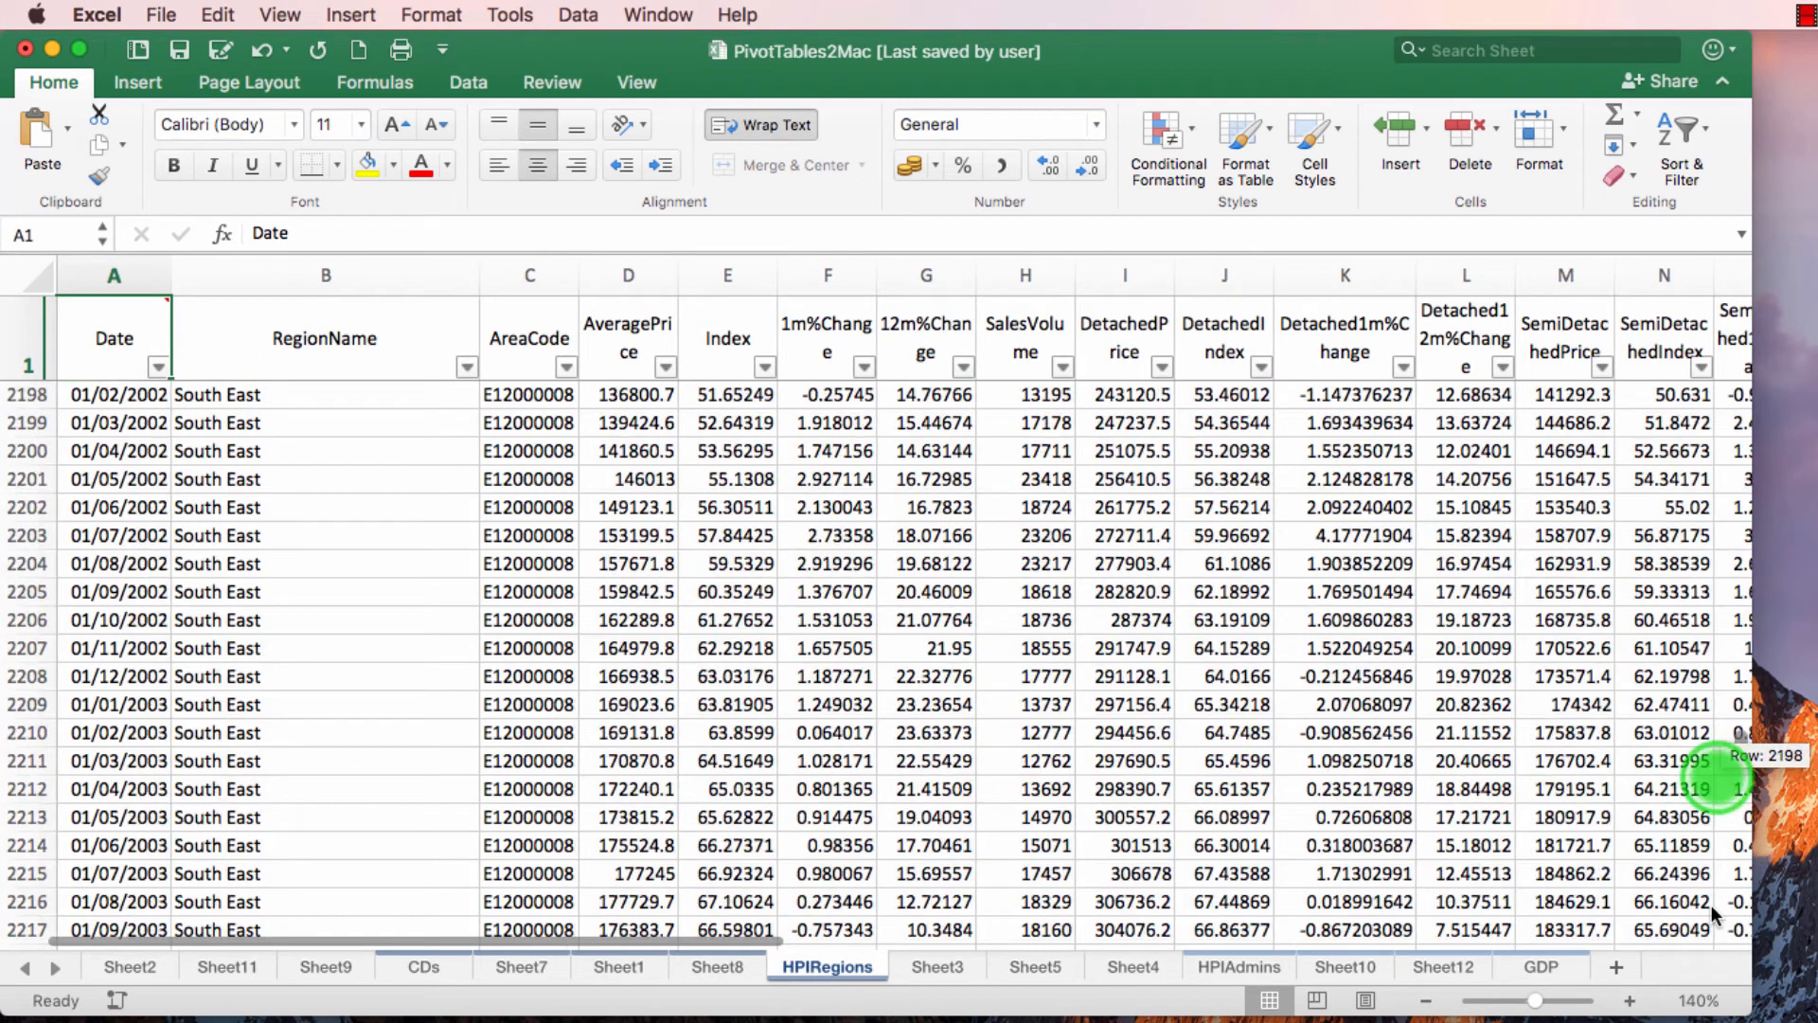
scroll(down, 3)
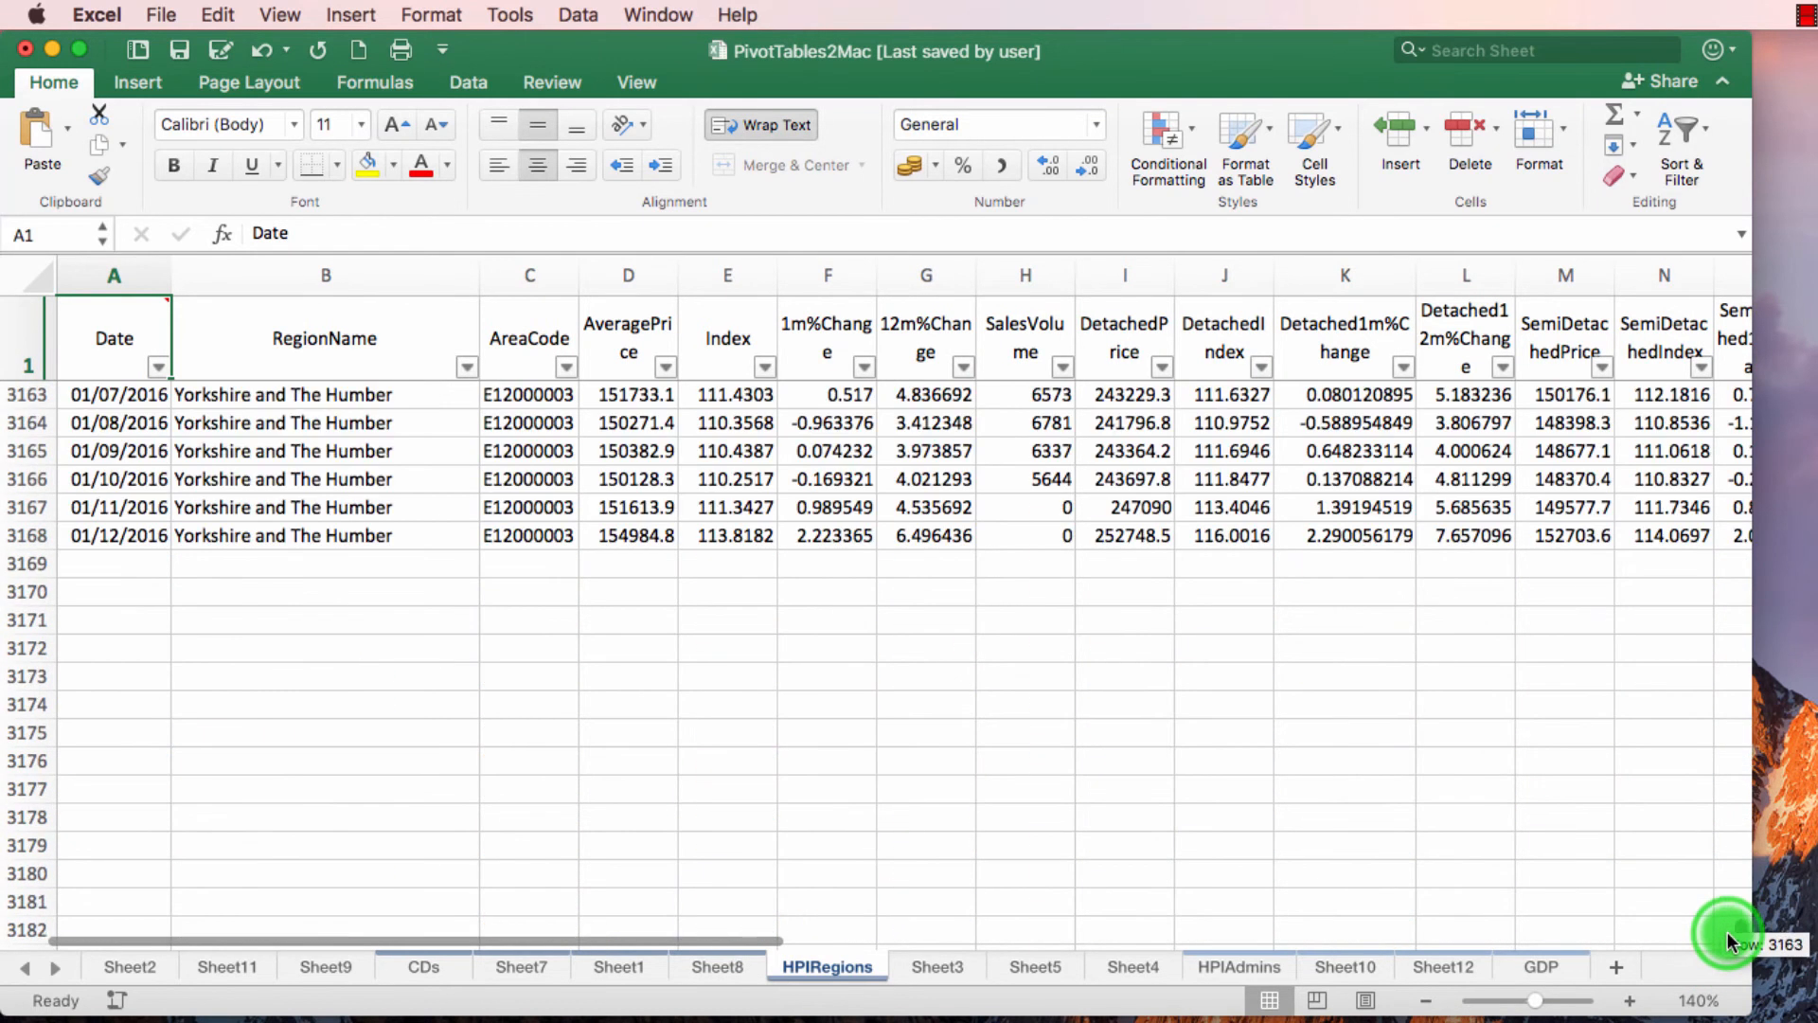
scroll(right, 3)
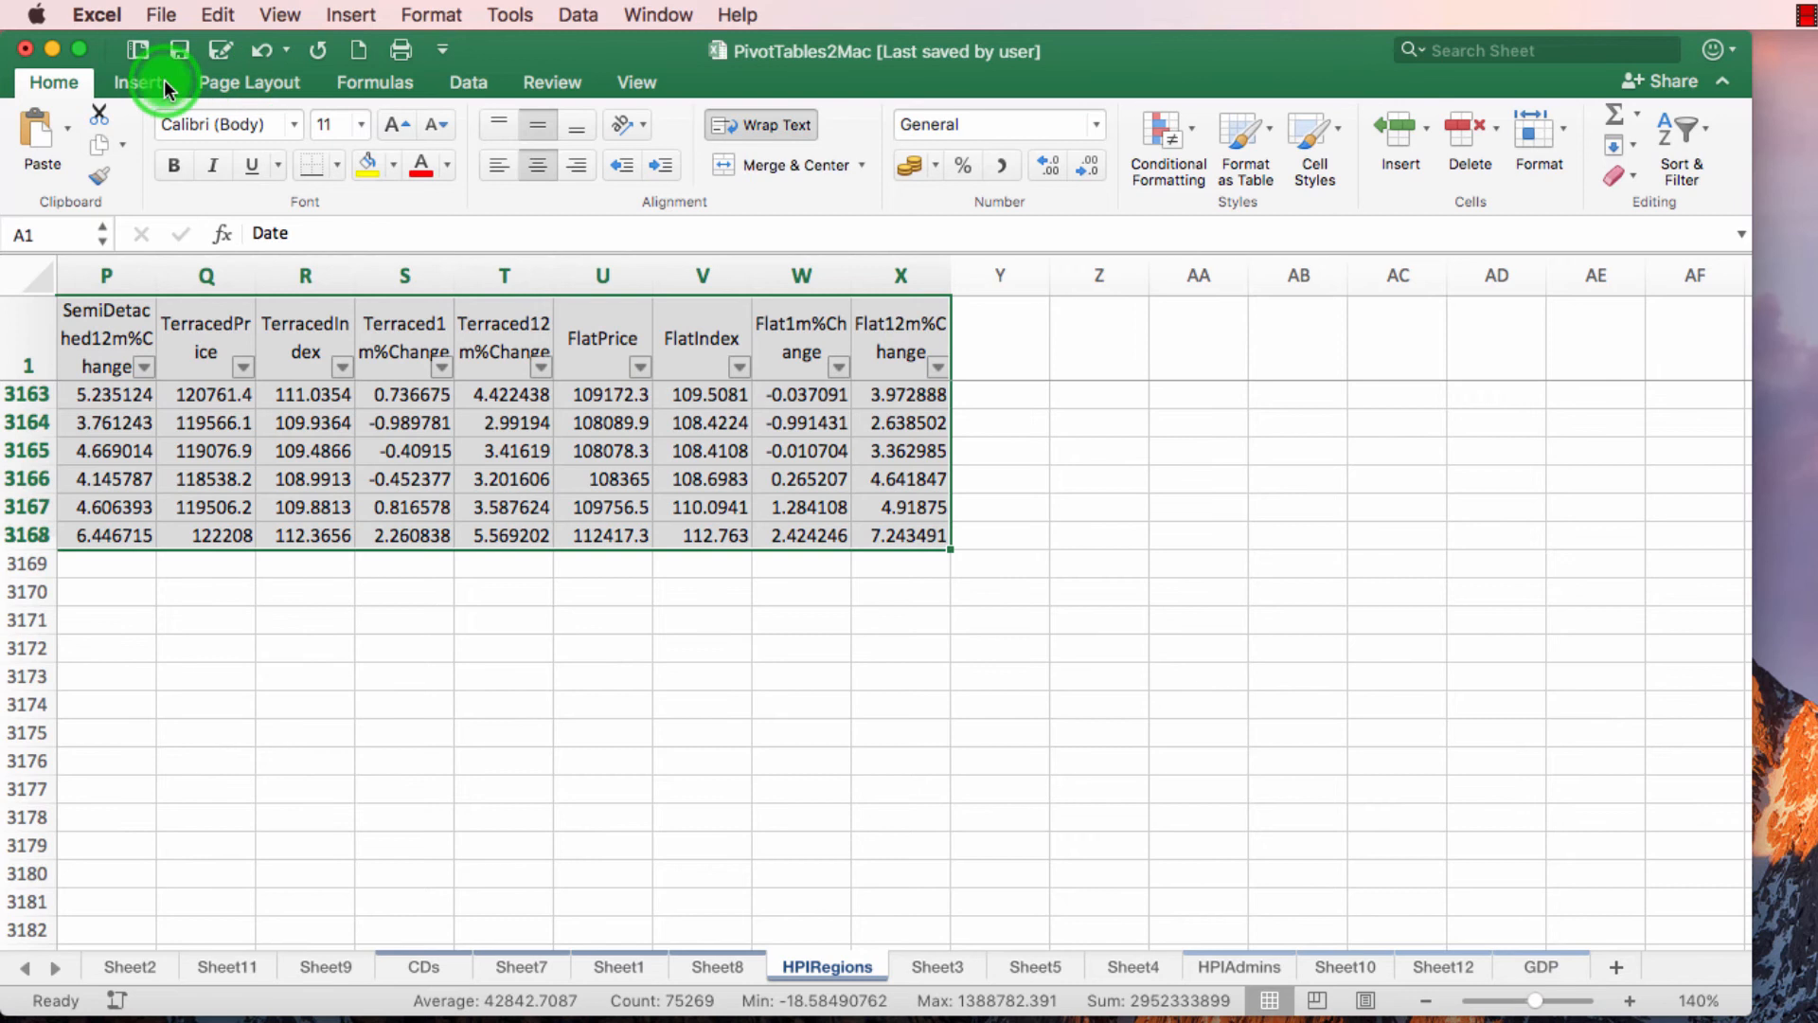
Step: Insert a pivot table at Sheet8!$D$3 with Date rows and summed SalesVolume
click(137, 82)
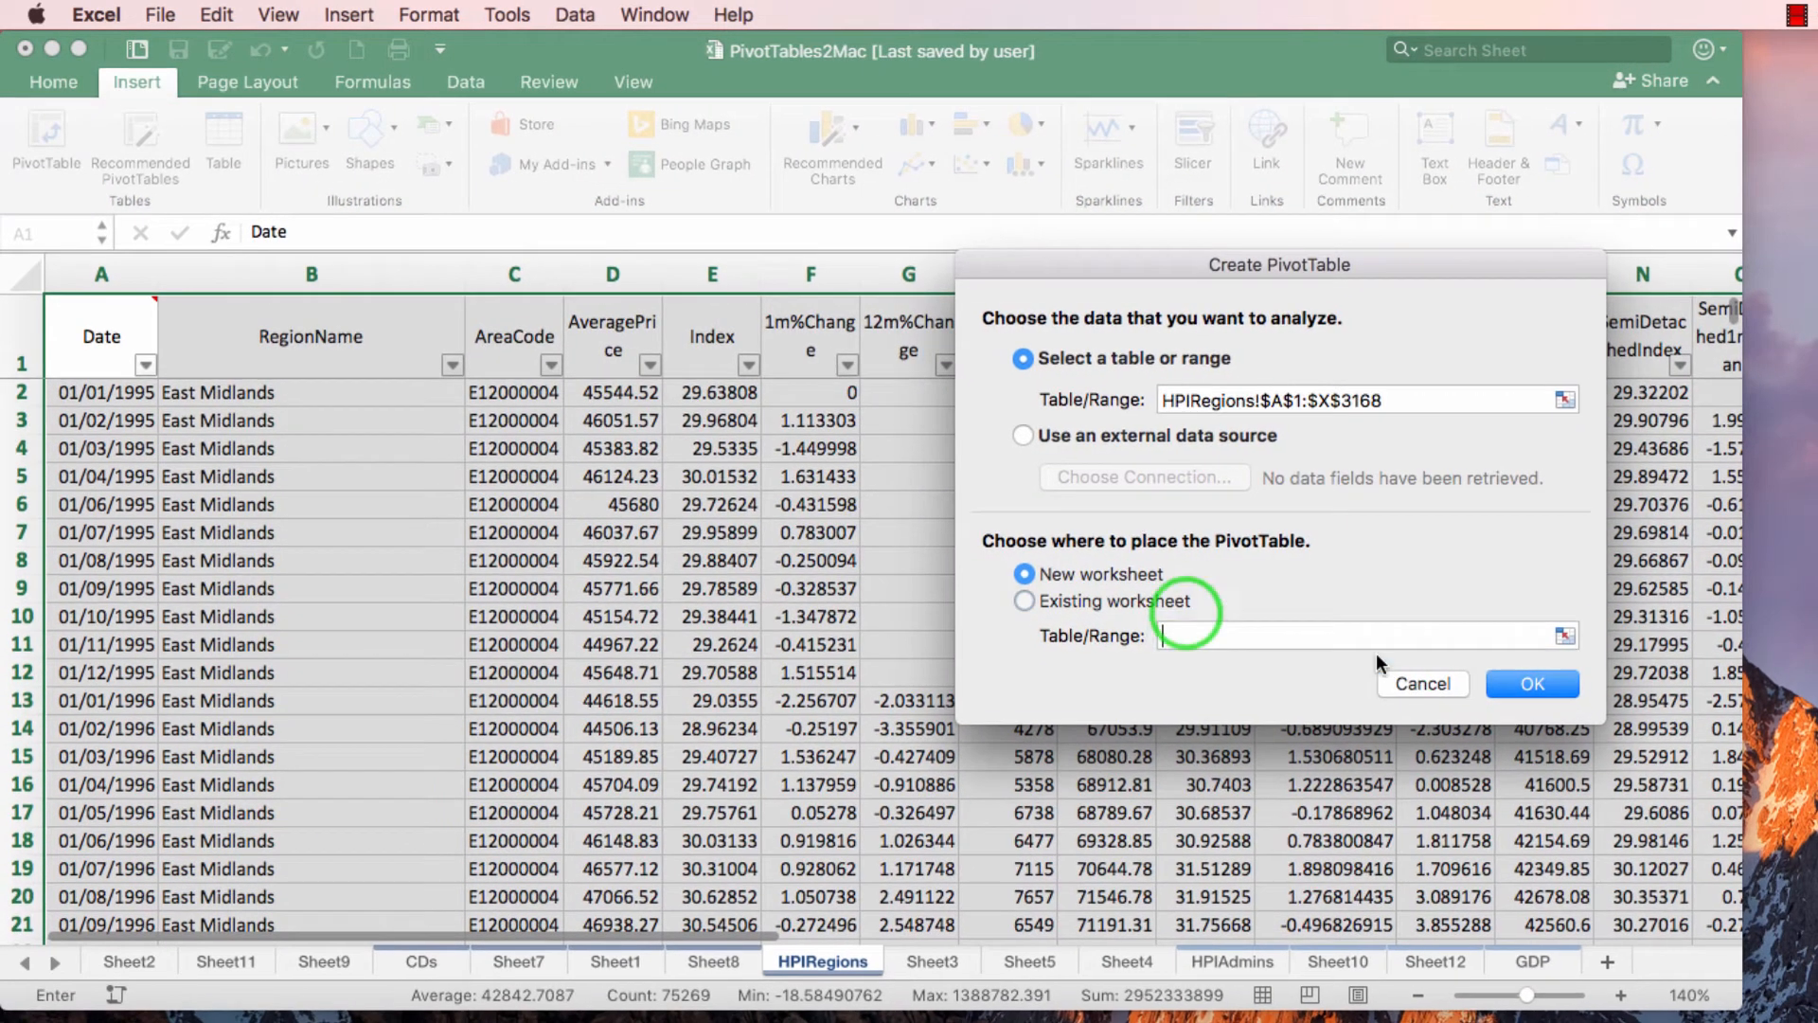
click(1532, 683)
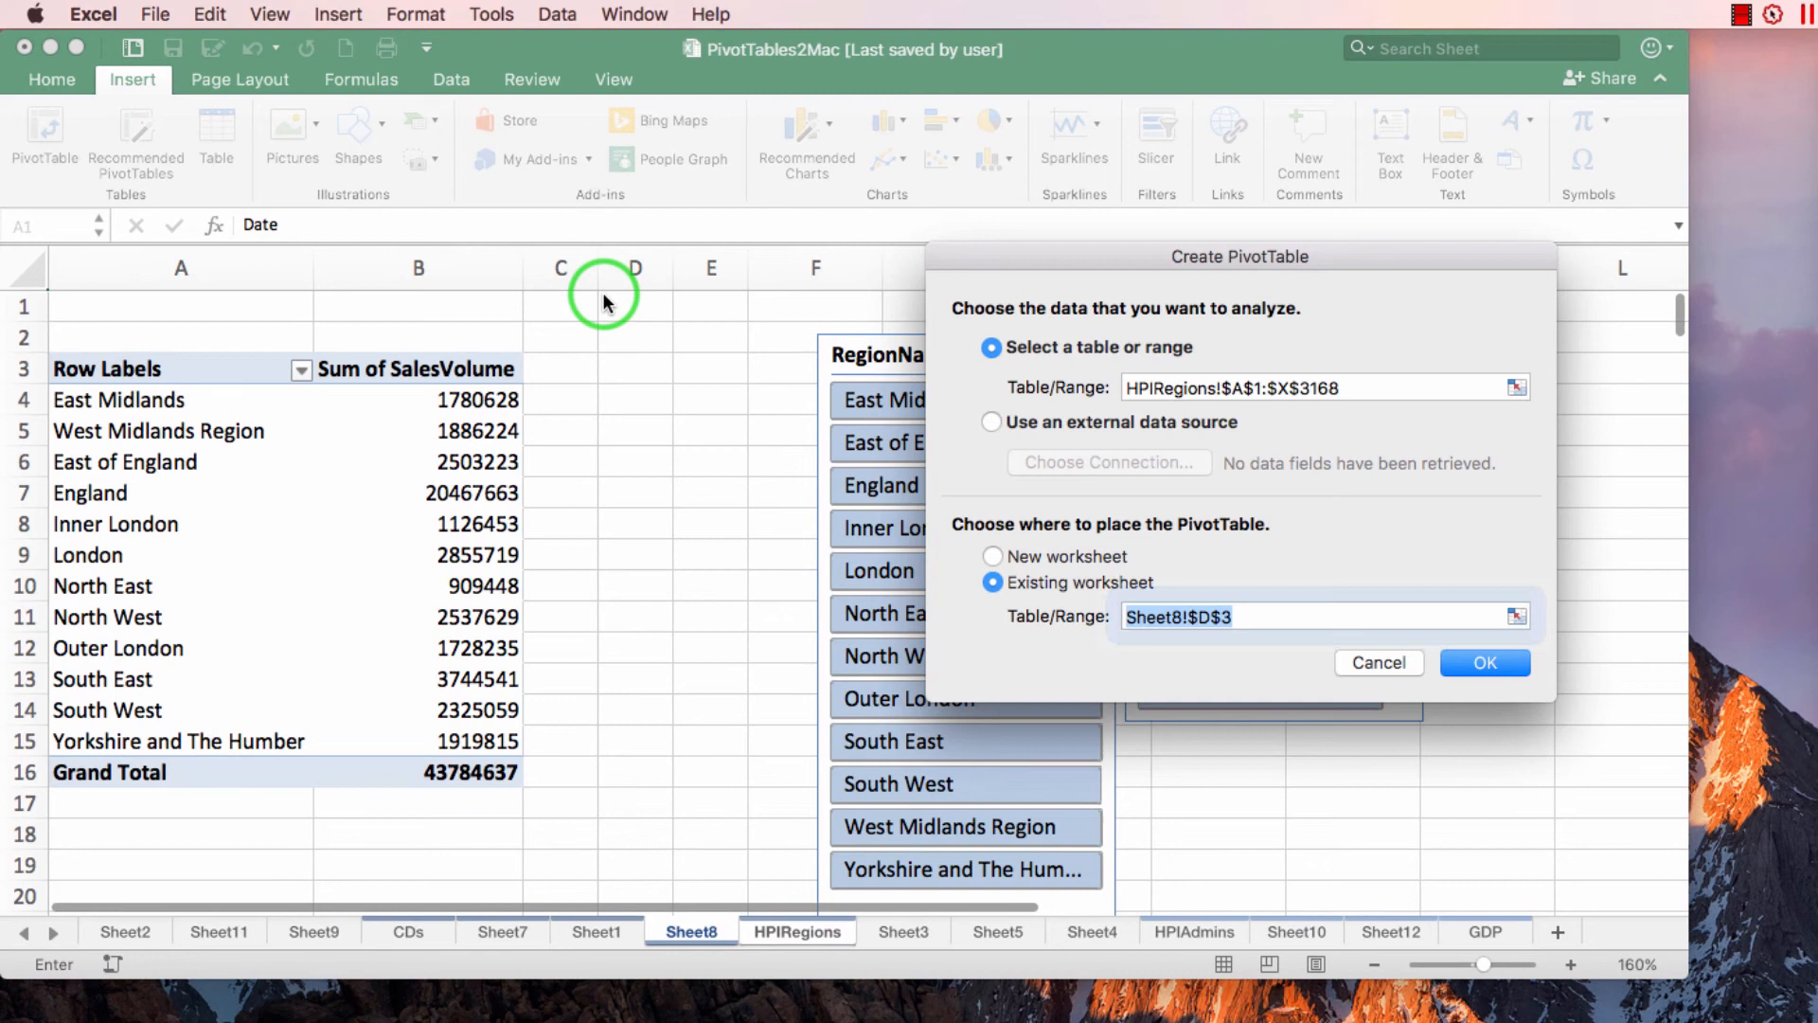
click(1484, 662)
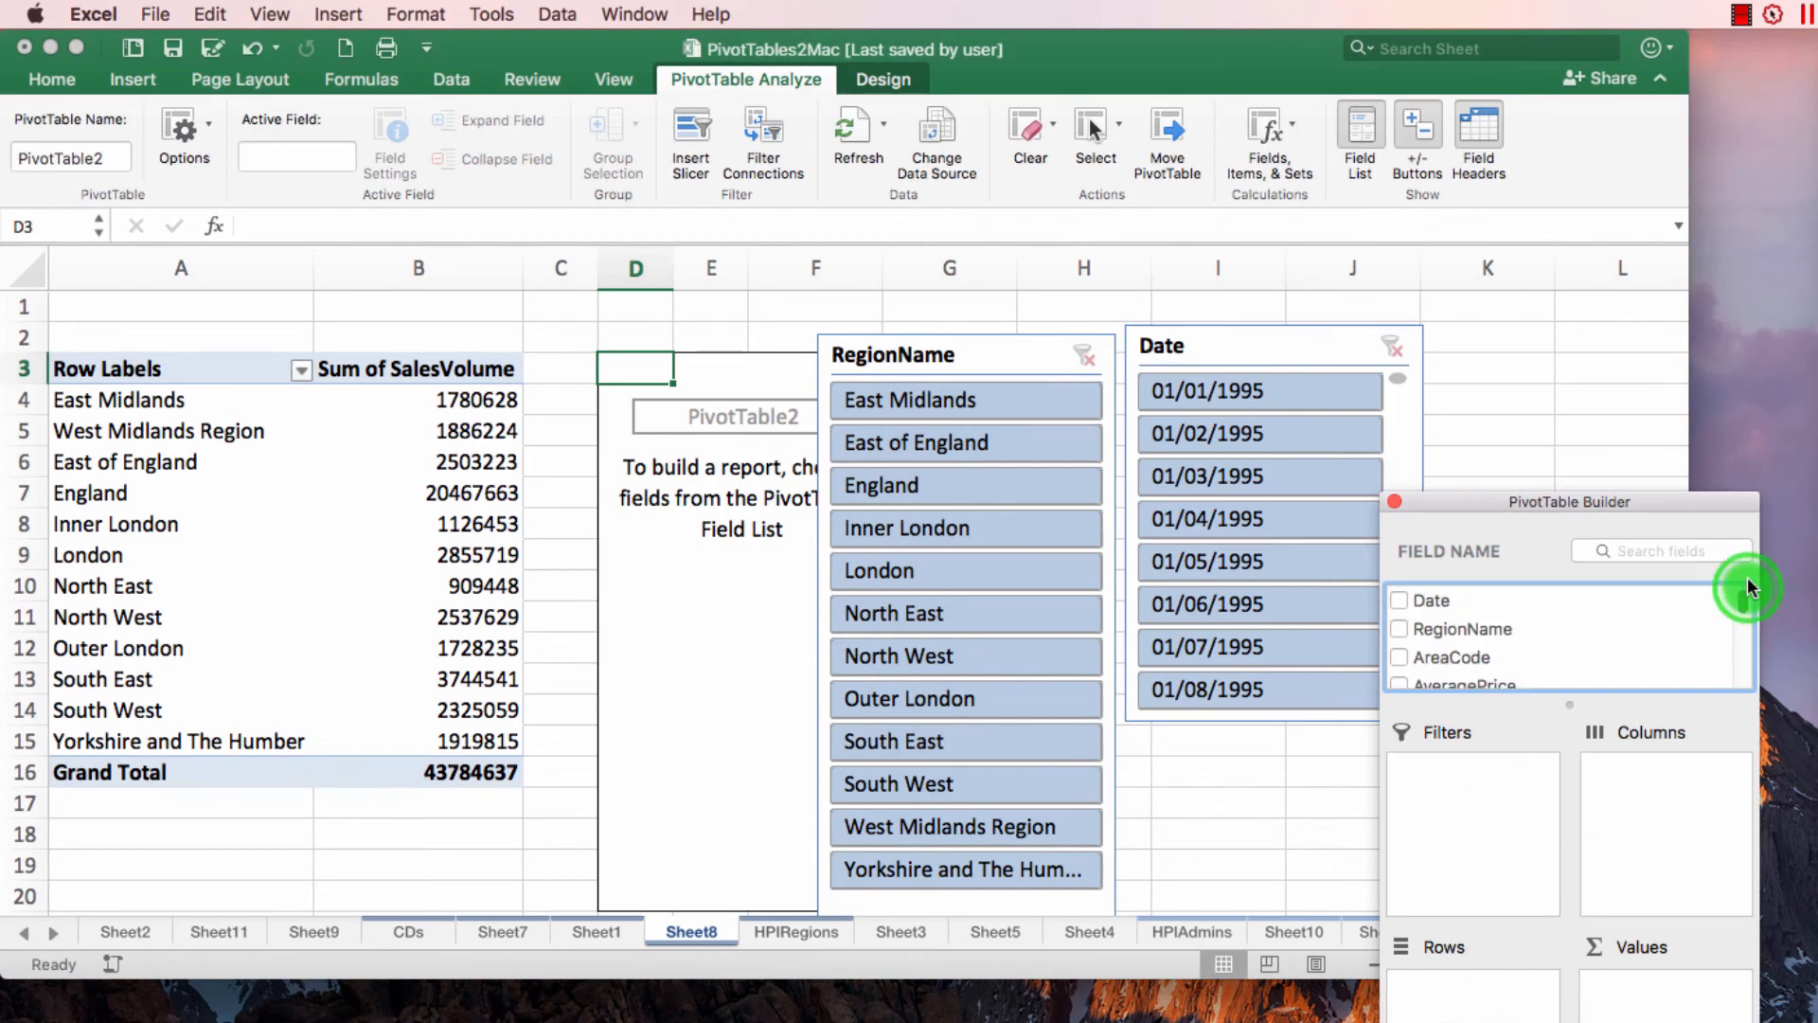
click(1399, 600)
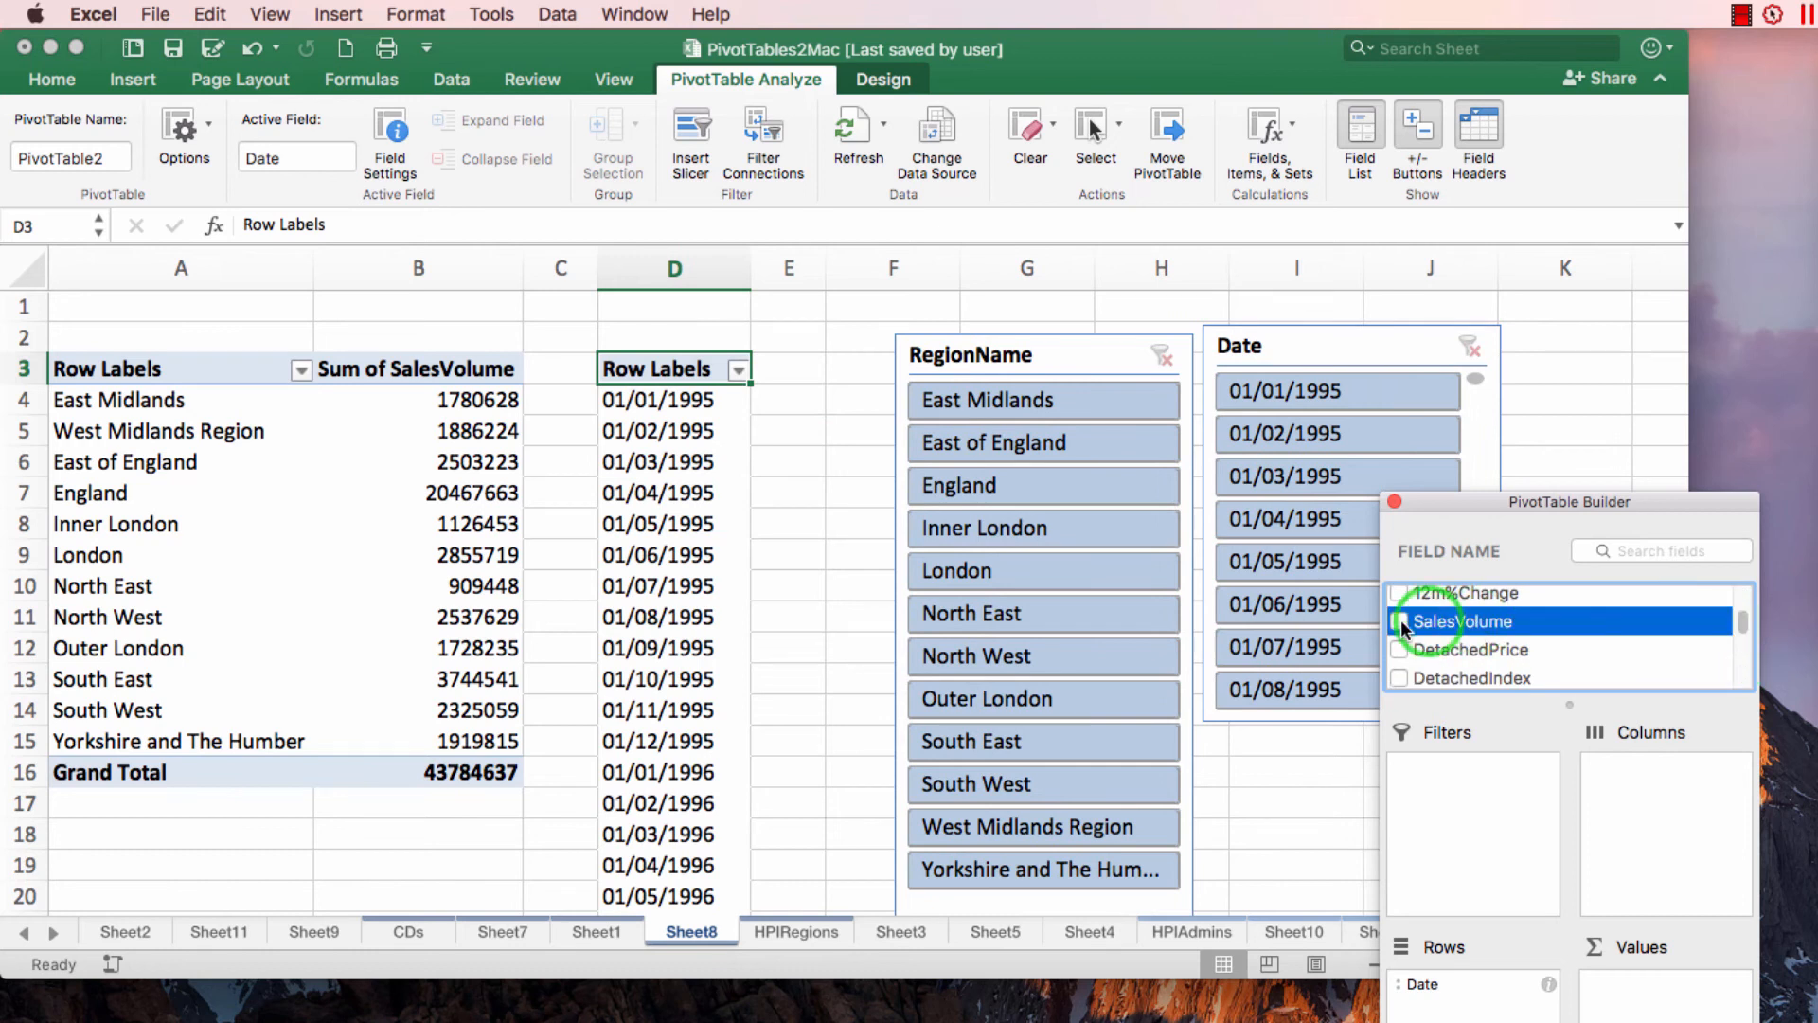
click(1398, 621)
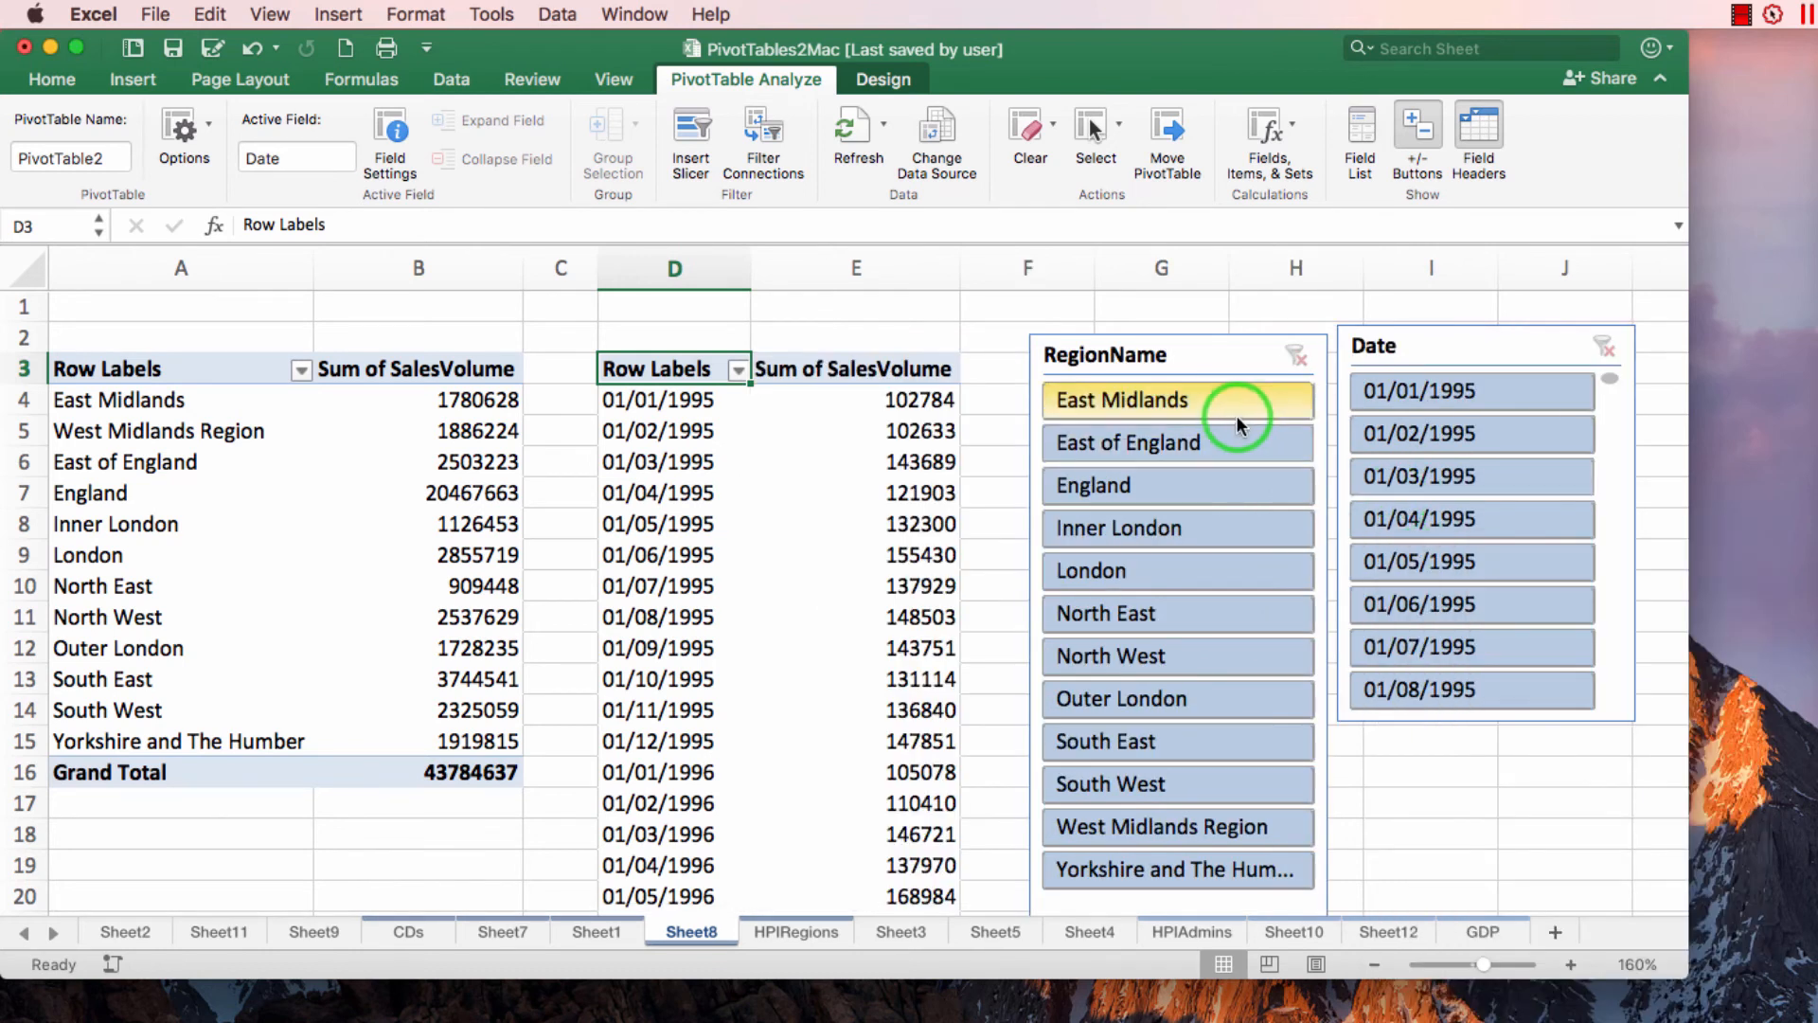
mouse_move(1090, 442)
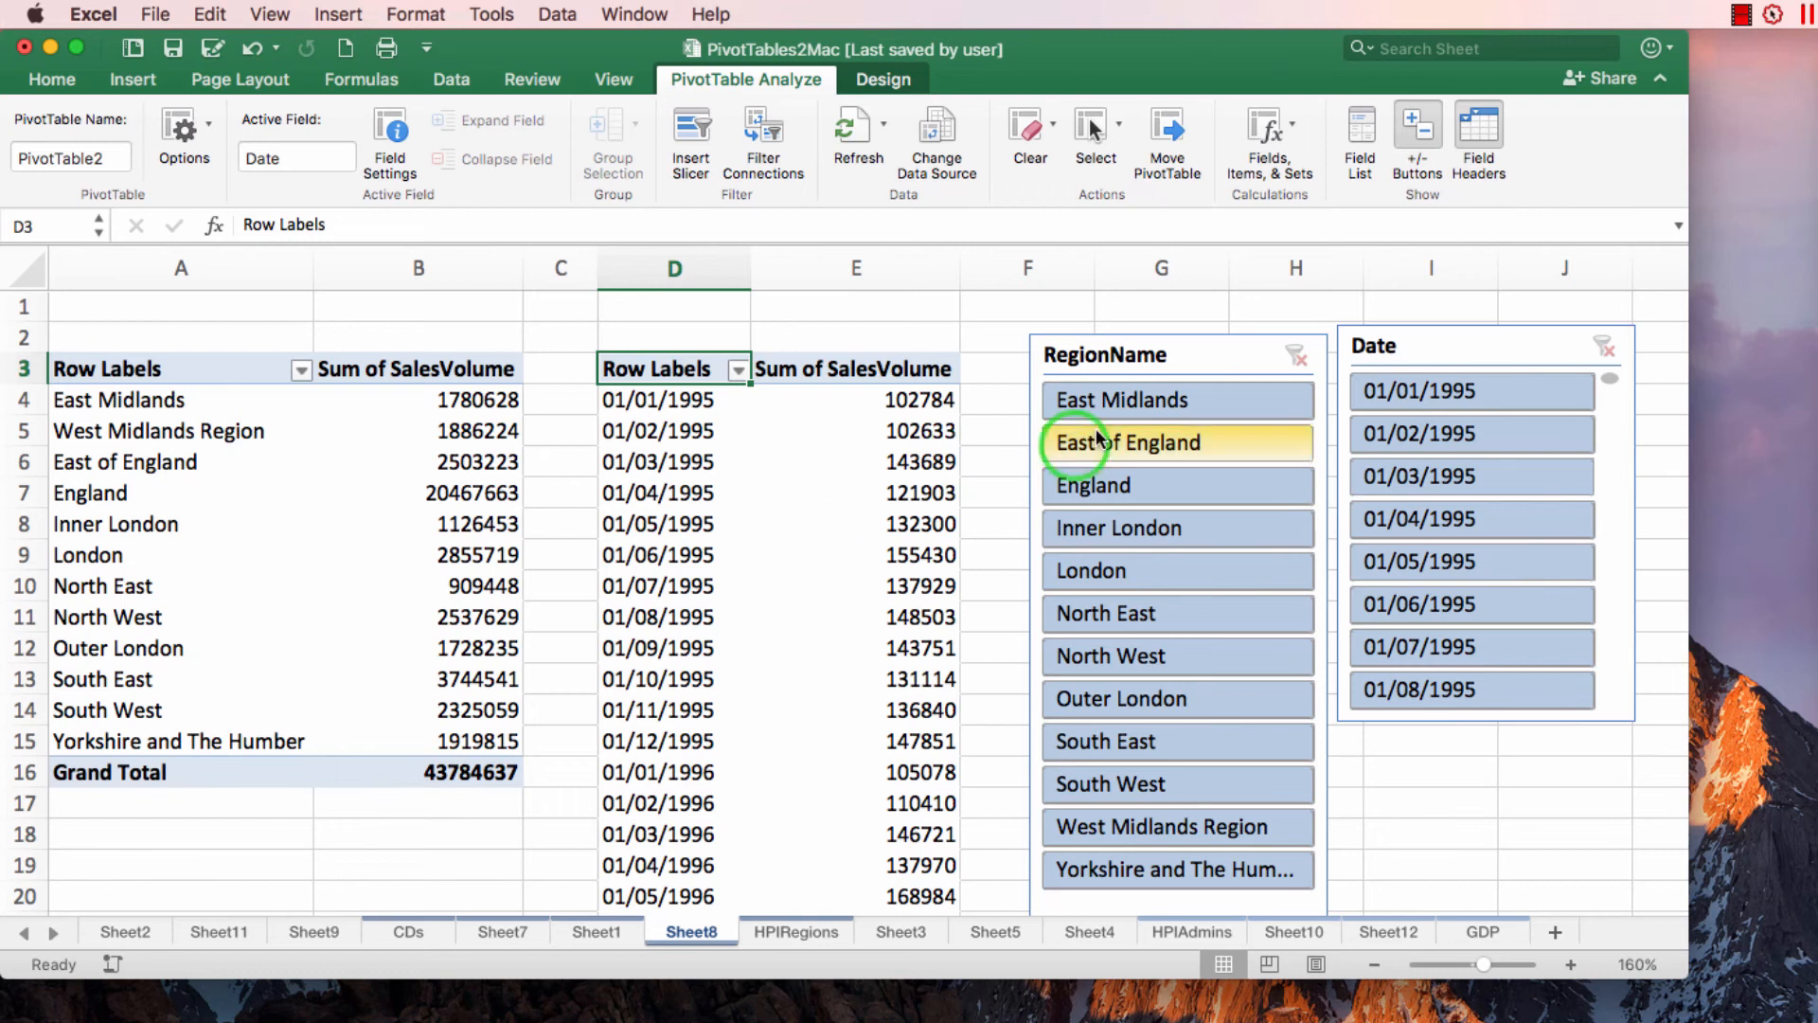
click(1129, 485)
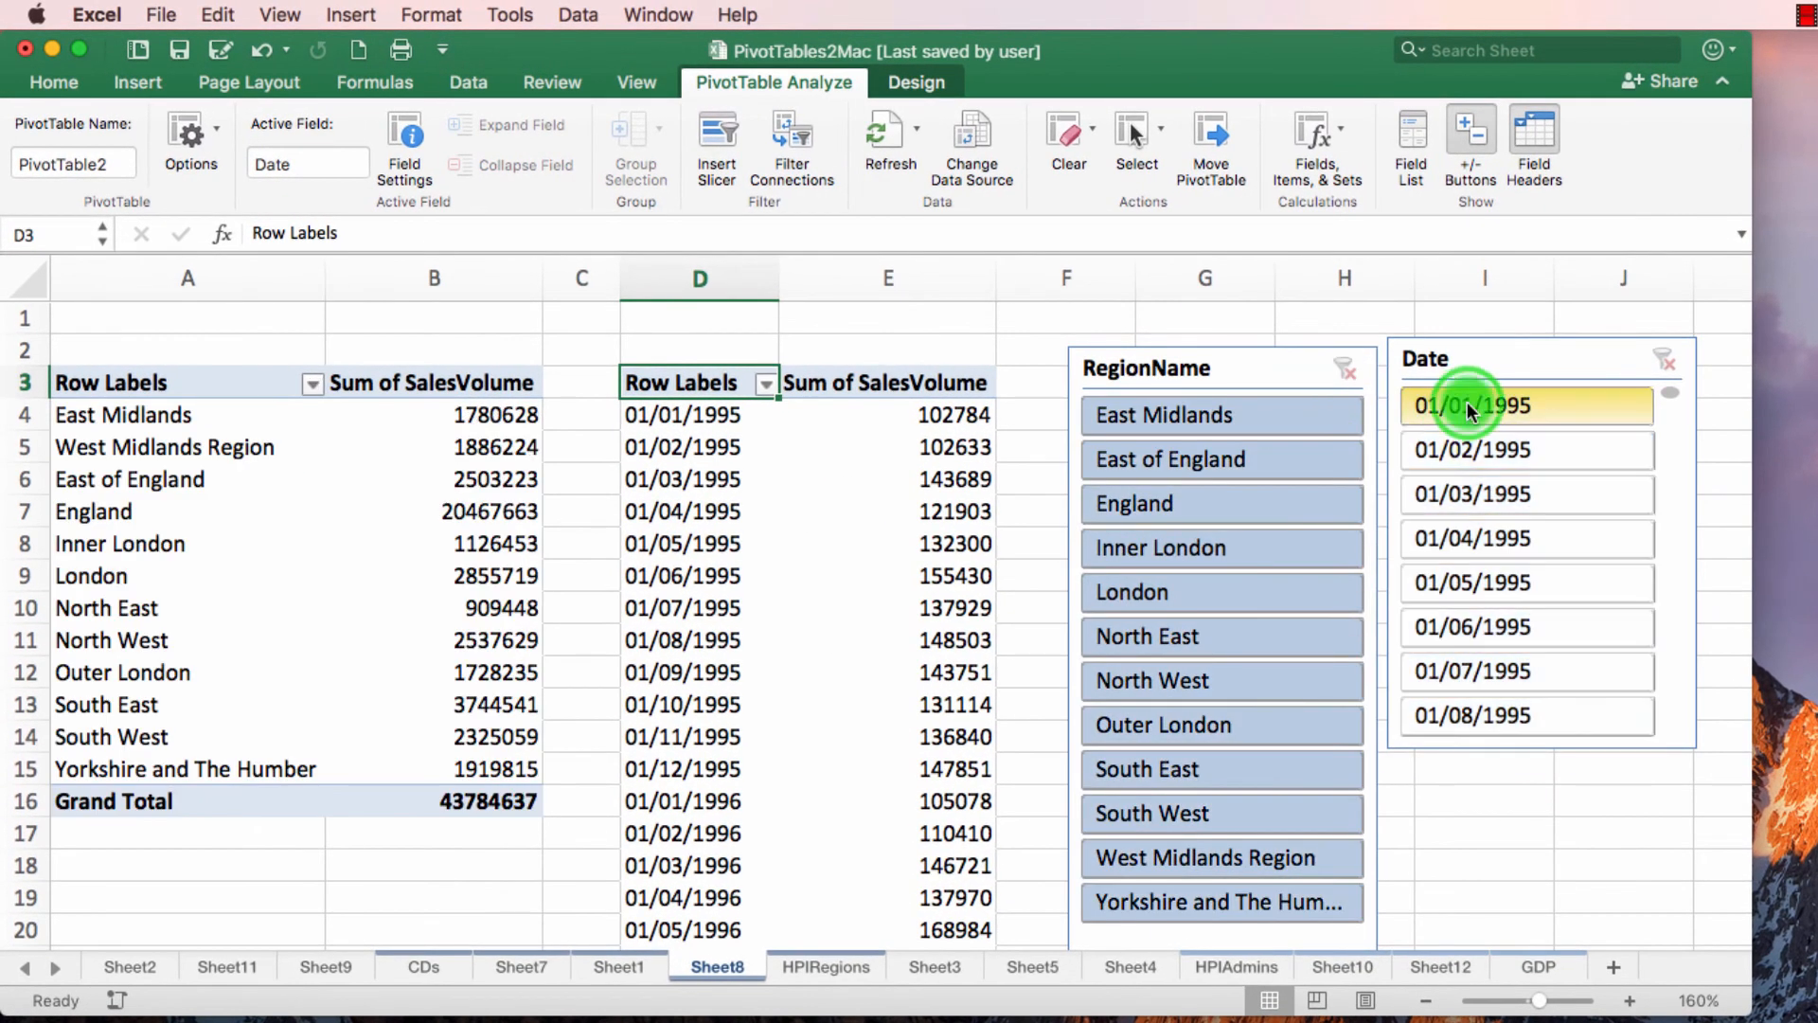
click(1516, 671)
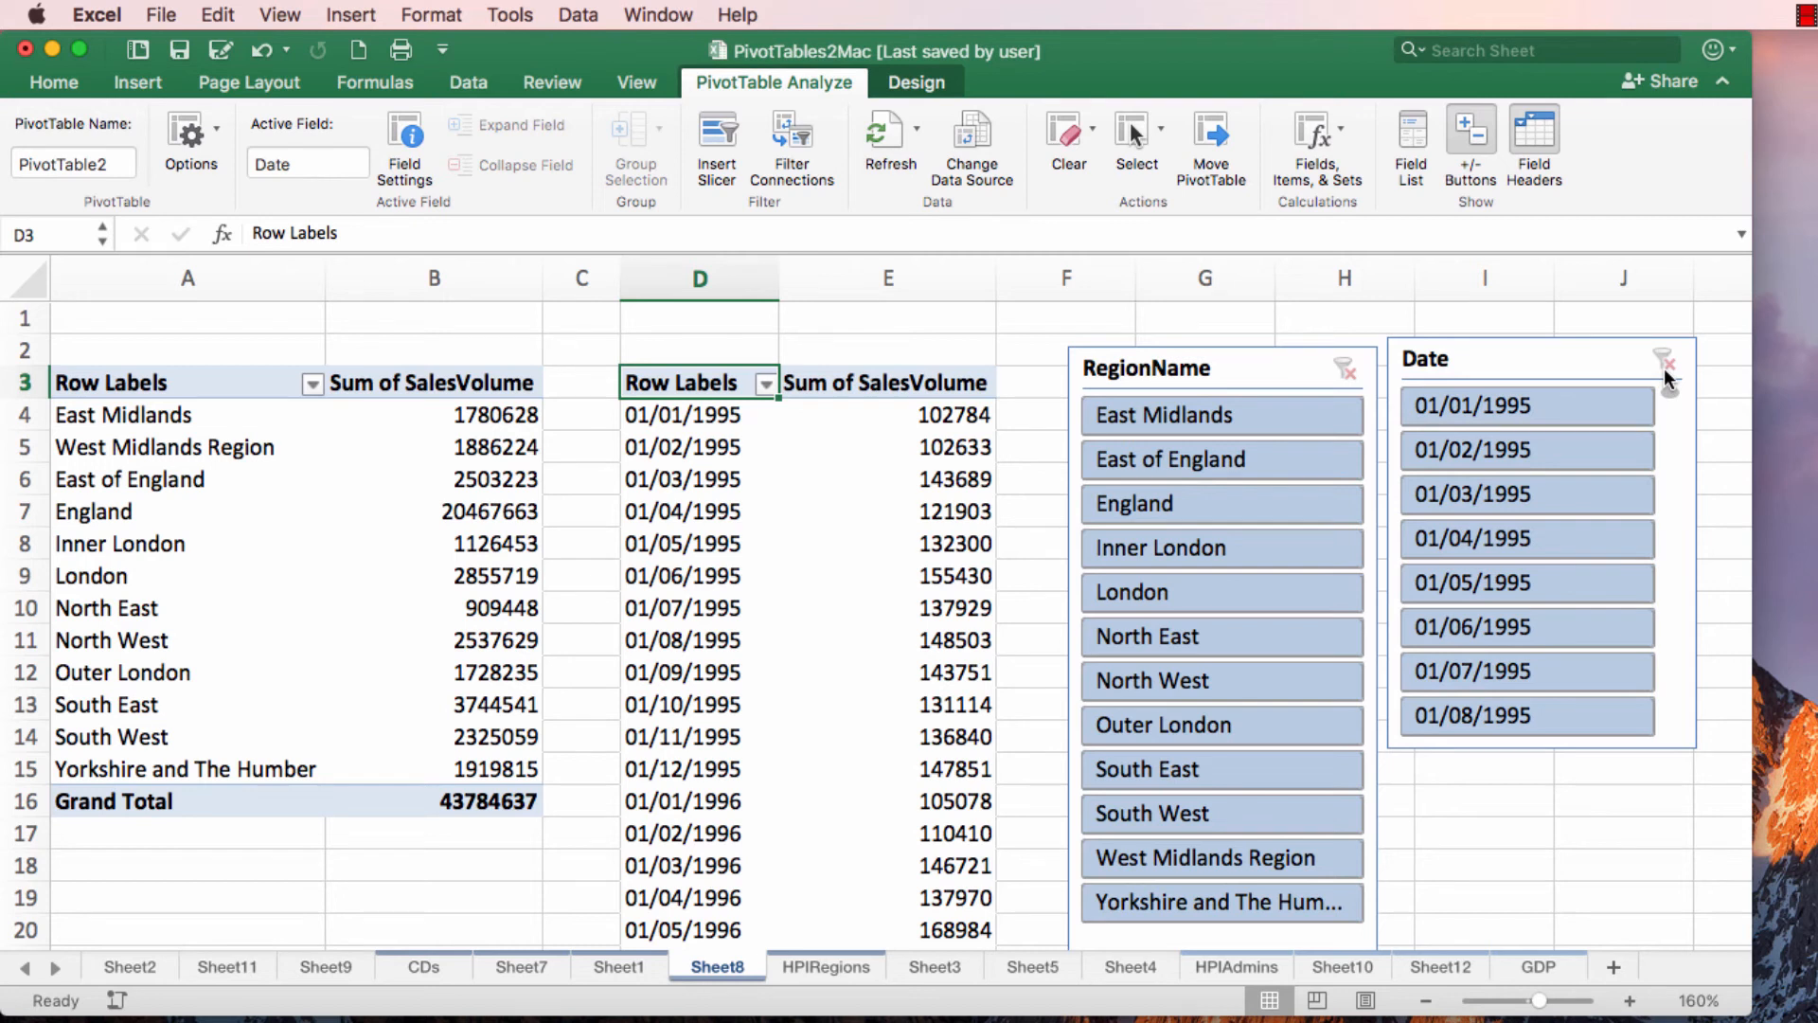
mouse_move(1290, 355)
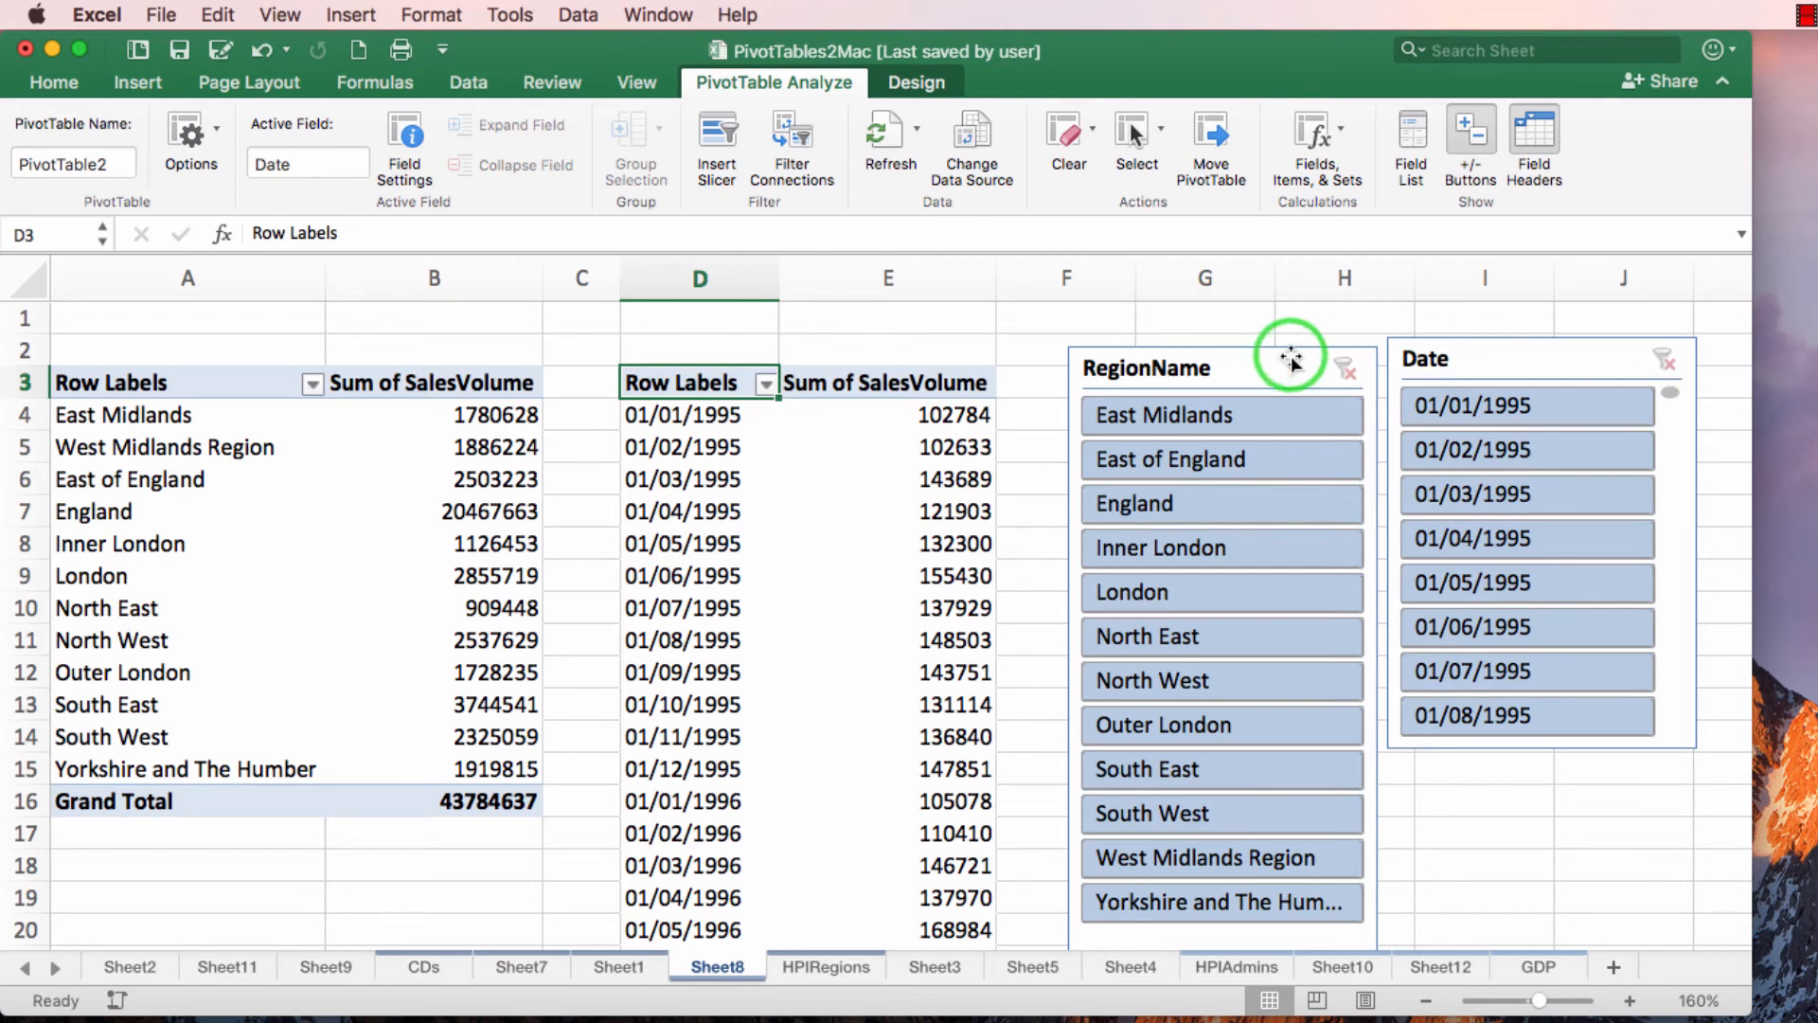
Step: Open Report Connections for the RegionName slicer, showing only PivotTable17 linked
click(1287, 362)
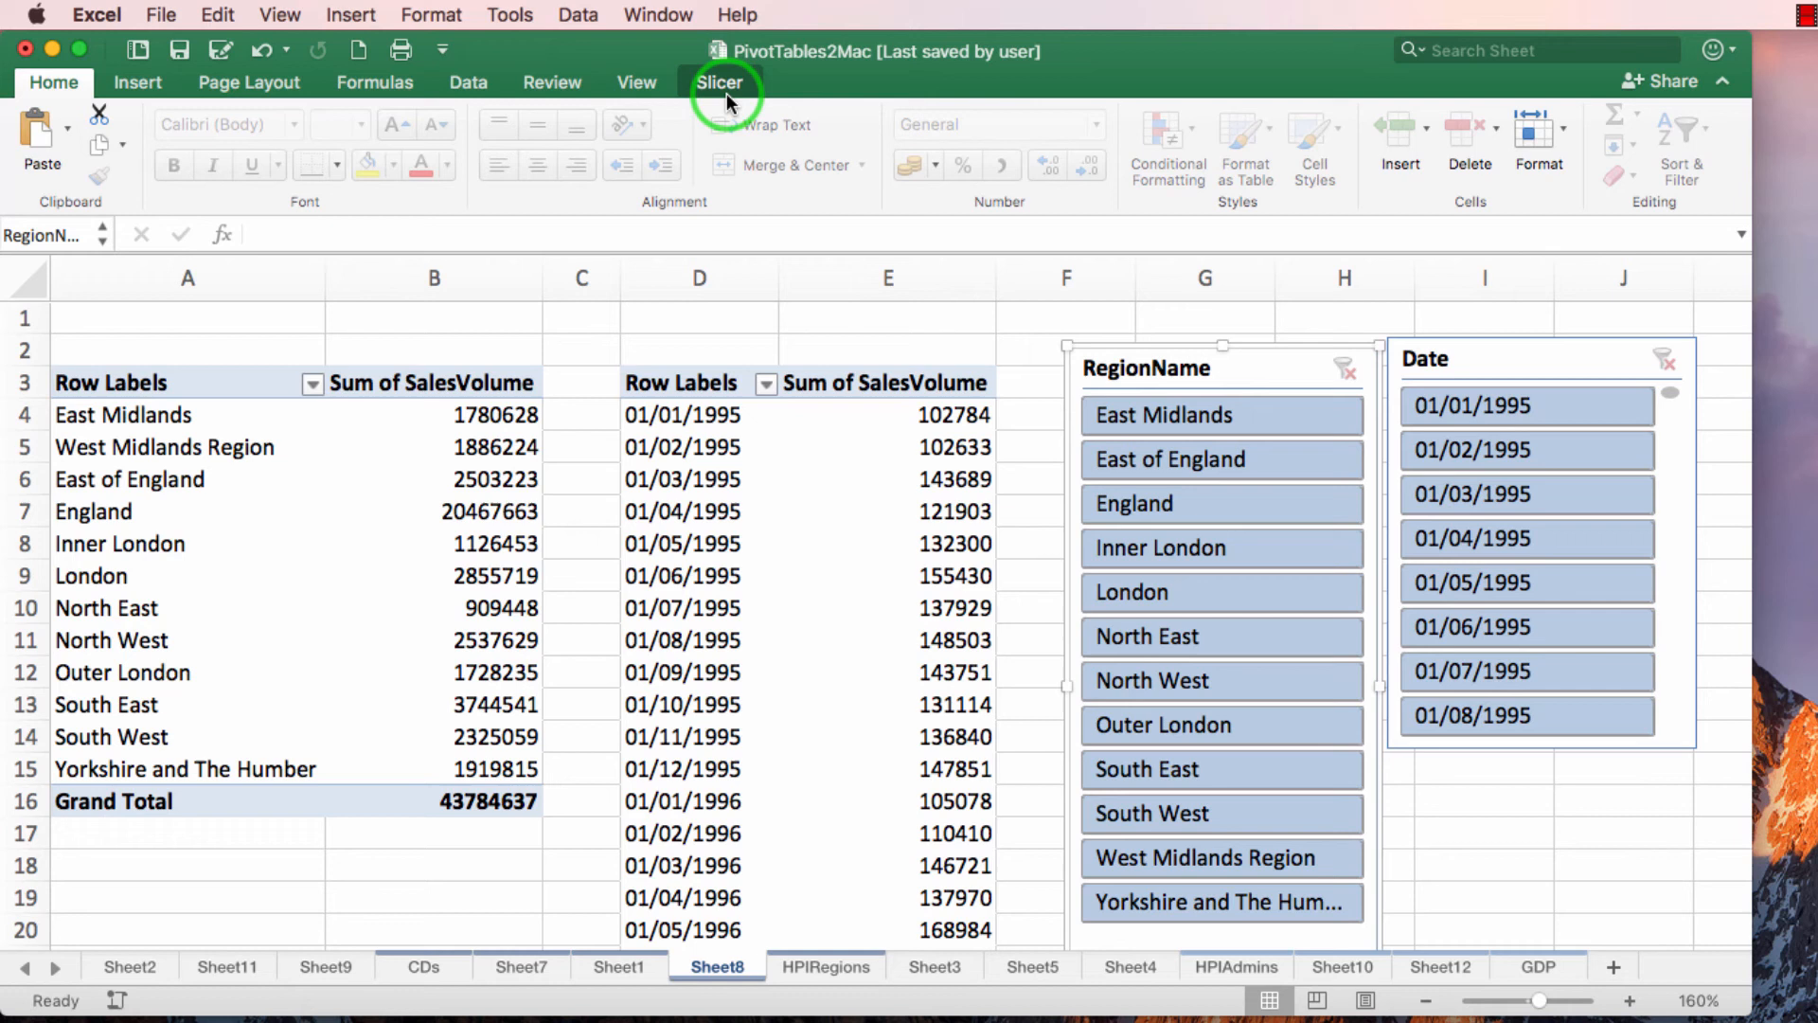
click(719, 83)
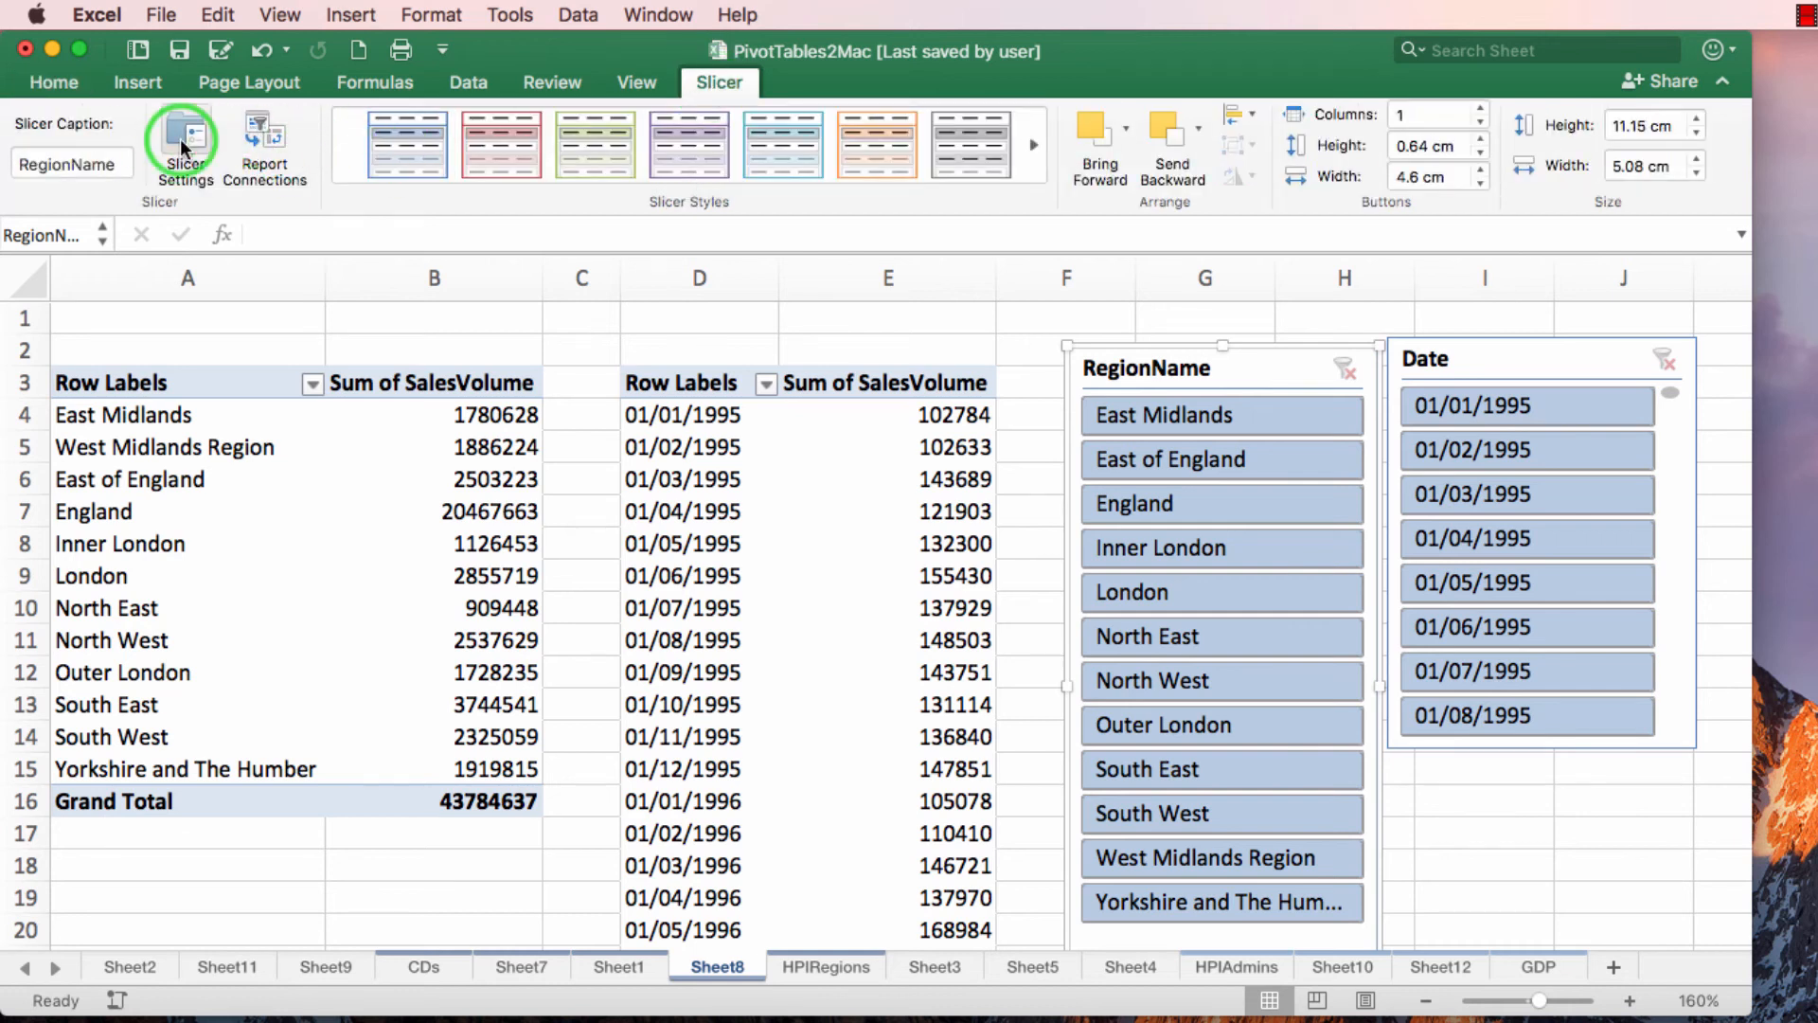
click(264, 133)
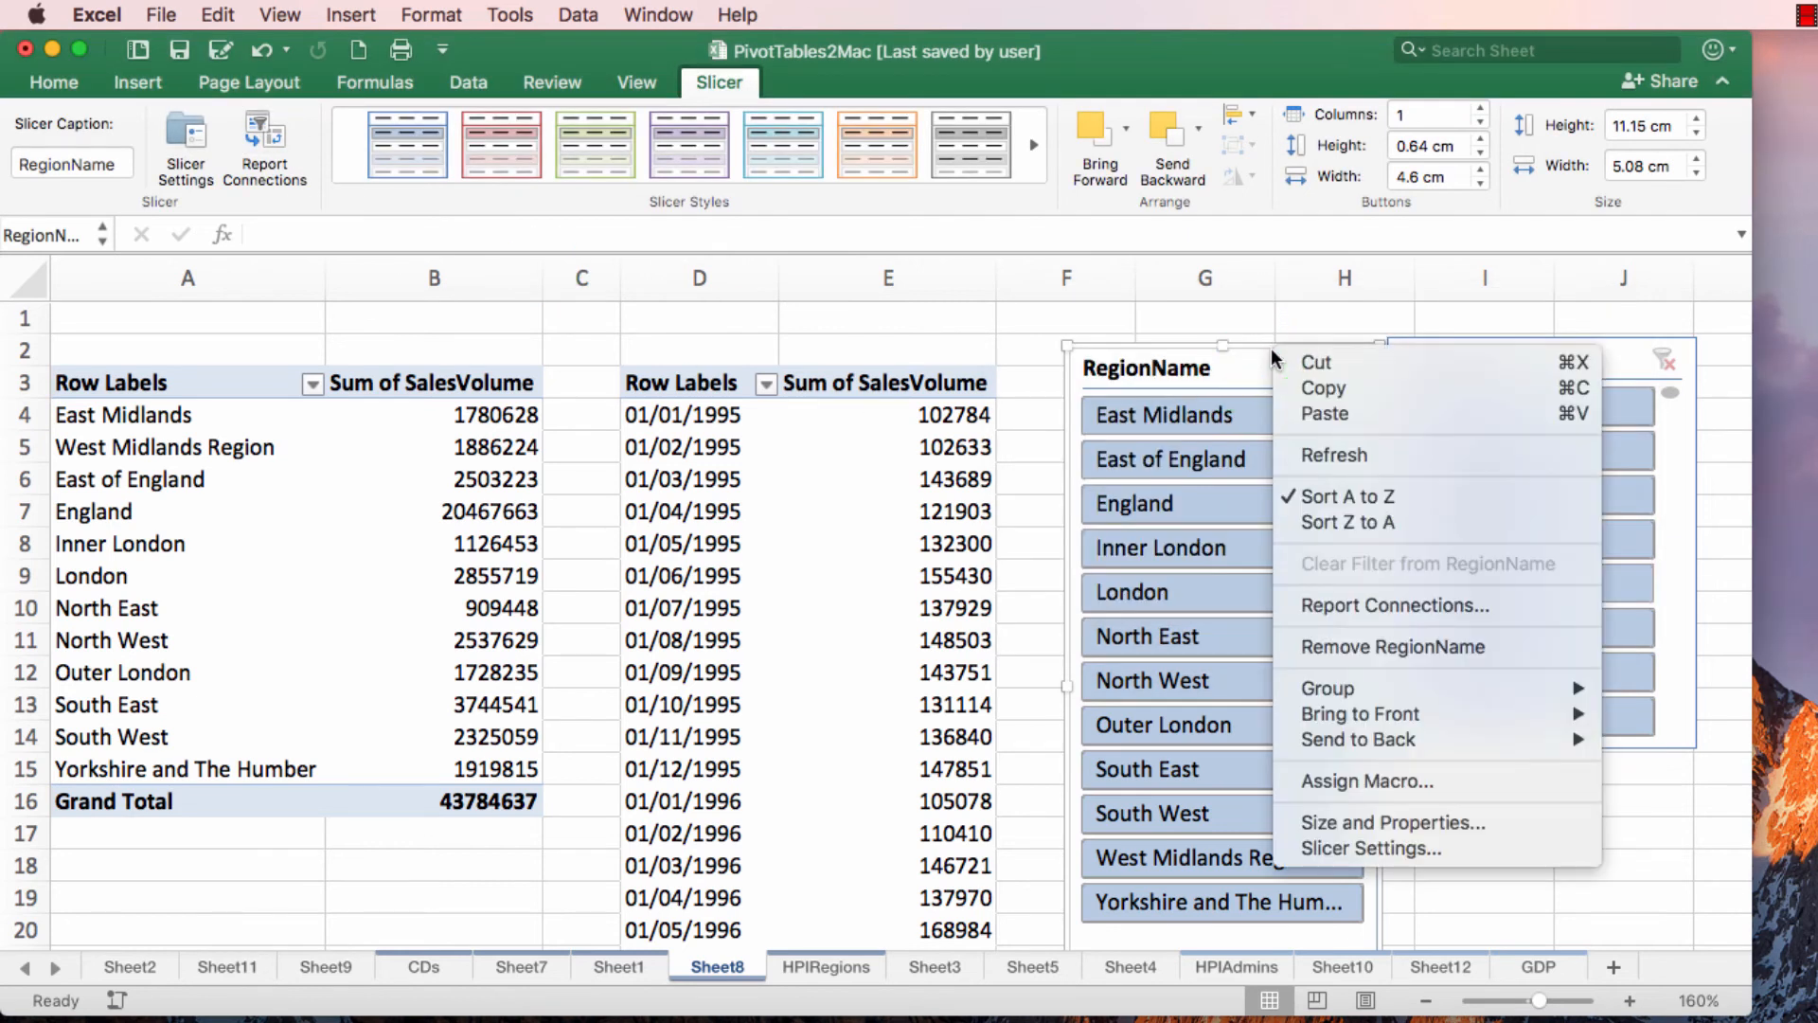
mouse_move(1422, 607)
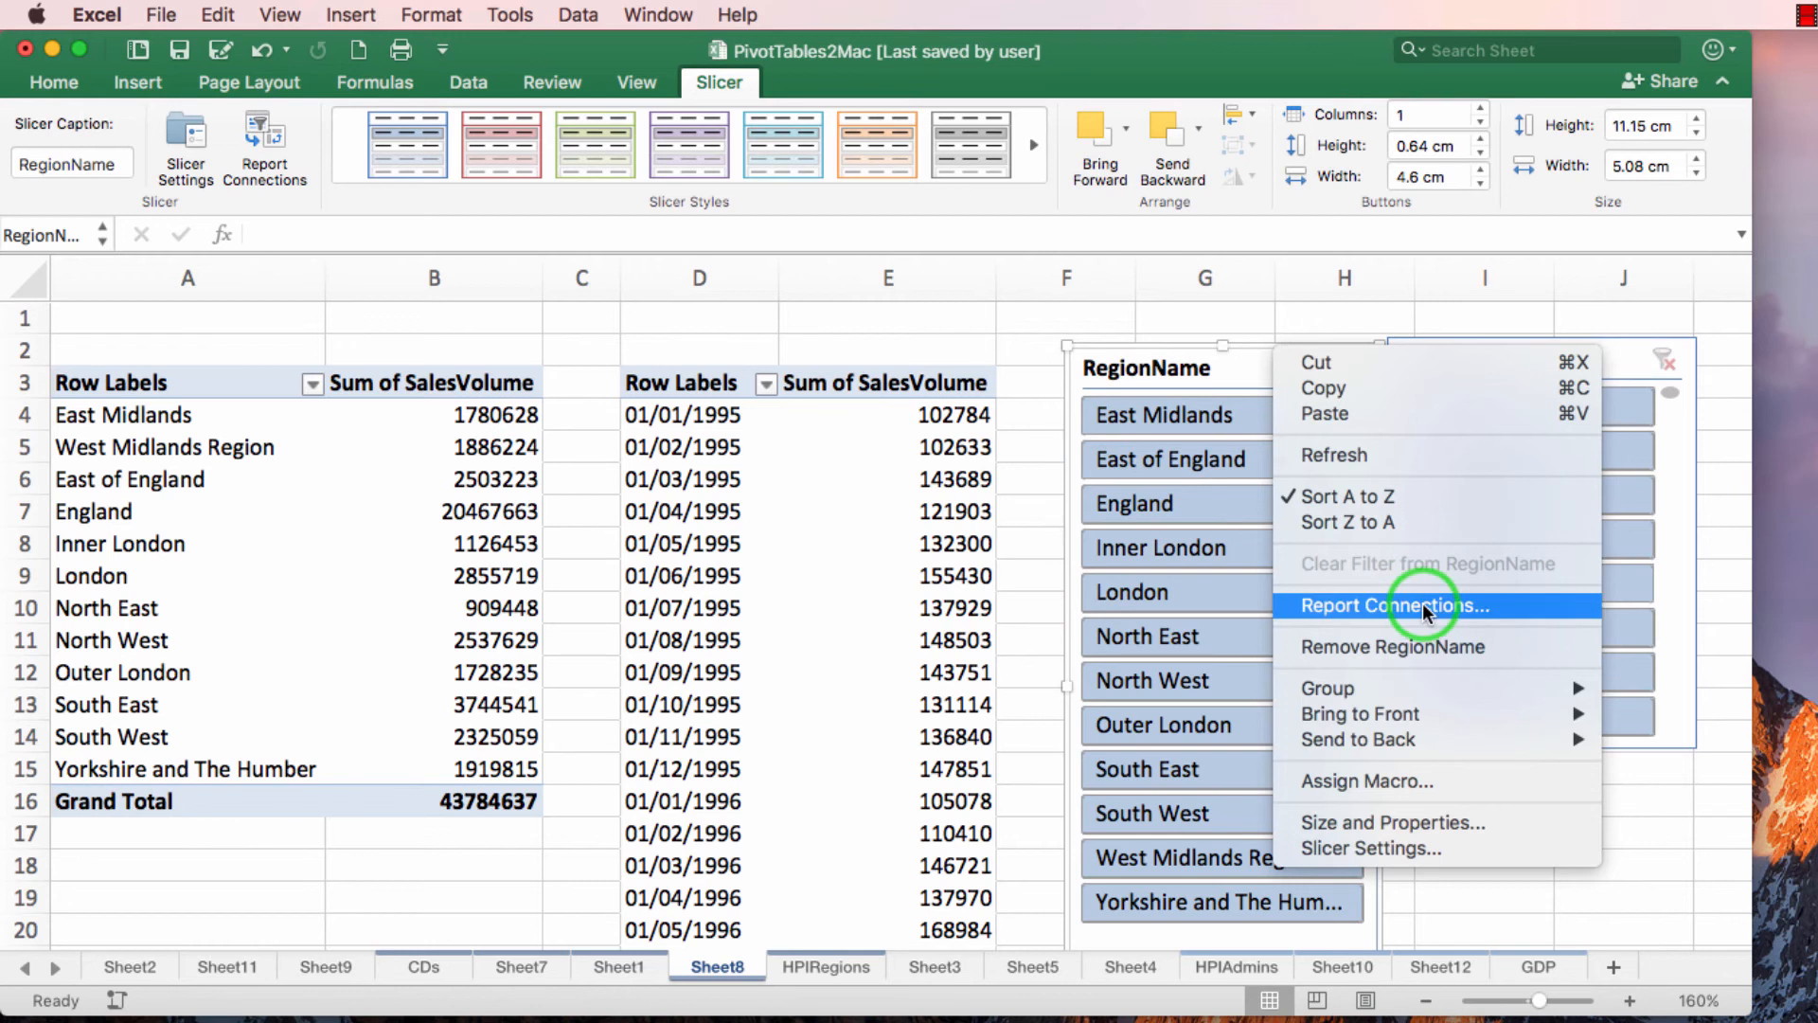
click(1394, 606)
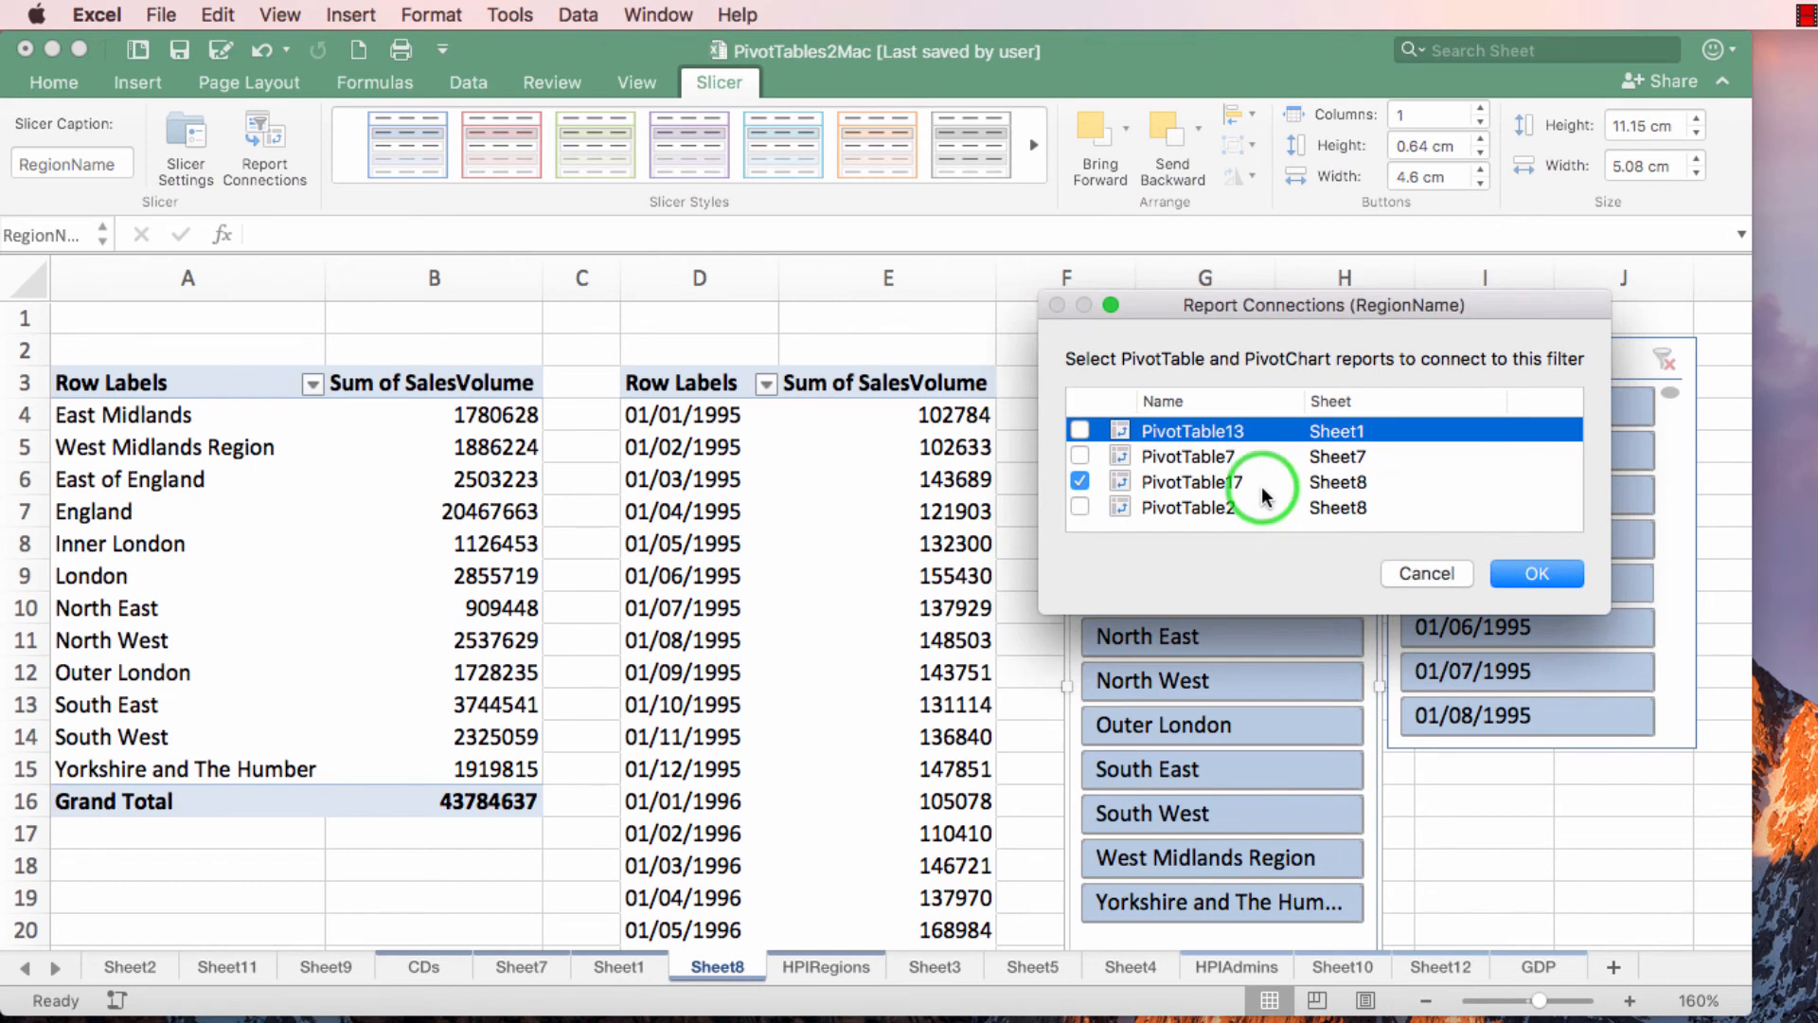
mouse_move(1297, 509)
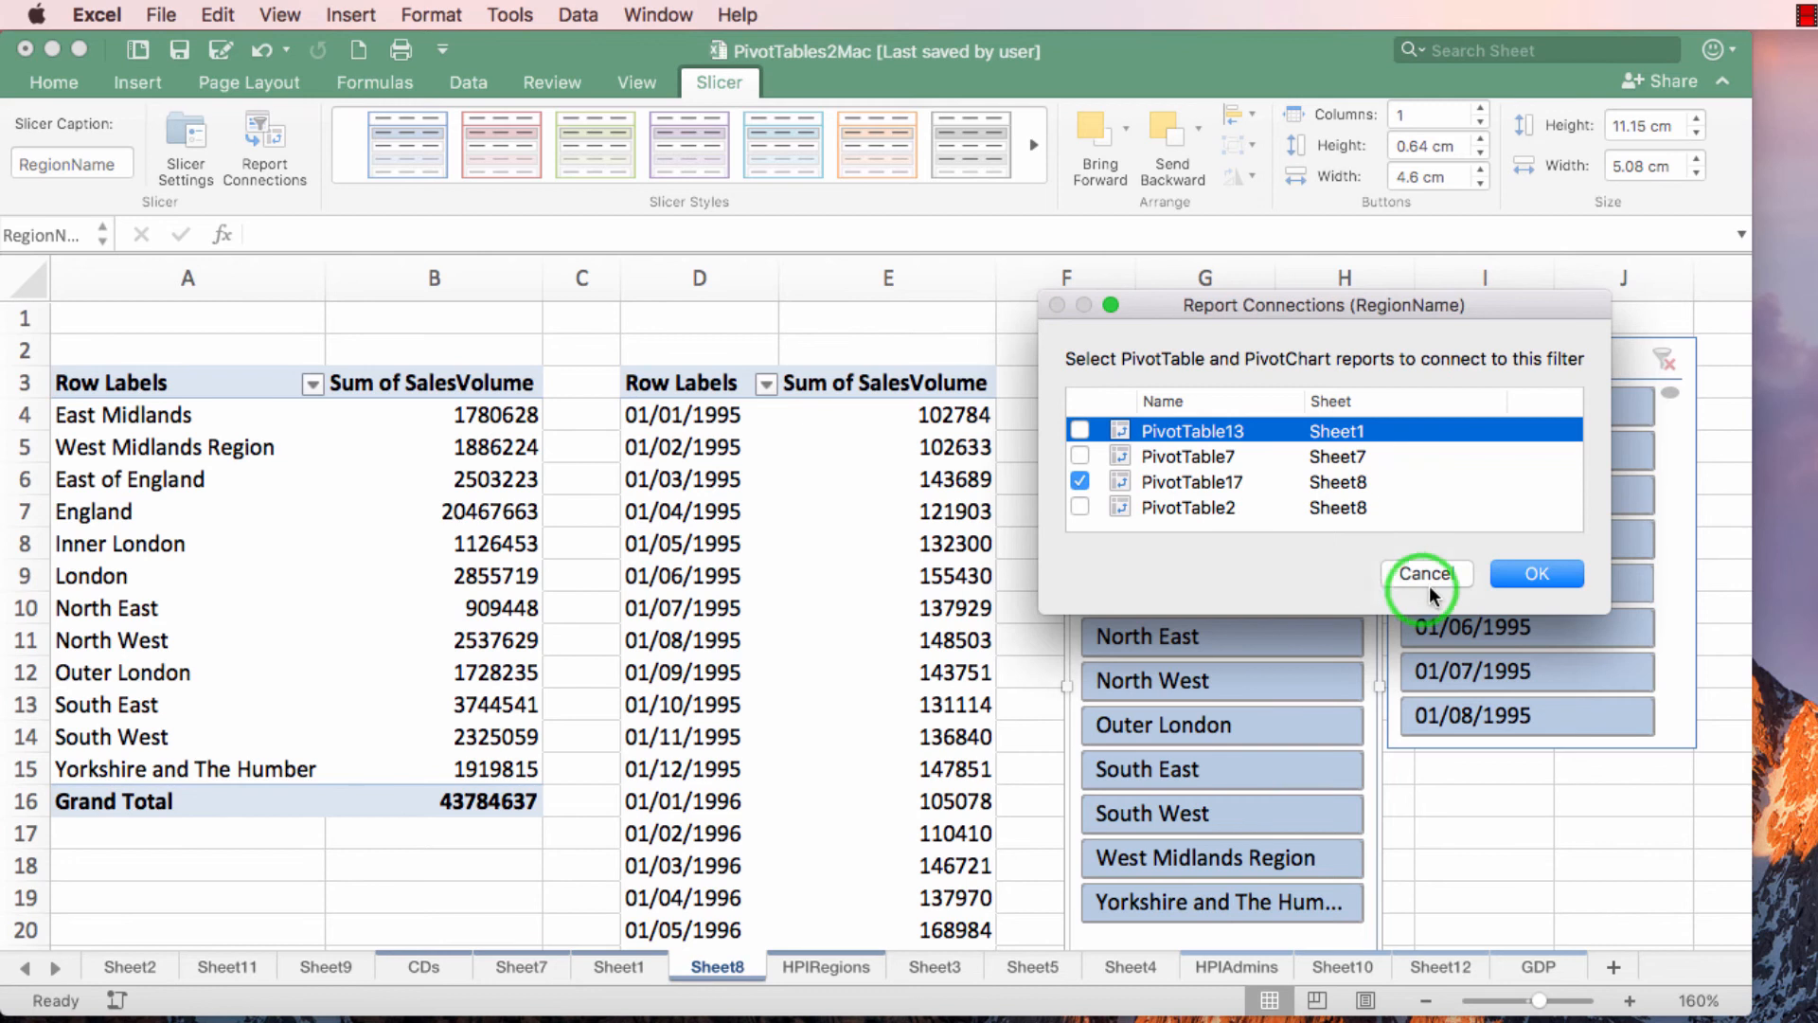
Step: Close the connections list and name the monthly pivot table pvtHPIByMonth
click(1426, 573)
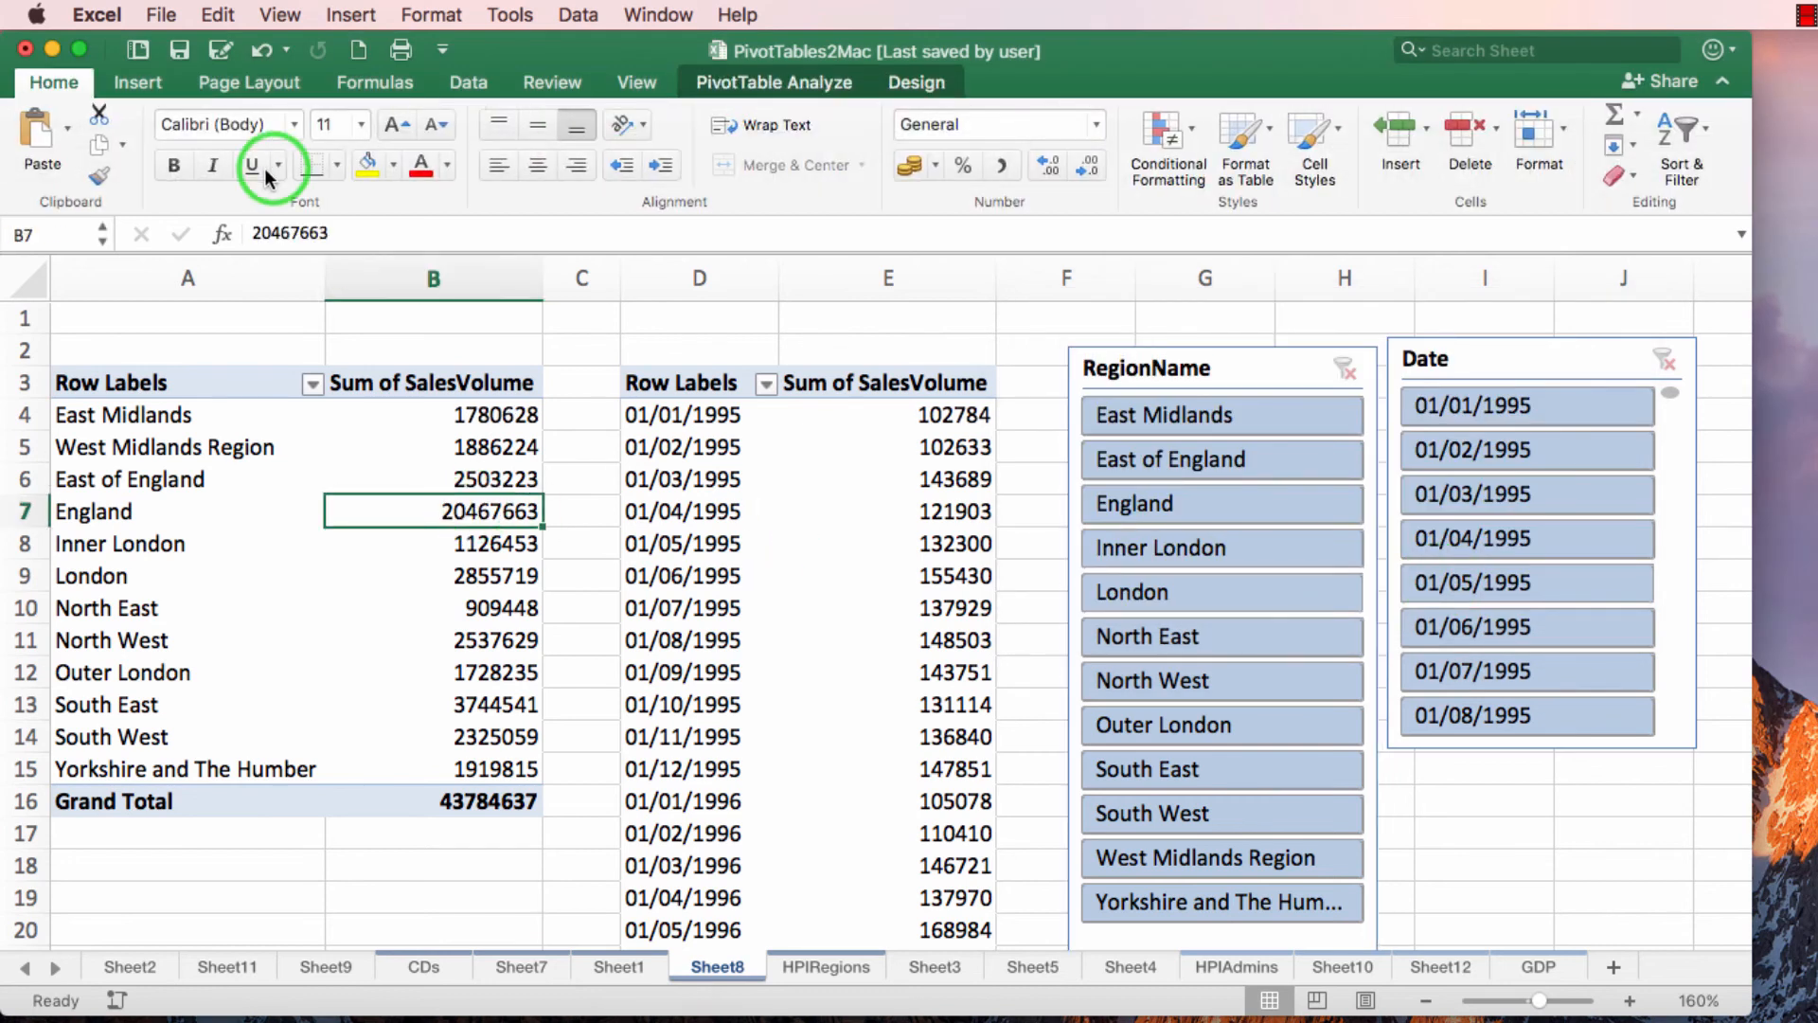
click(772, 82)
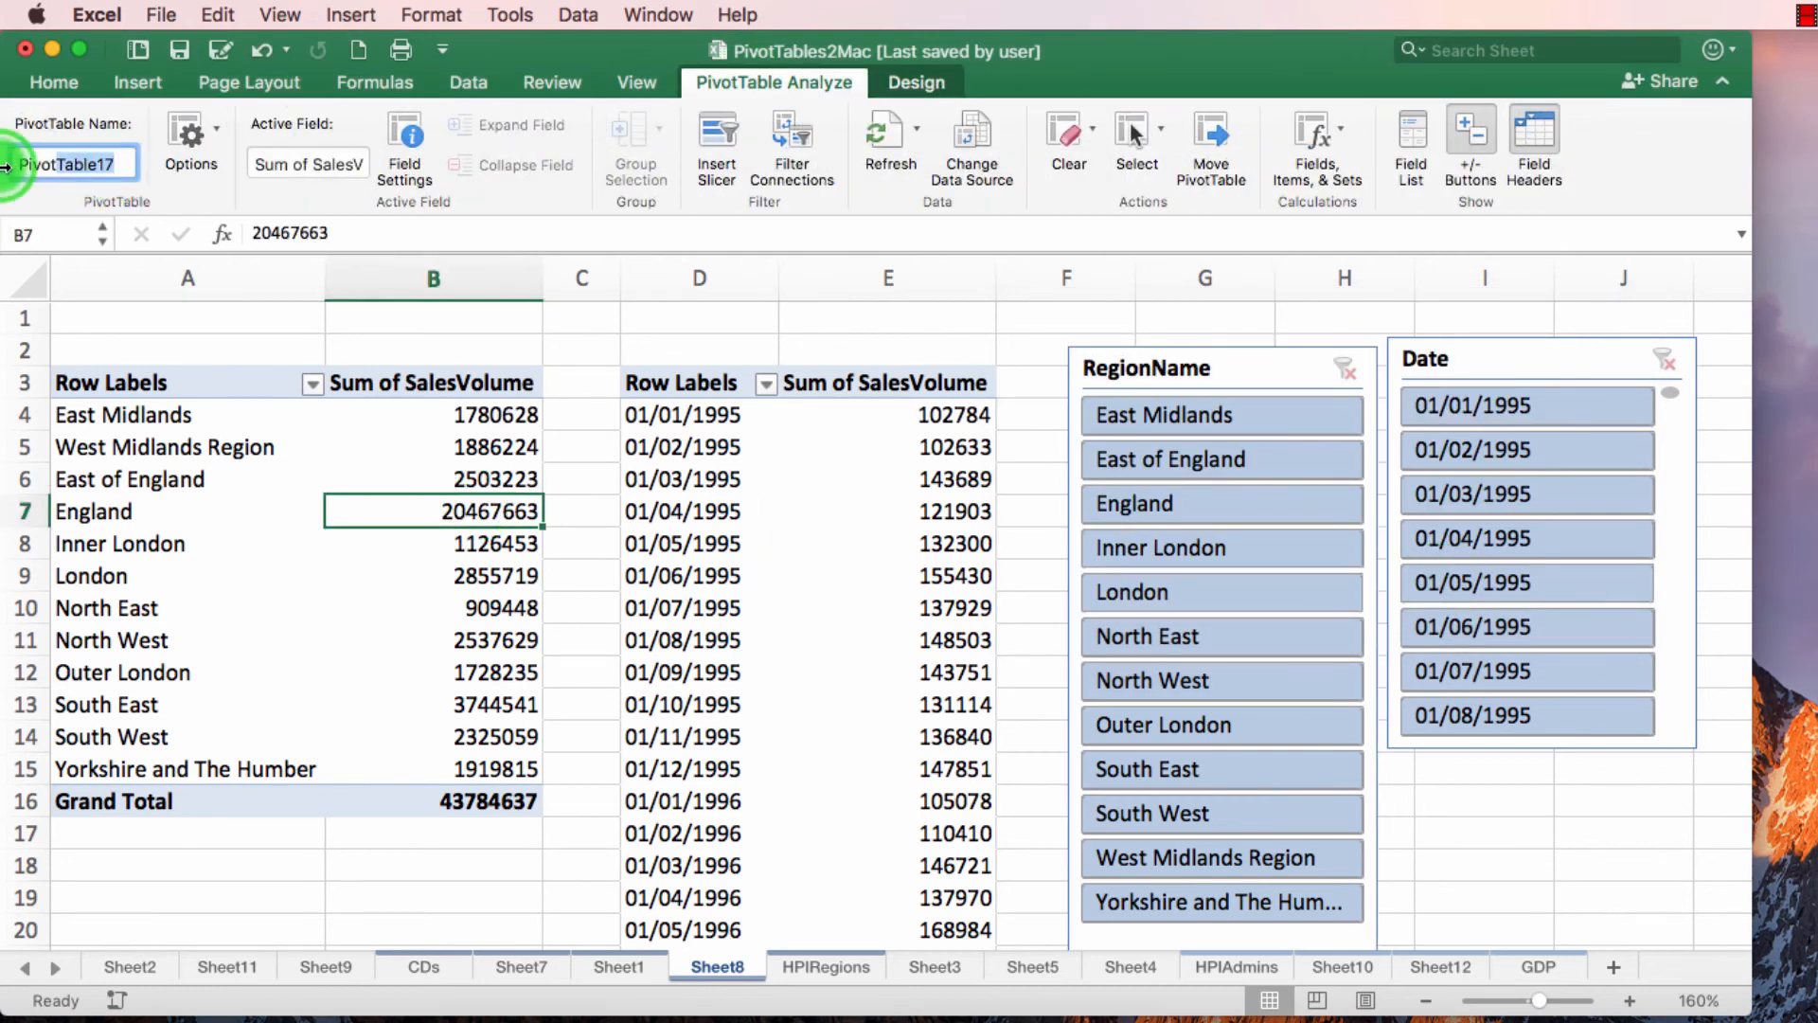
text(pvtHPIB)
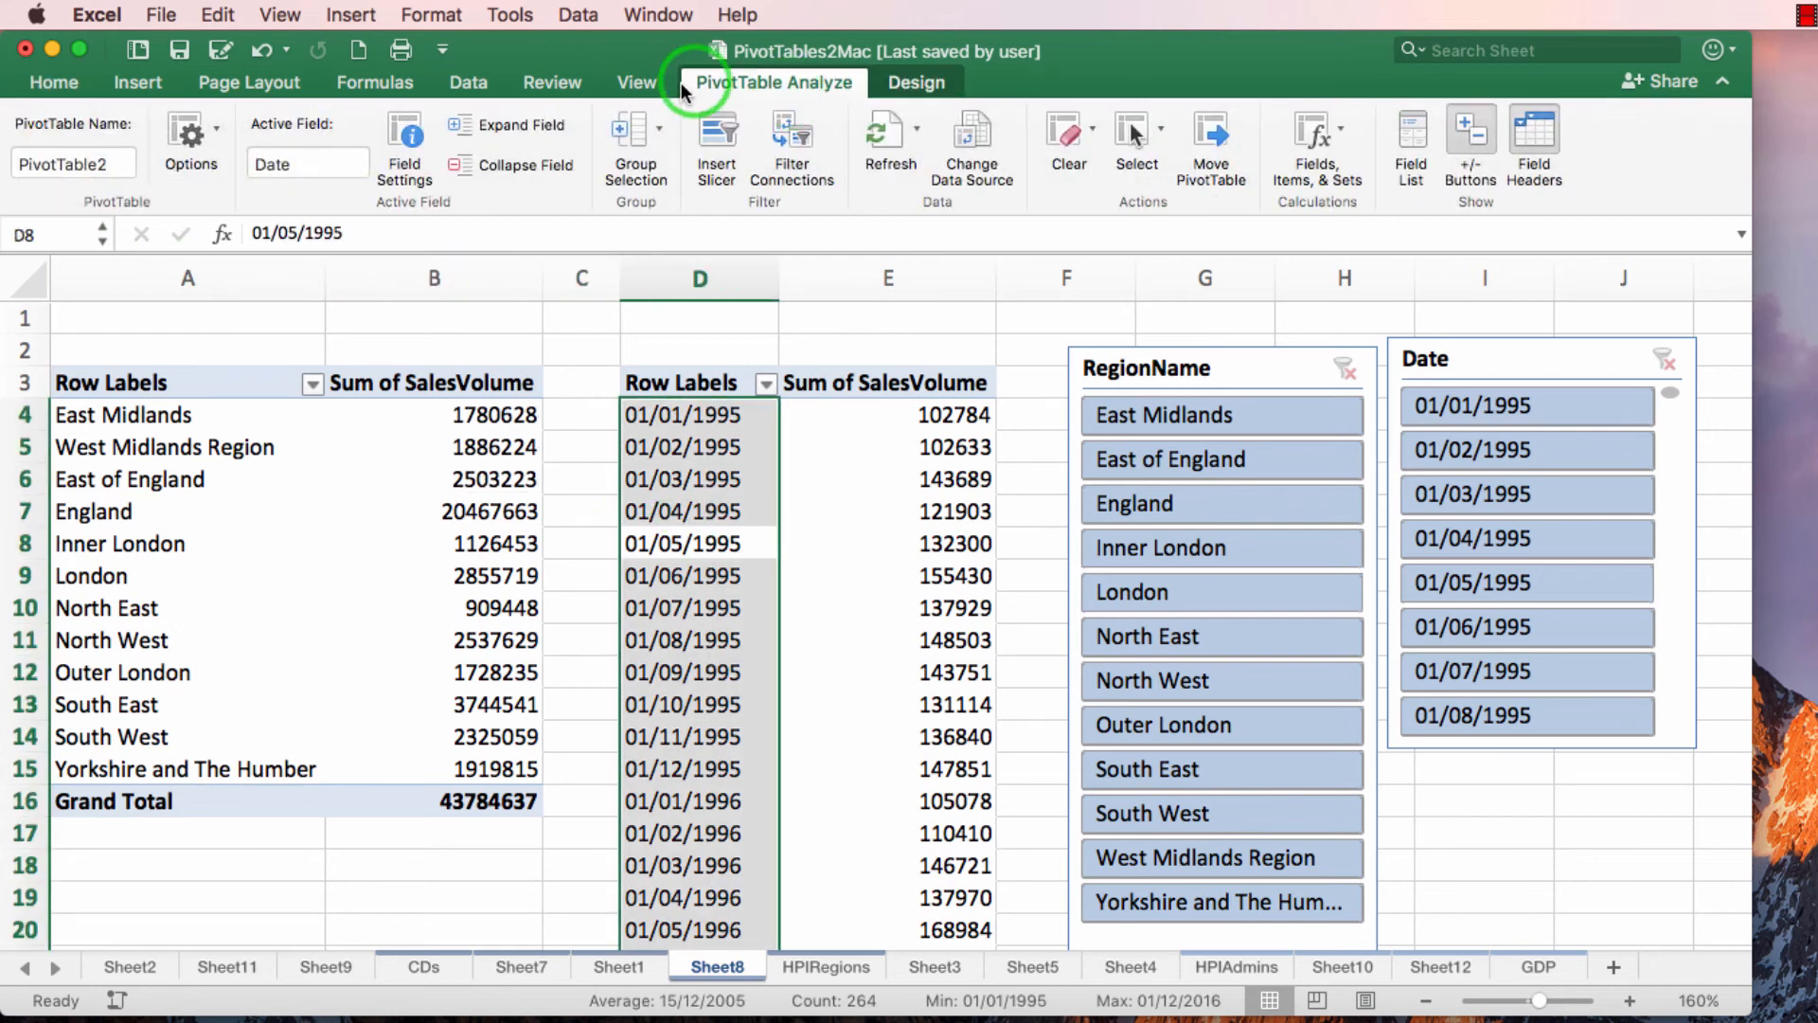
text(pvtHPIByMonth)
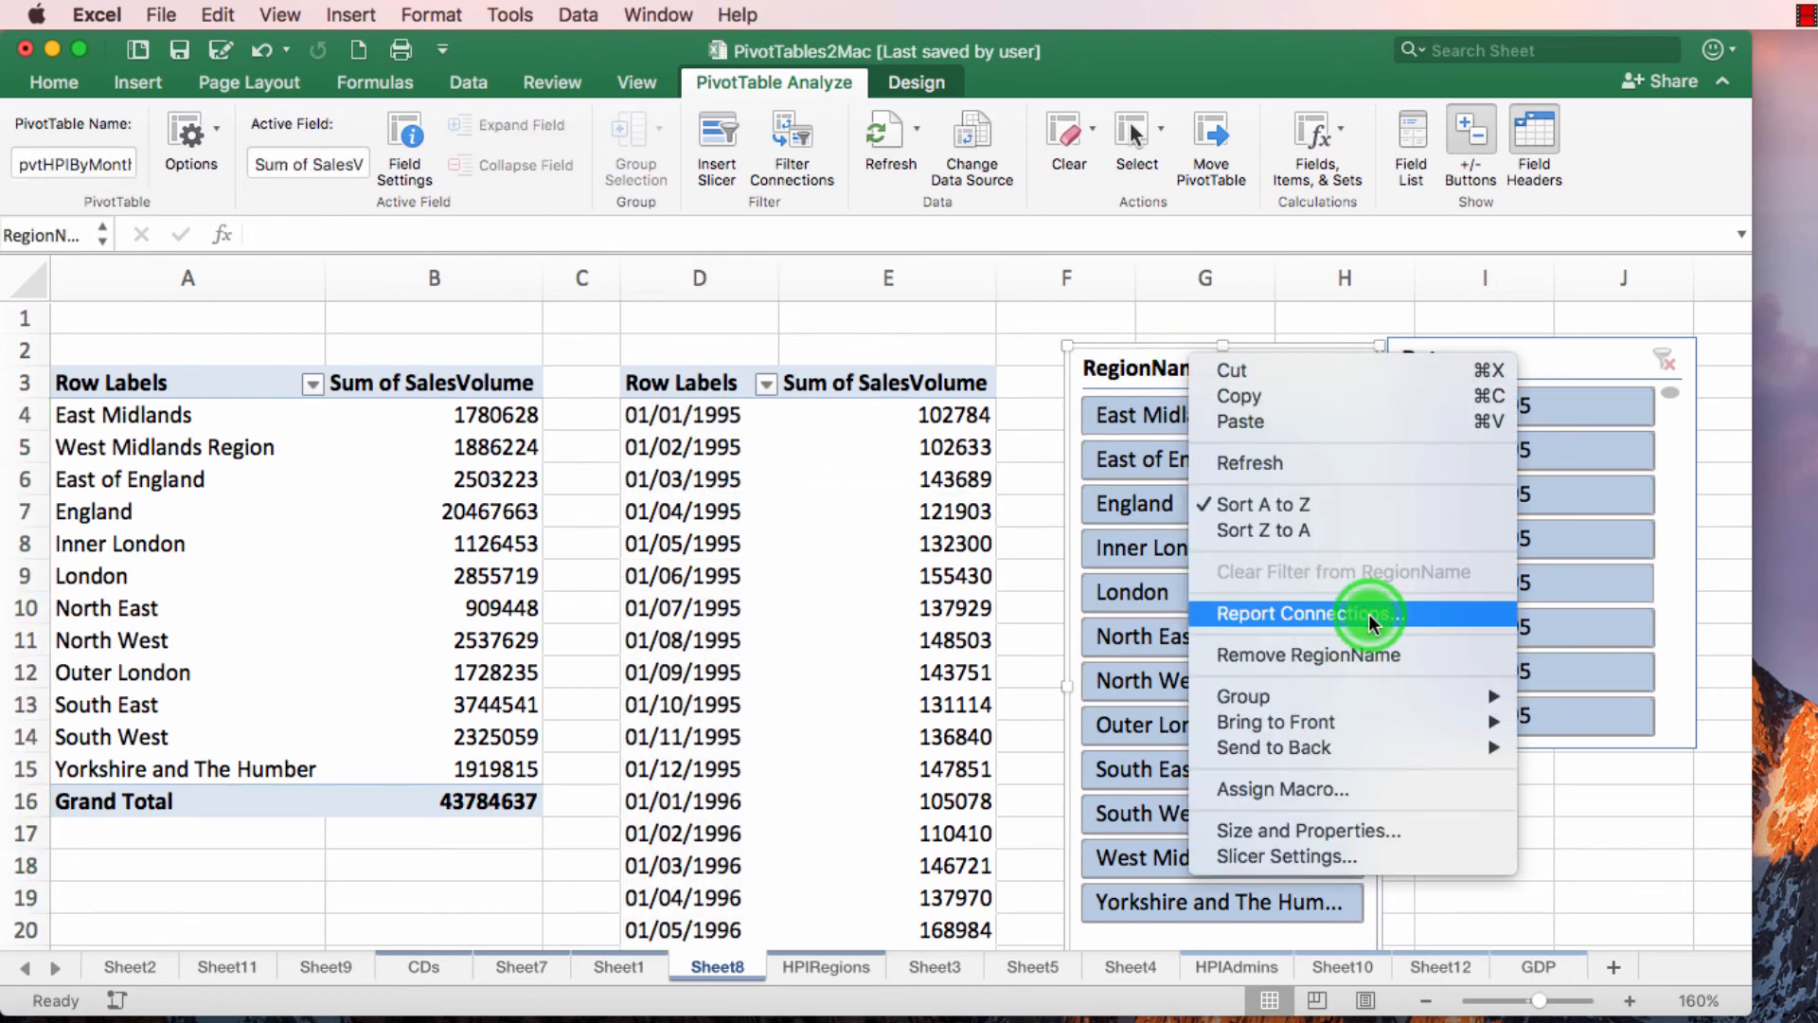
Step: Tick pvtHPIByMonth in Report Connections for both the RegionName and Date slicers
click(1300, 614)
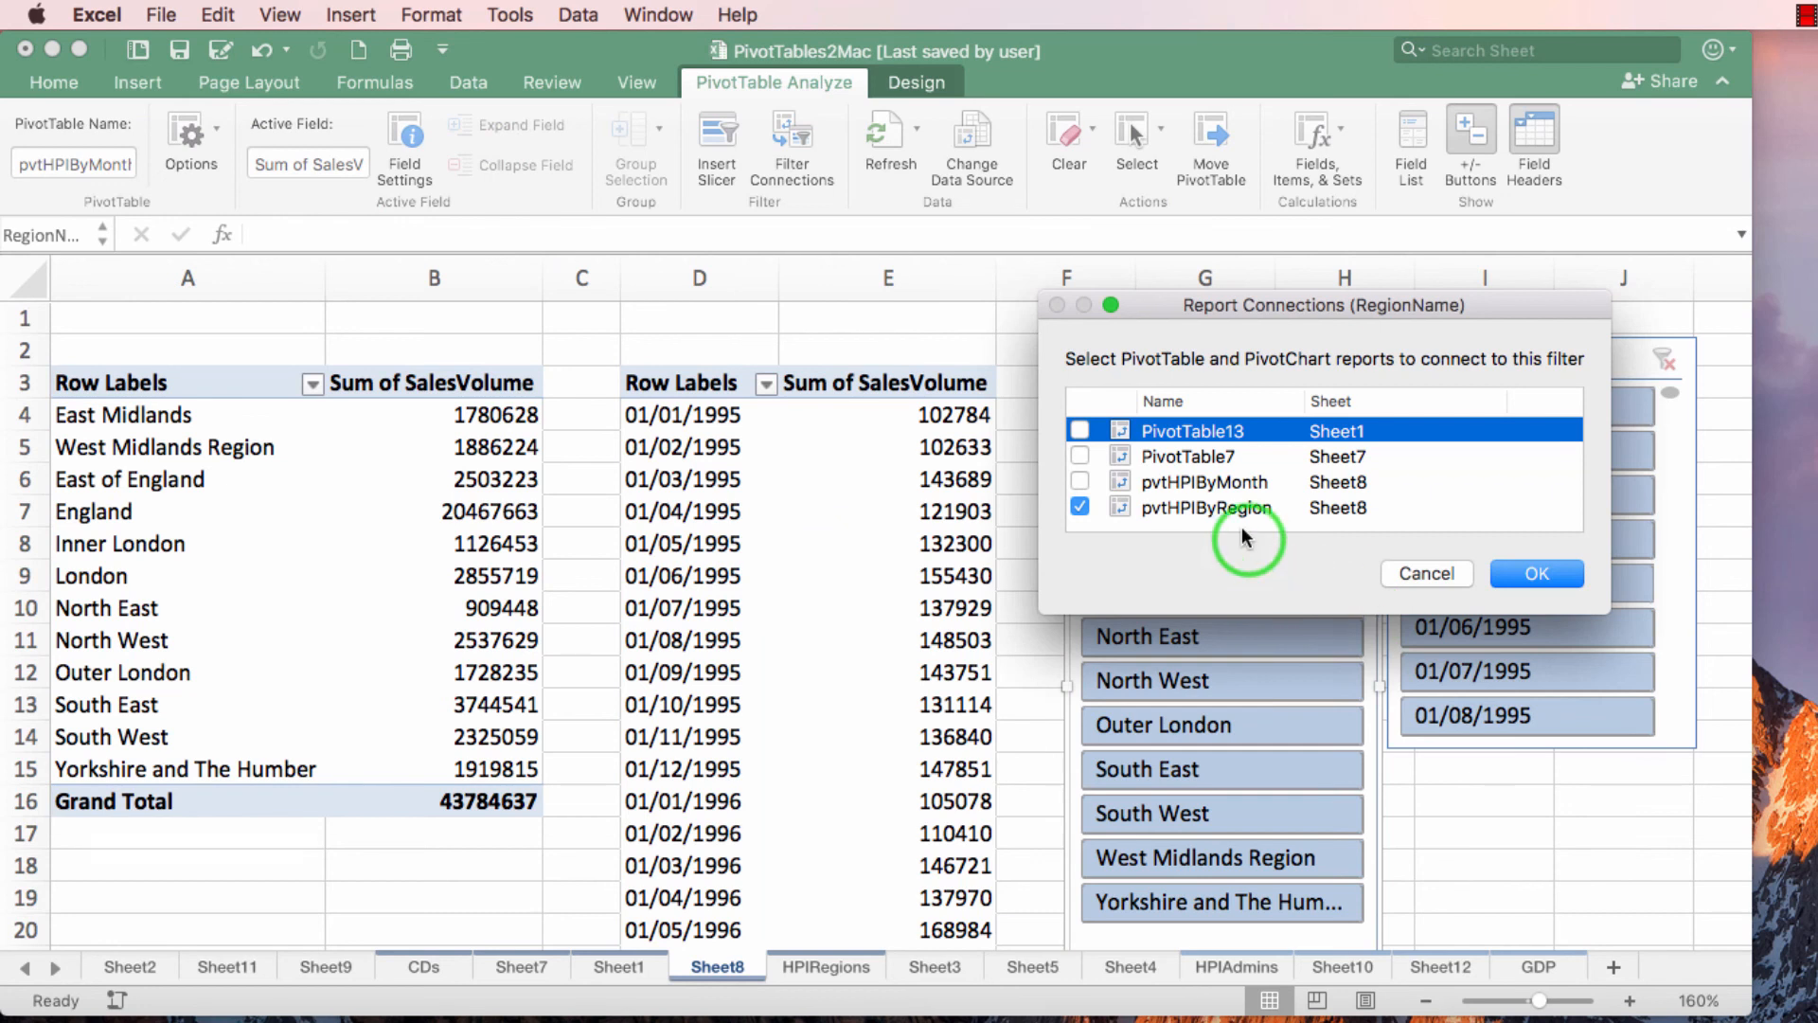
mouse_move(1244, 516)
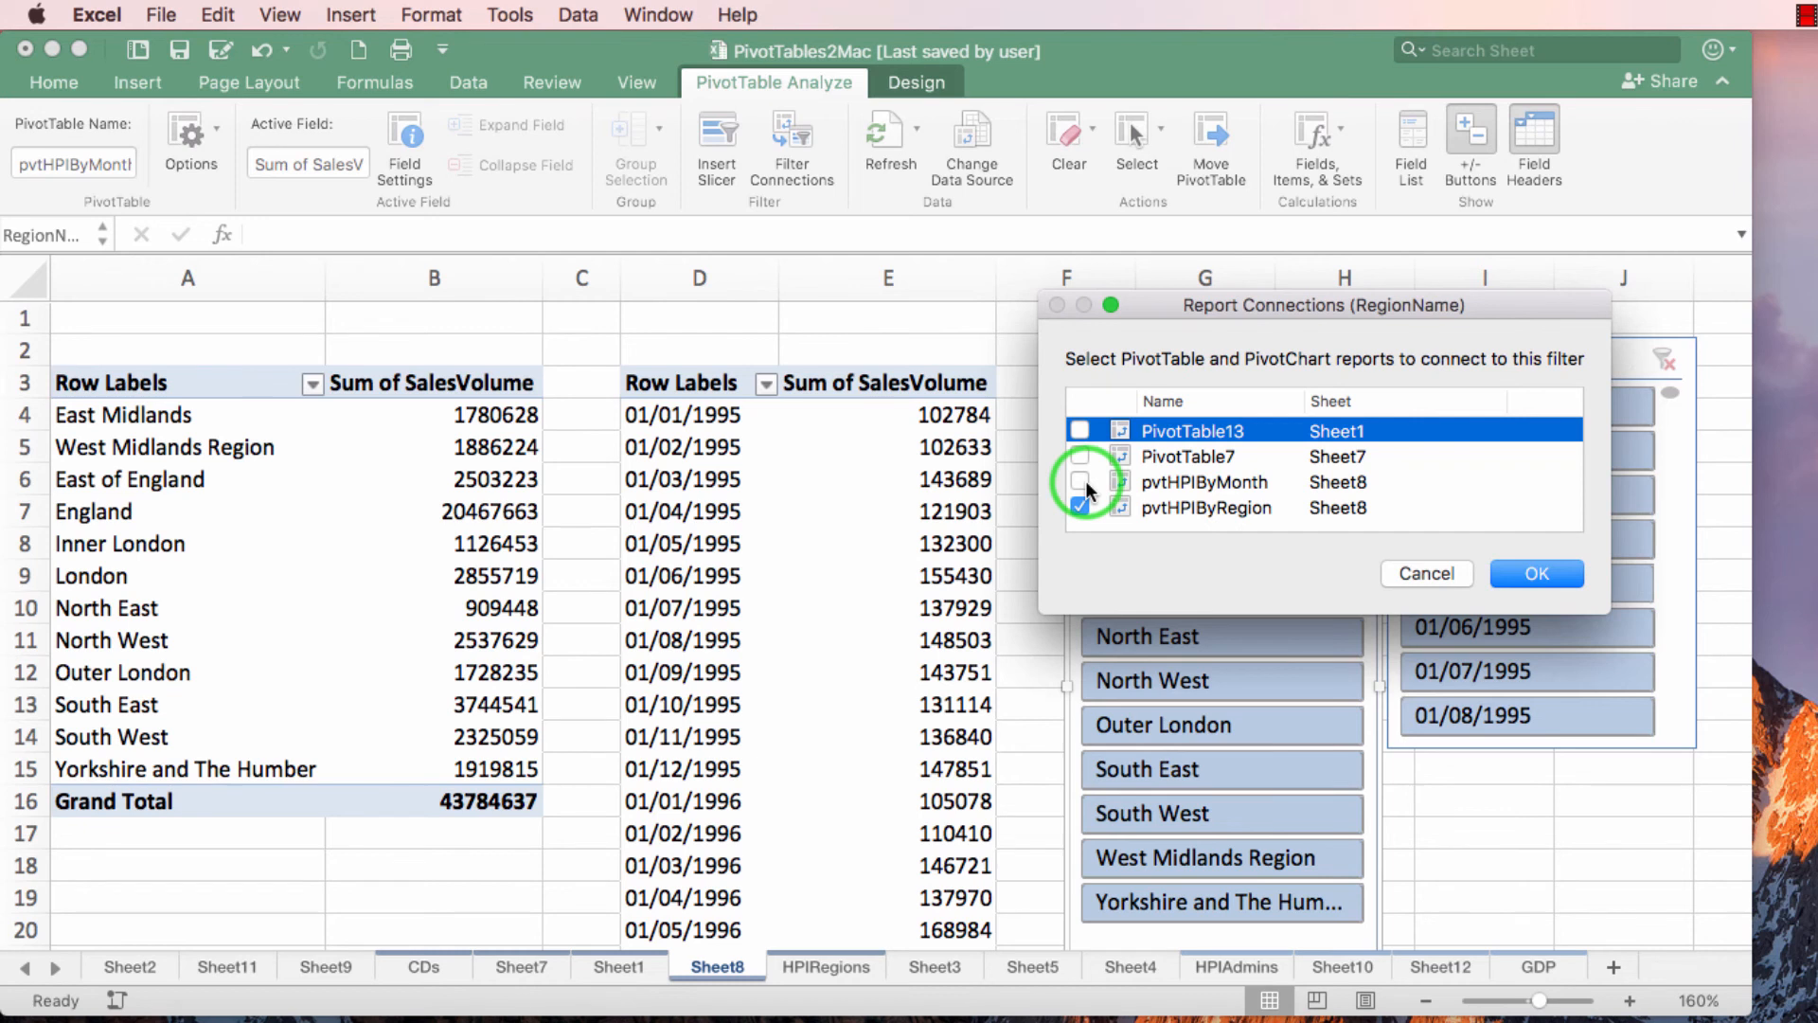
click(1079, 482)
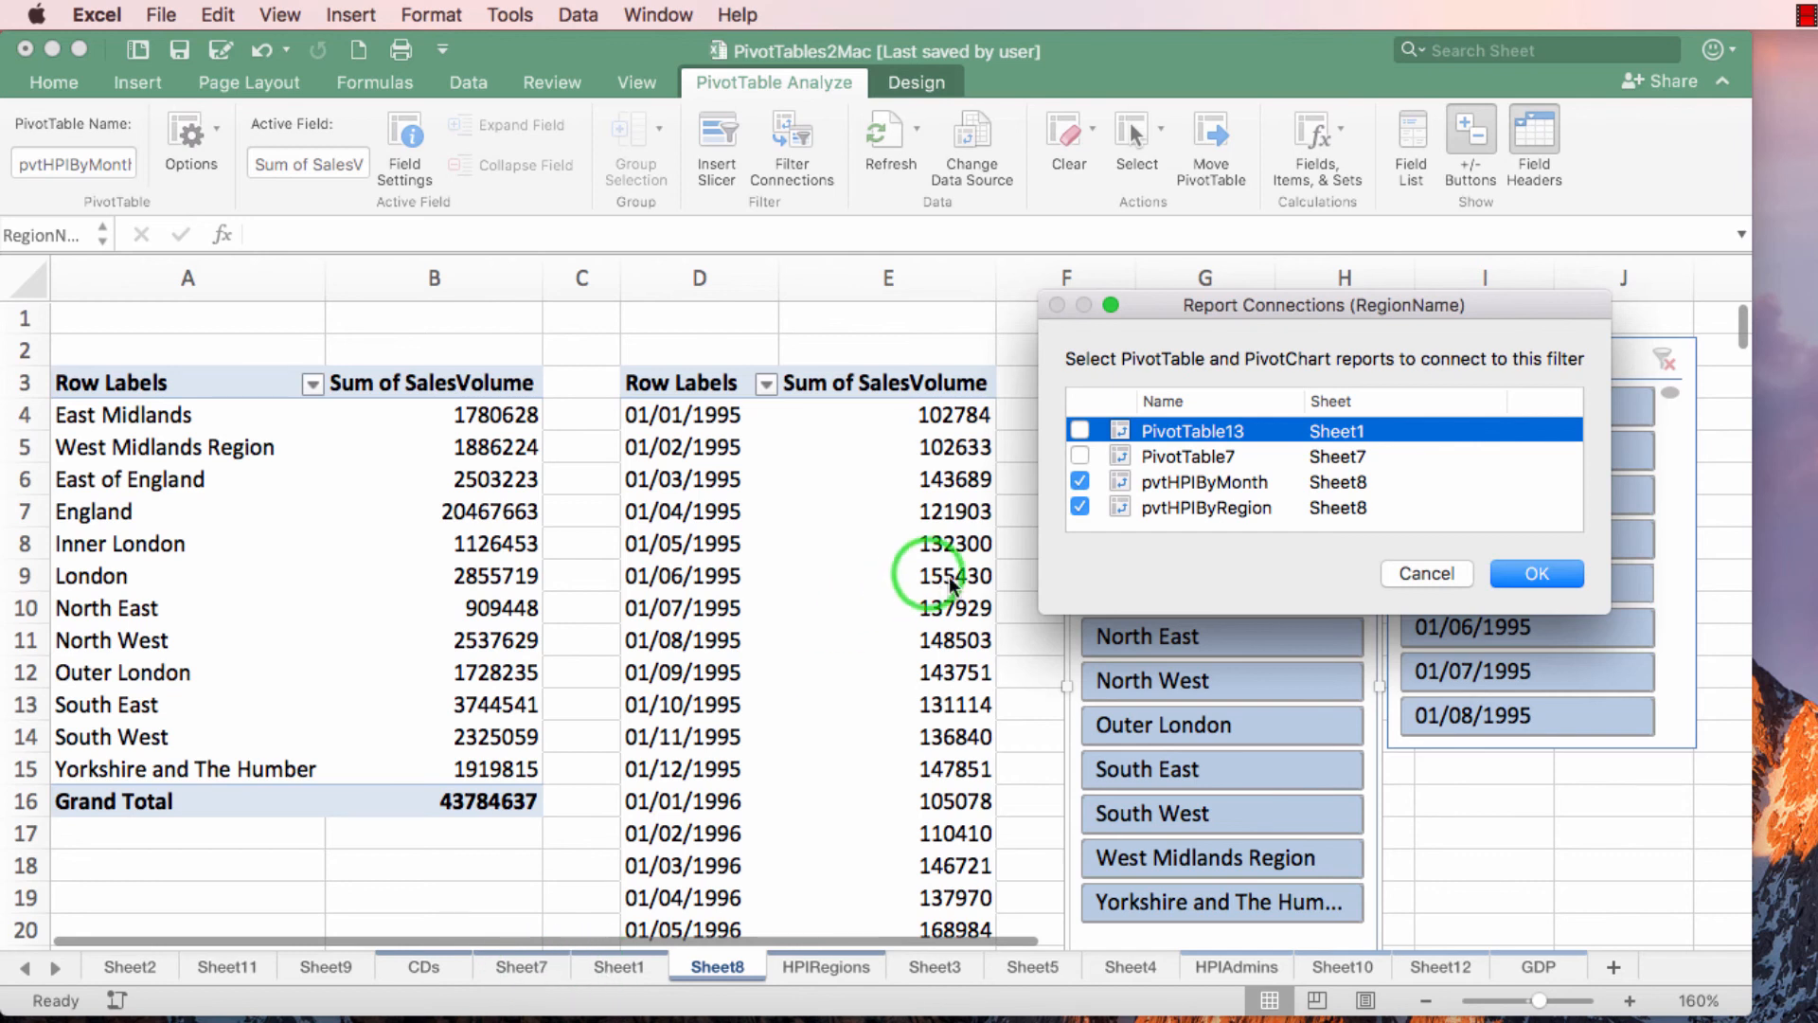
click(1080, 430)
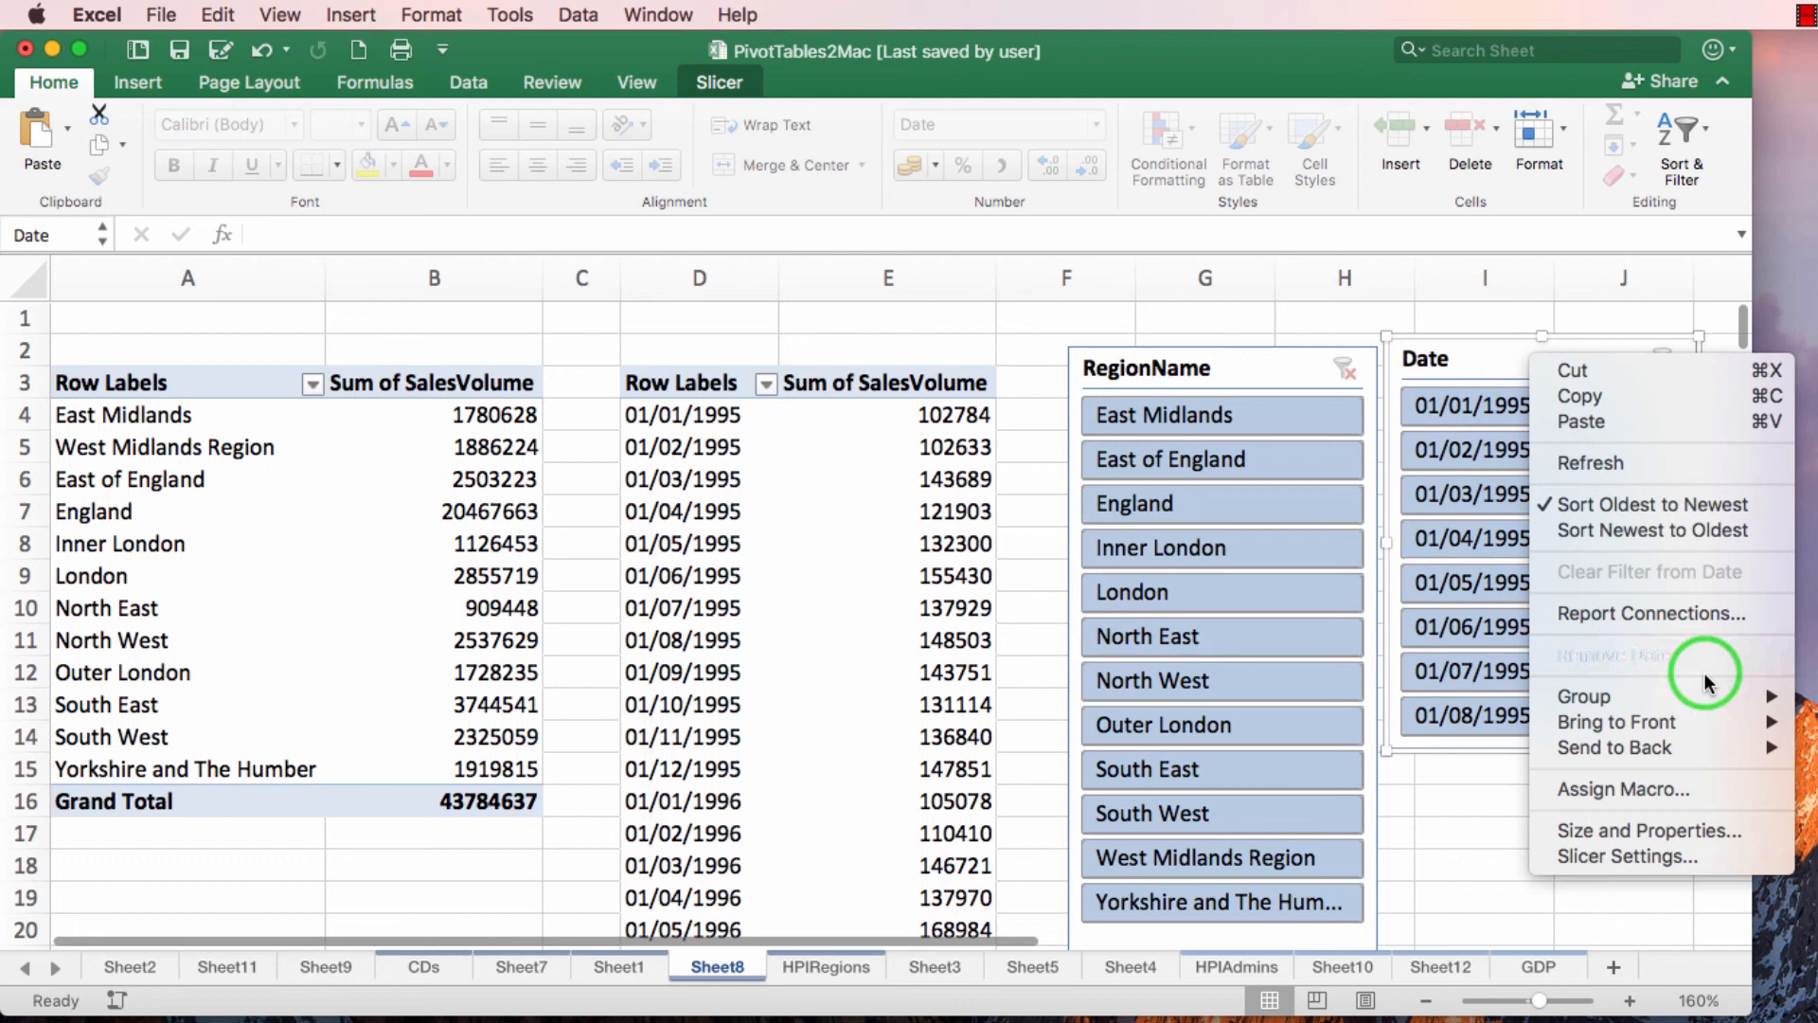
click(1651, 614)
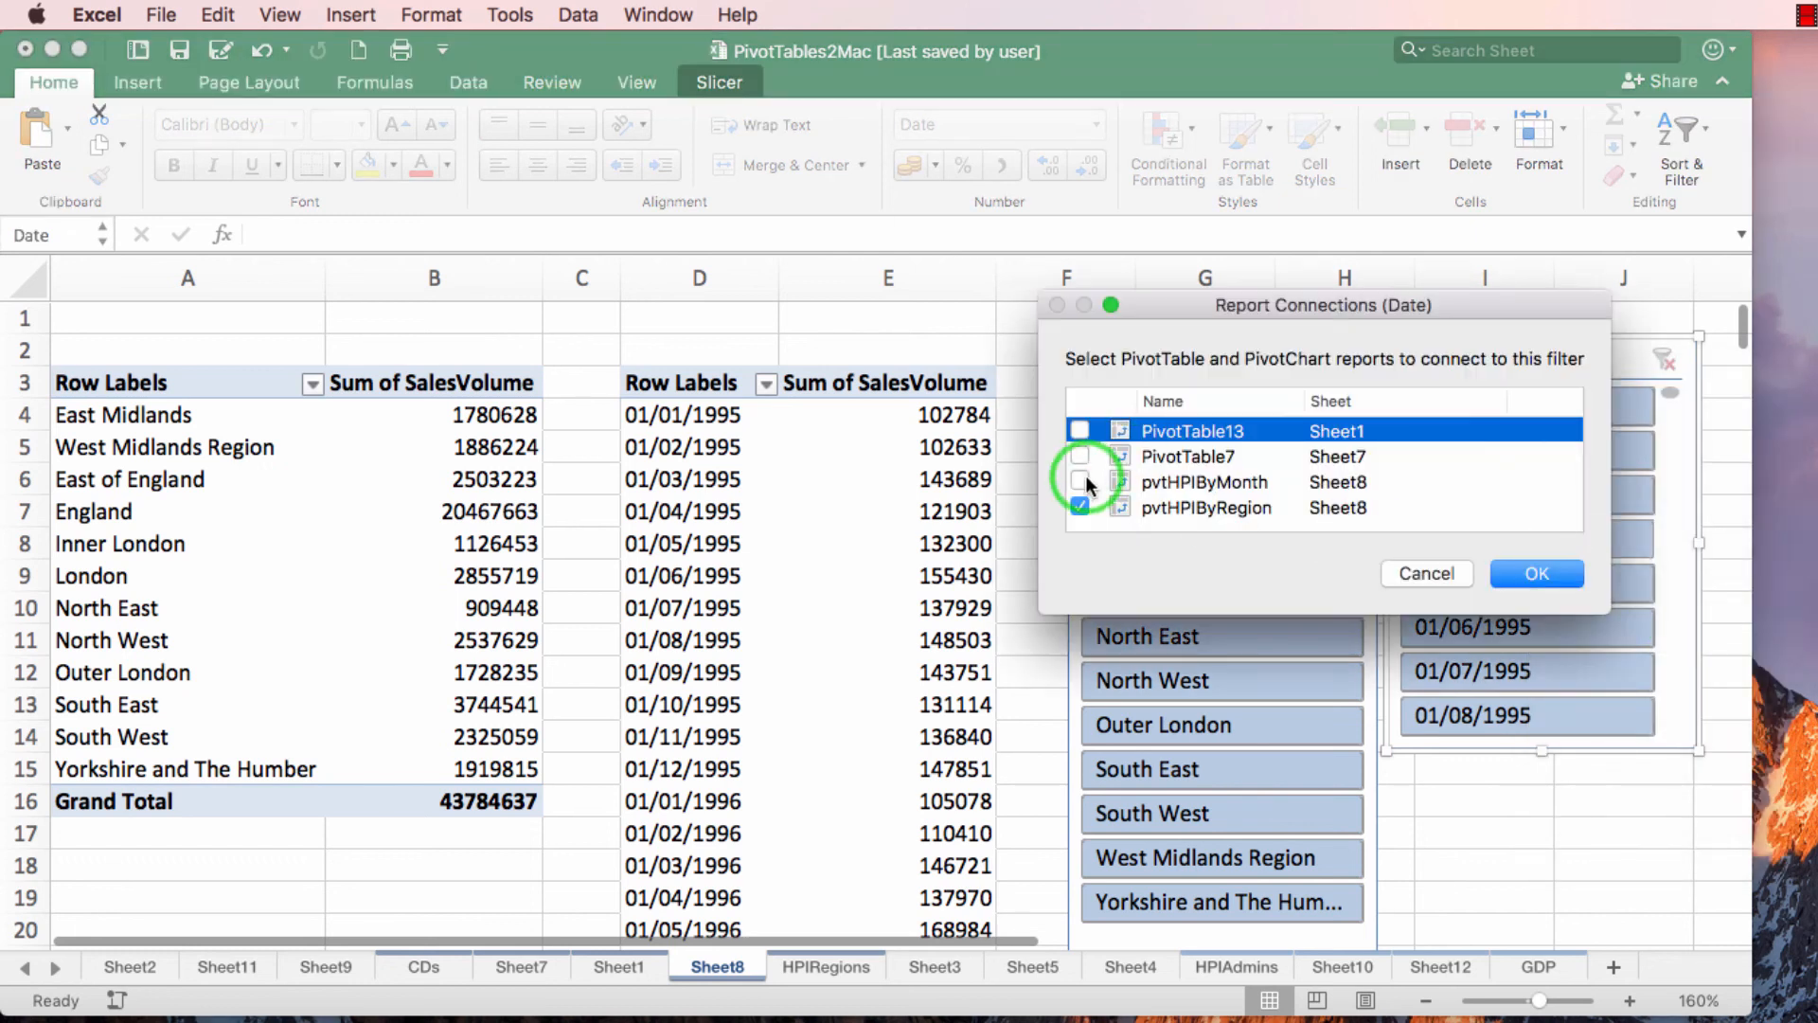
click(1535, 573)
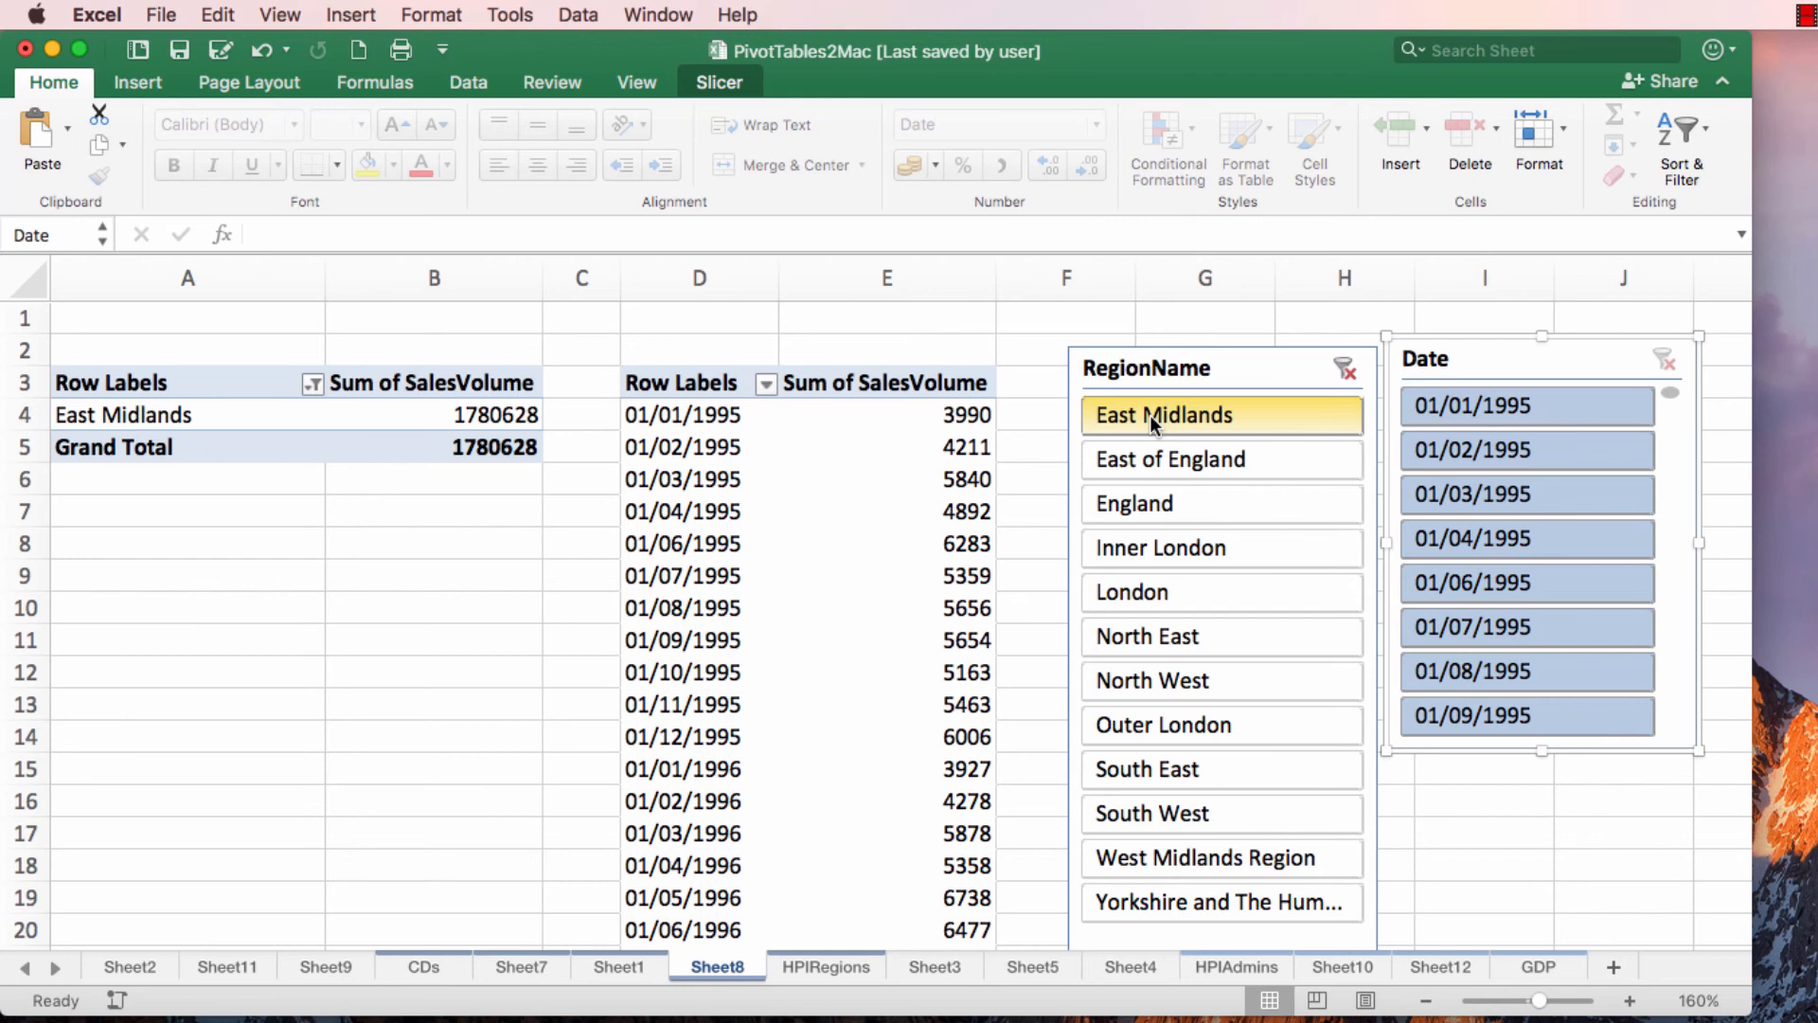
Step: Clear the RegionName slicer filter and review the Sheet1 and Sheet7 pivot tables
click(1170, 459)
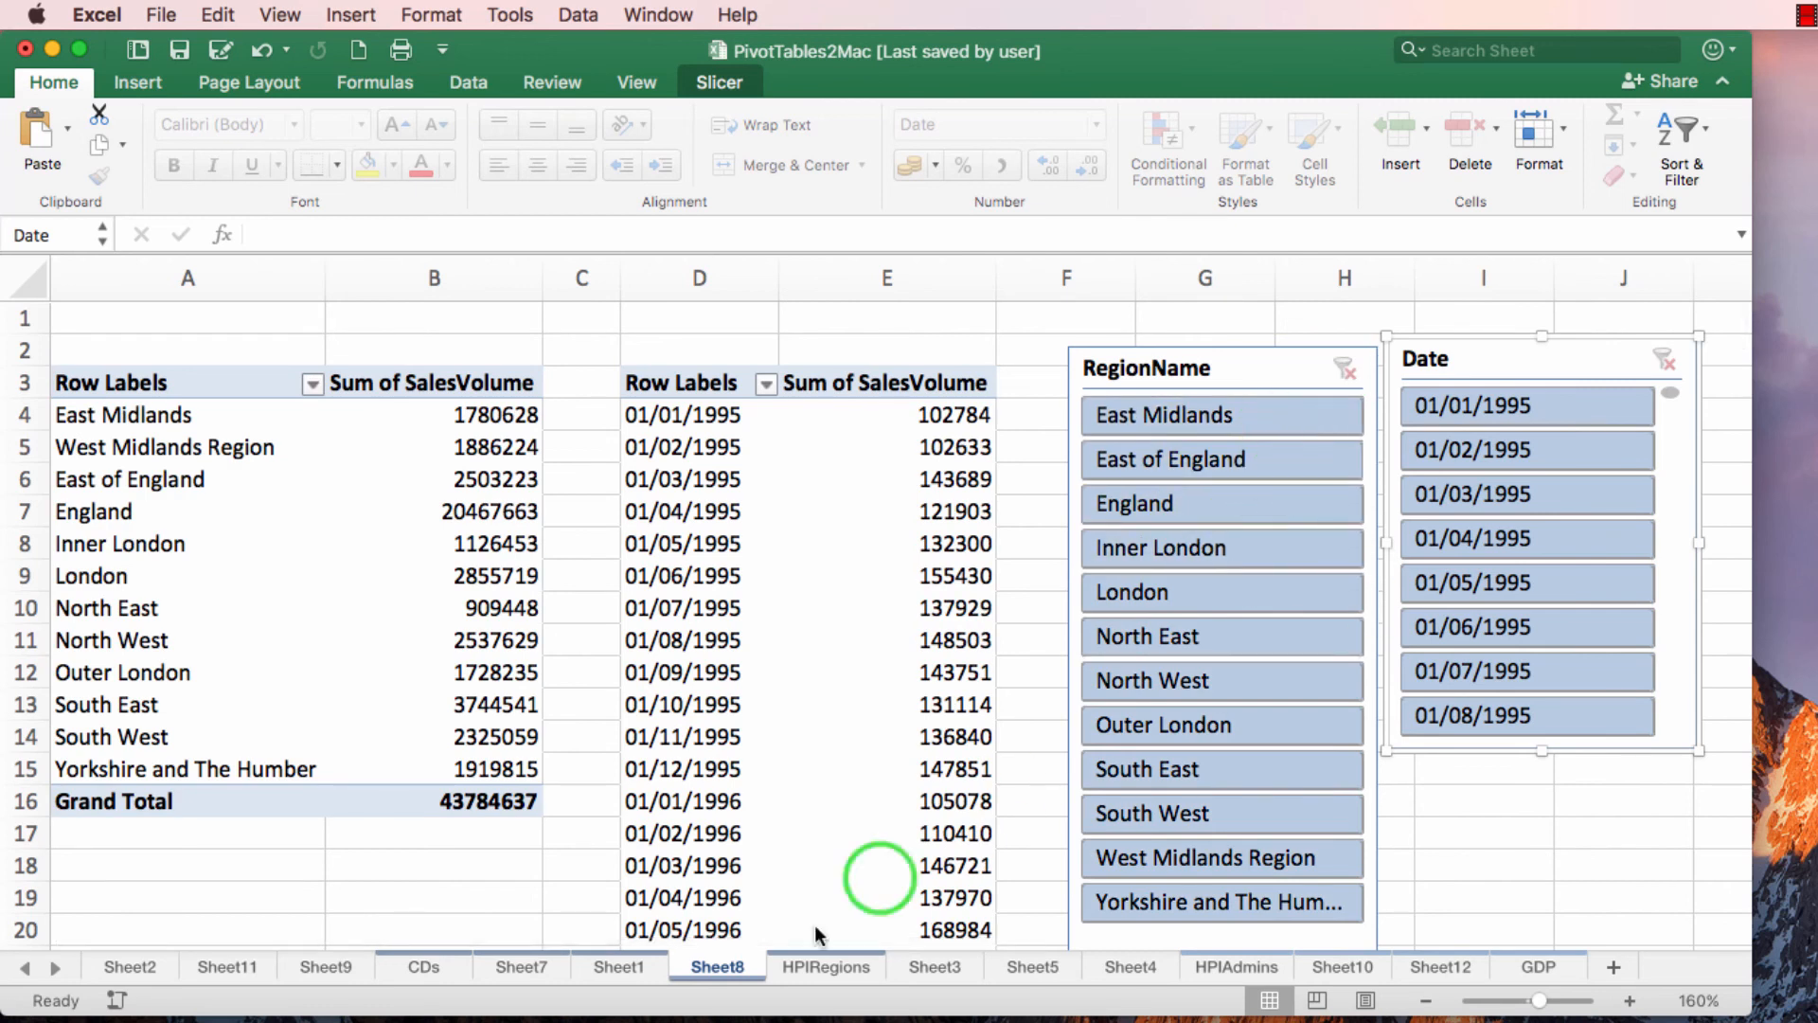
click(619, 966)
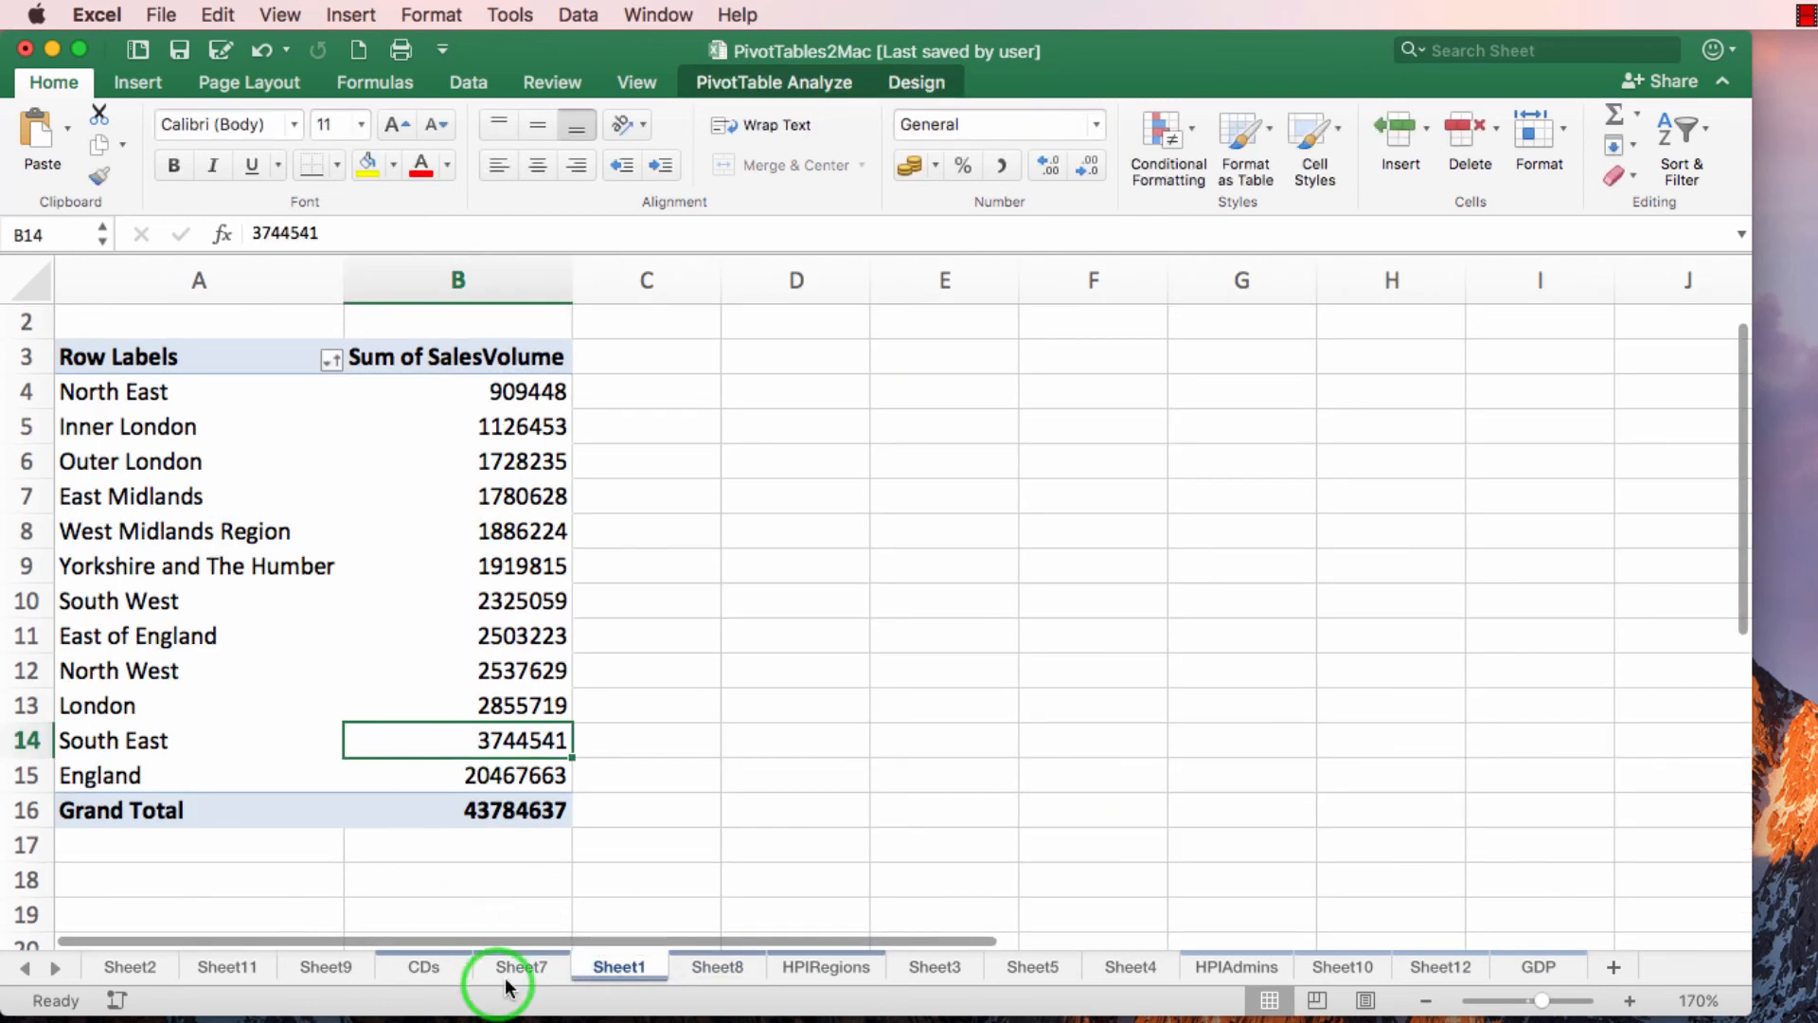
click(522, 966)
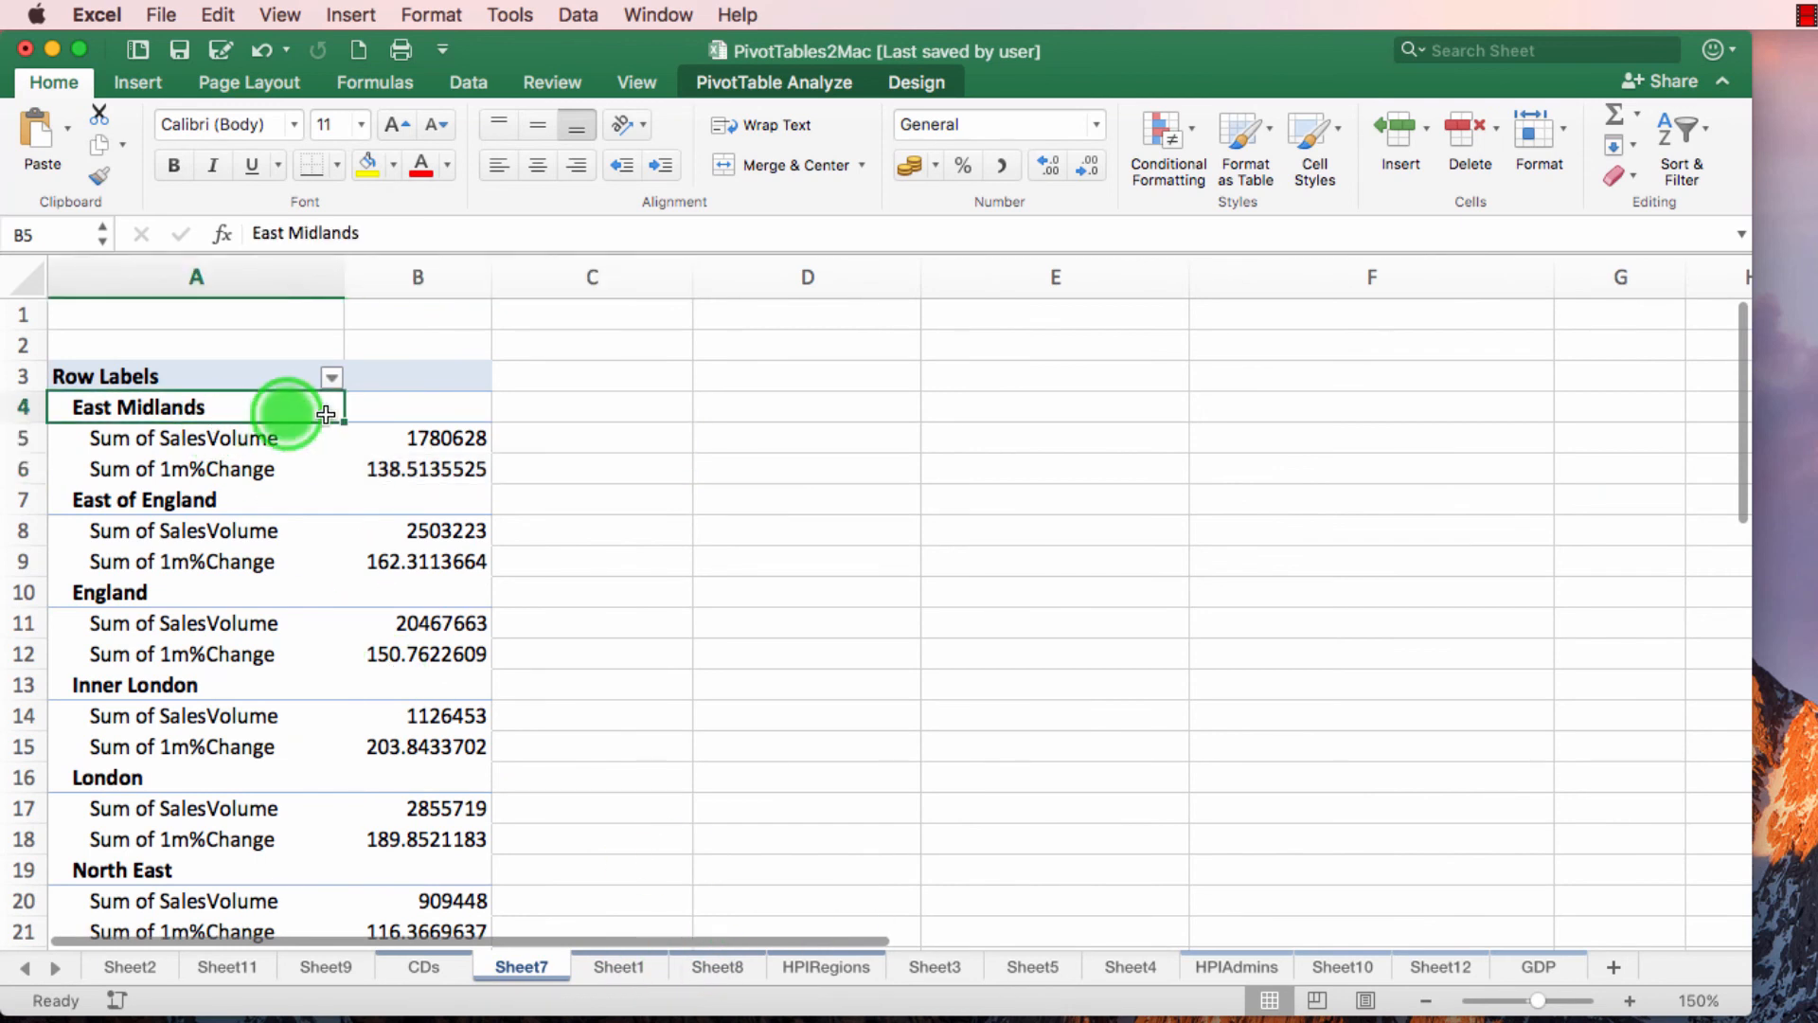
click(716, 967)
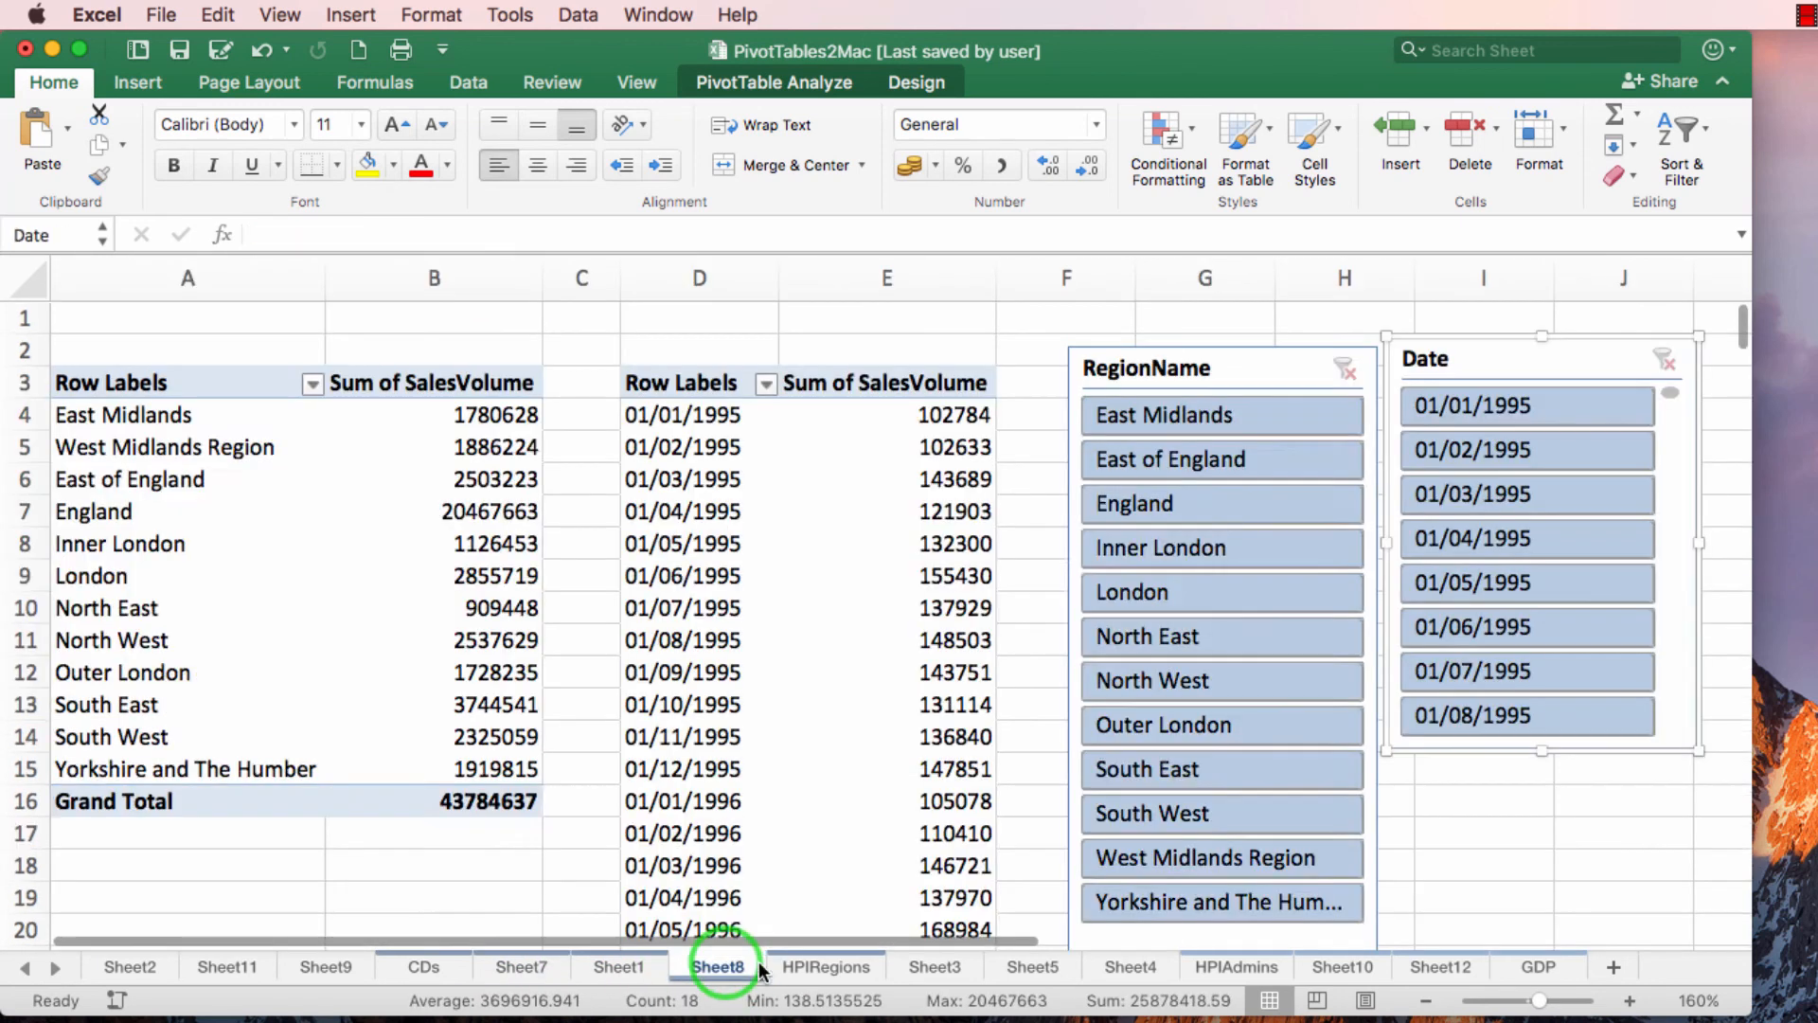
Step: Confirm Sheet7's pivot table is limited to East Midlands, then return to Sheet8
click(521, 966)
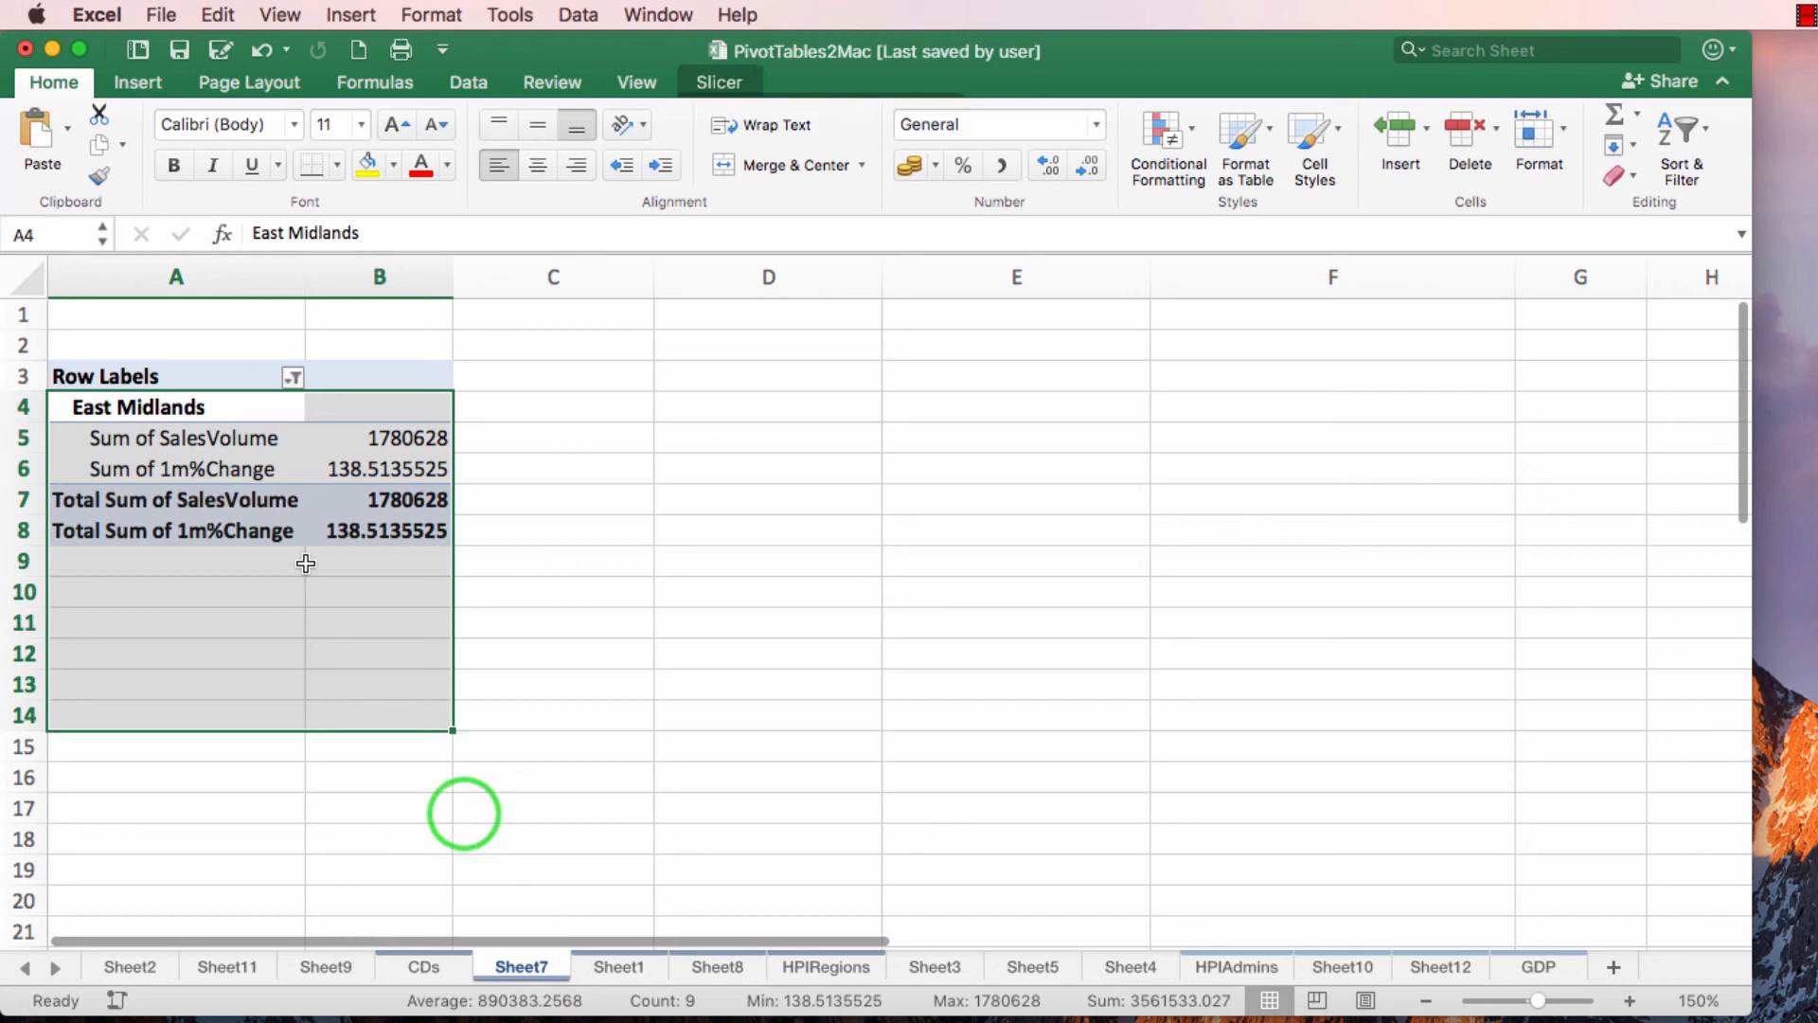
click(309, 509)
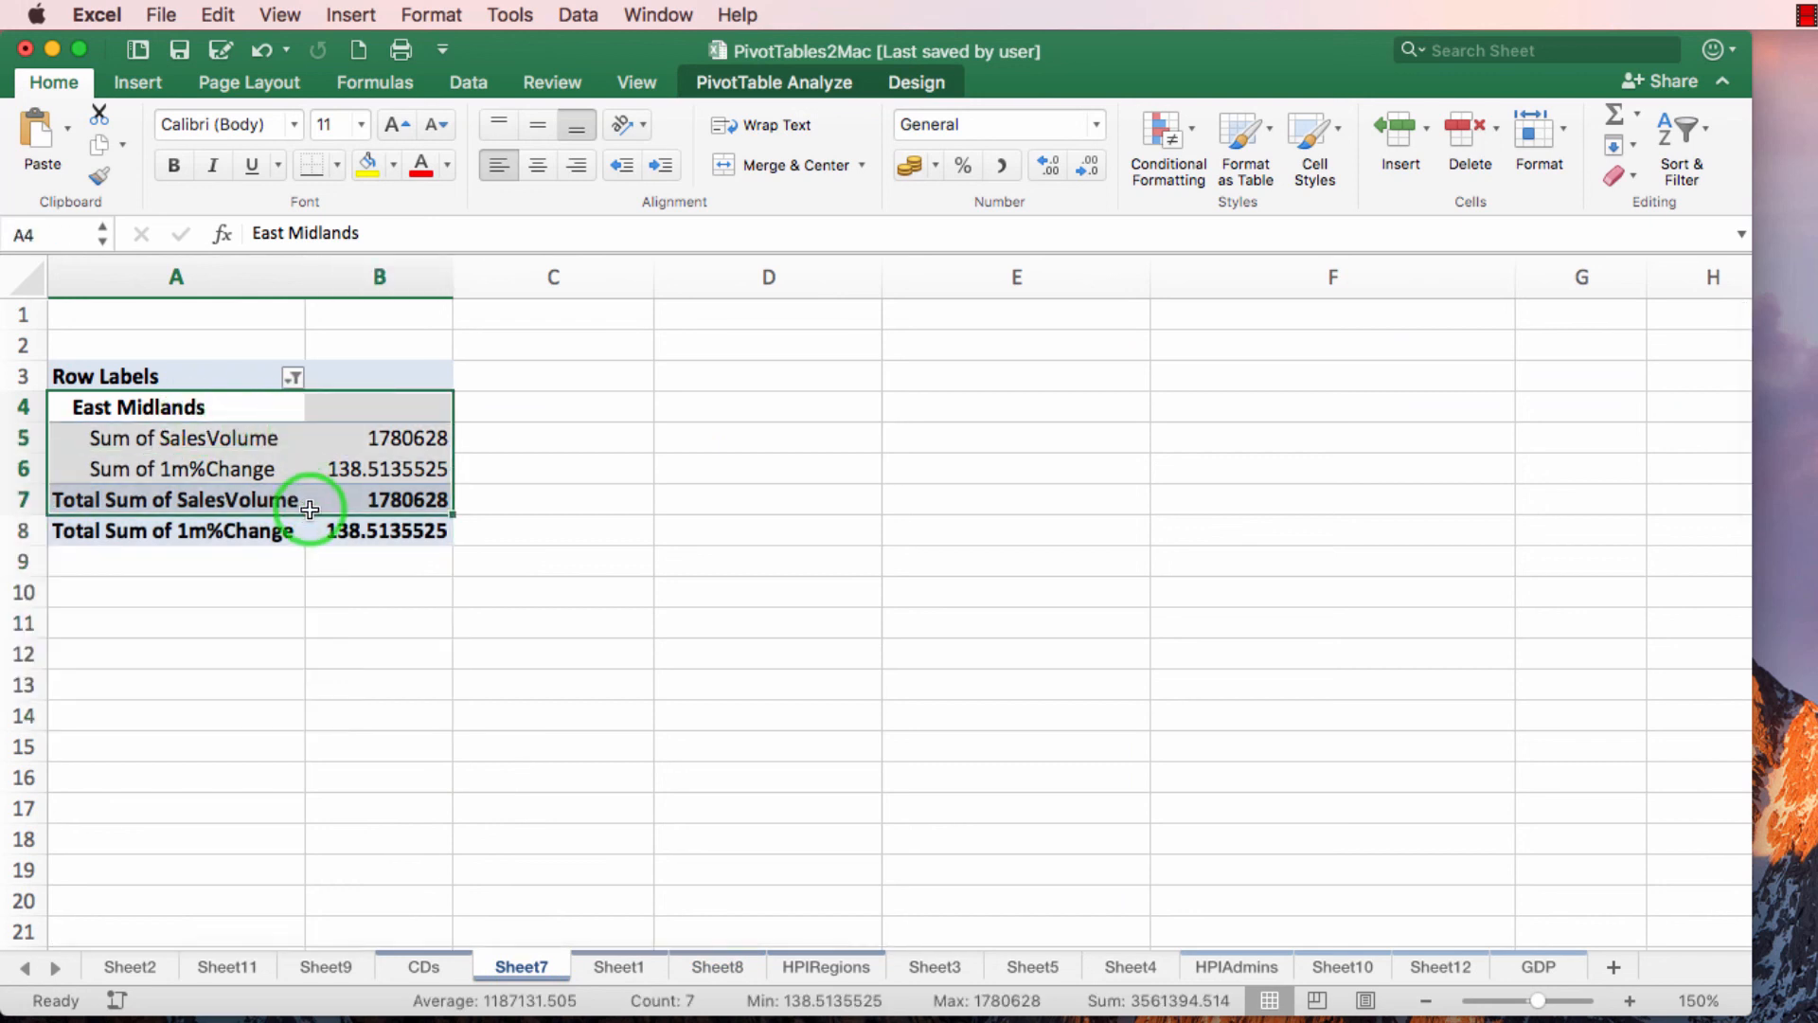
click(716, 967)
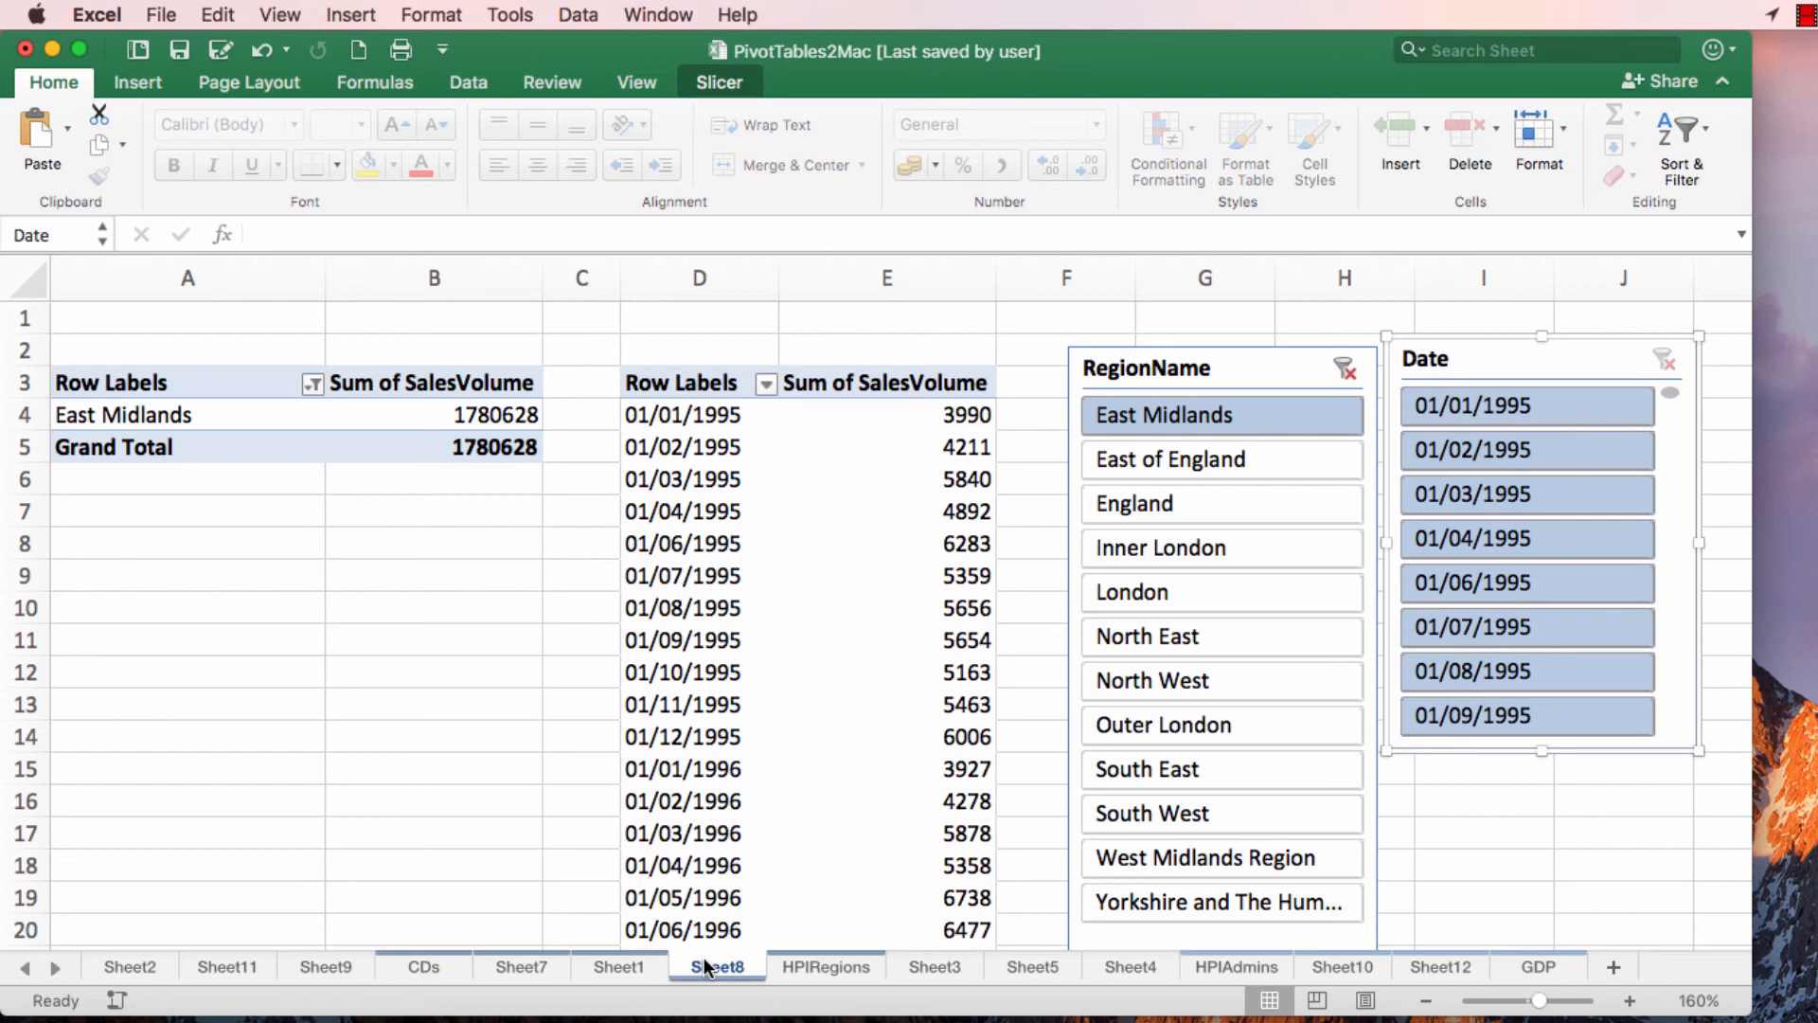
Step: Filter the month pivot table's Row Labels to West Midlands Region only
click(313, 383)
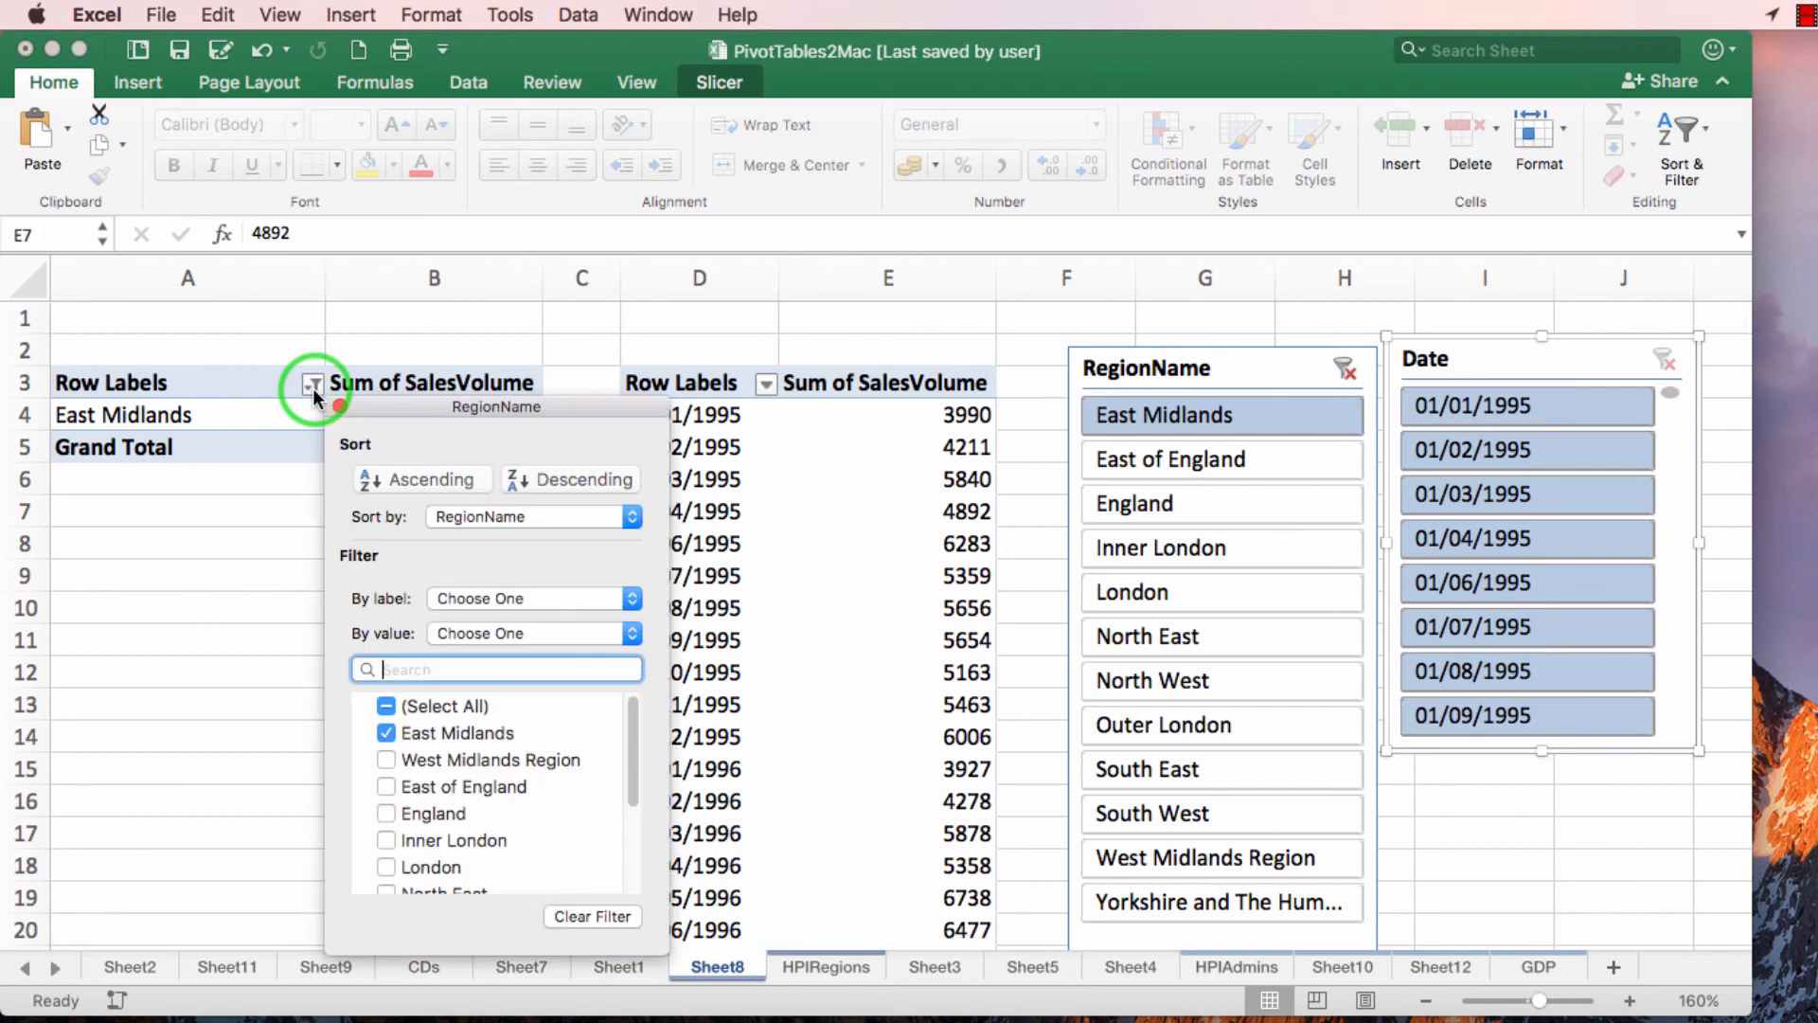
mouse_move(878, 590)
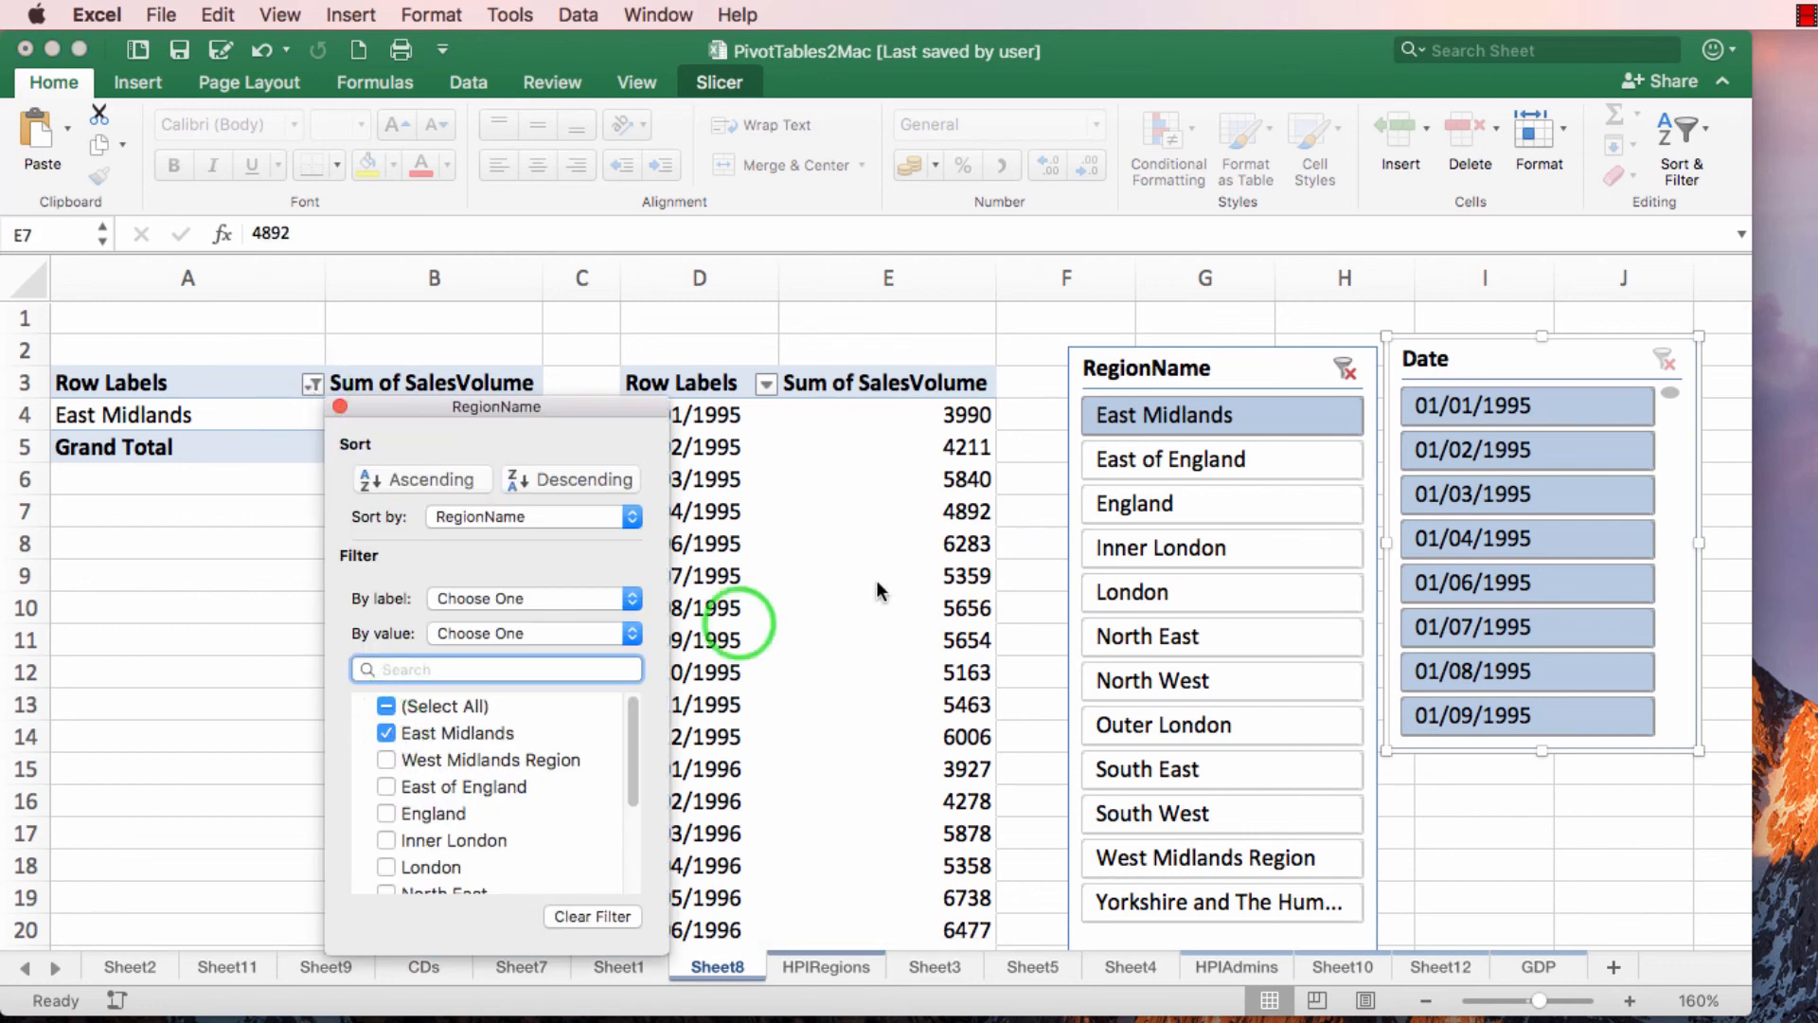
click(386, 733)
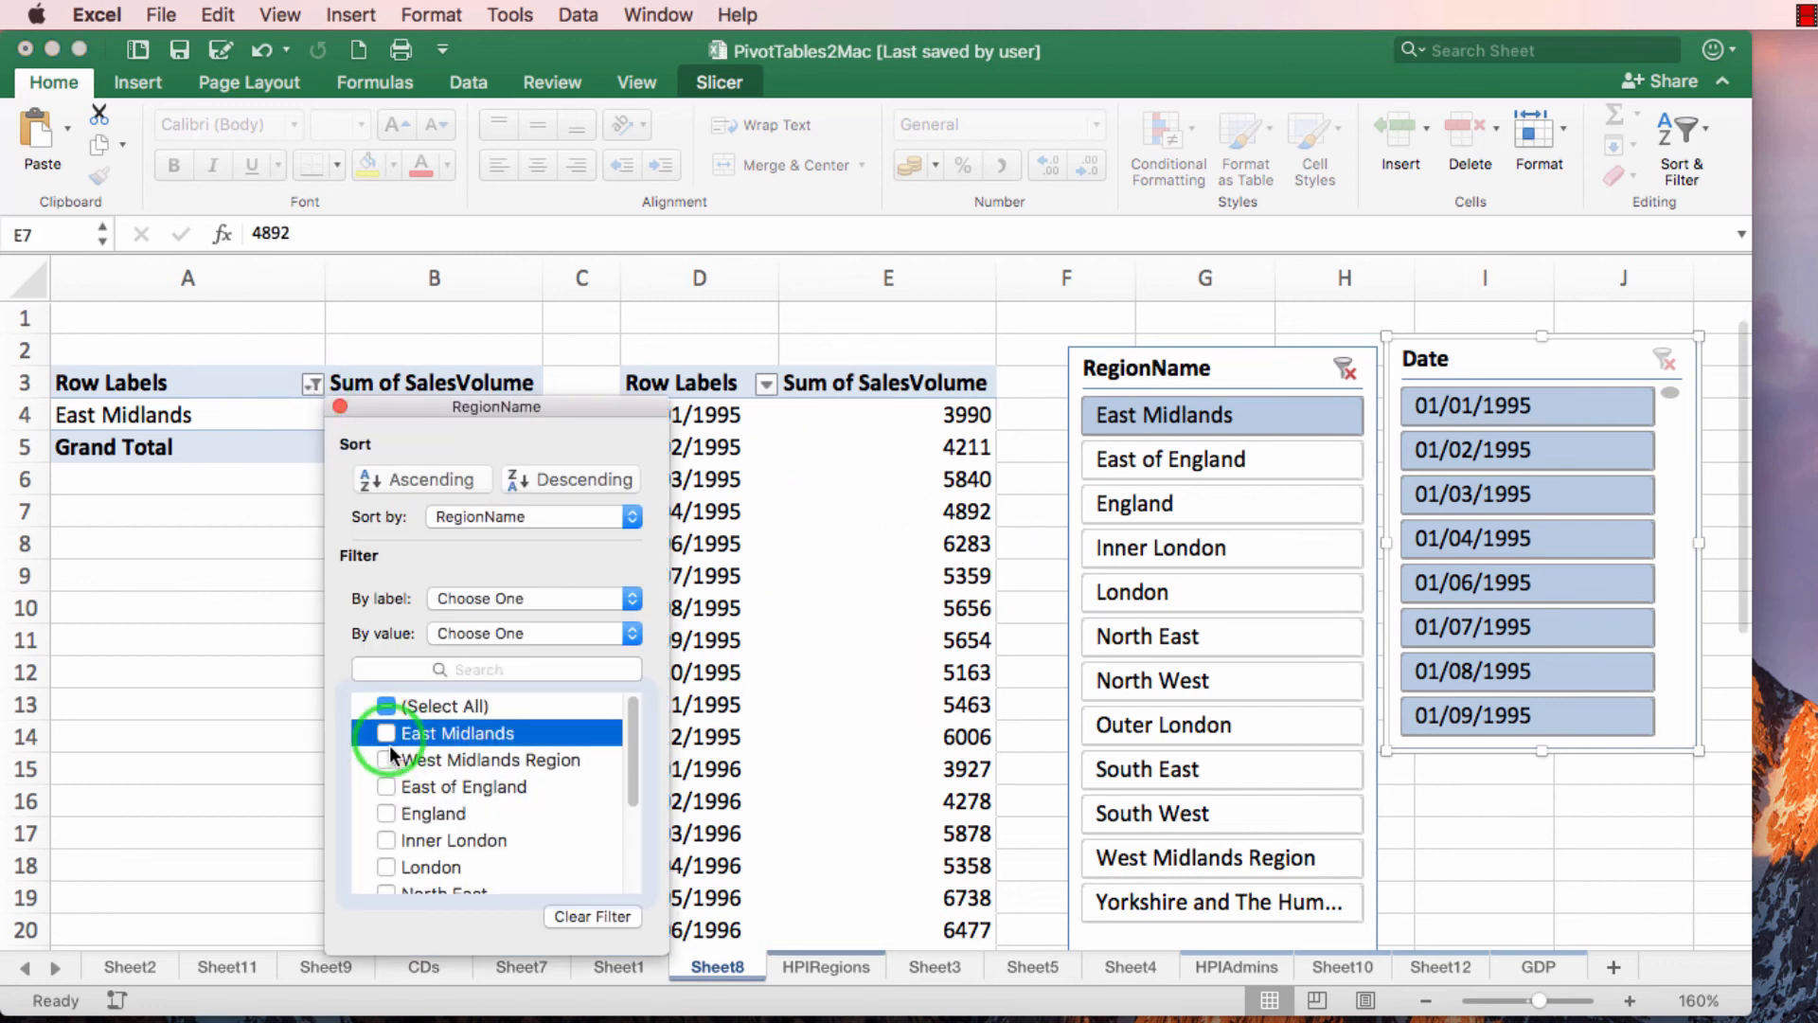
click(386, 759)
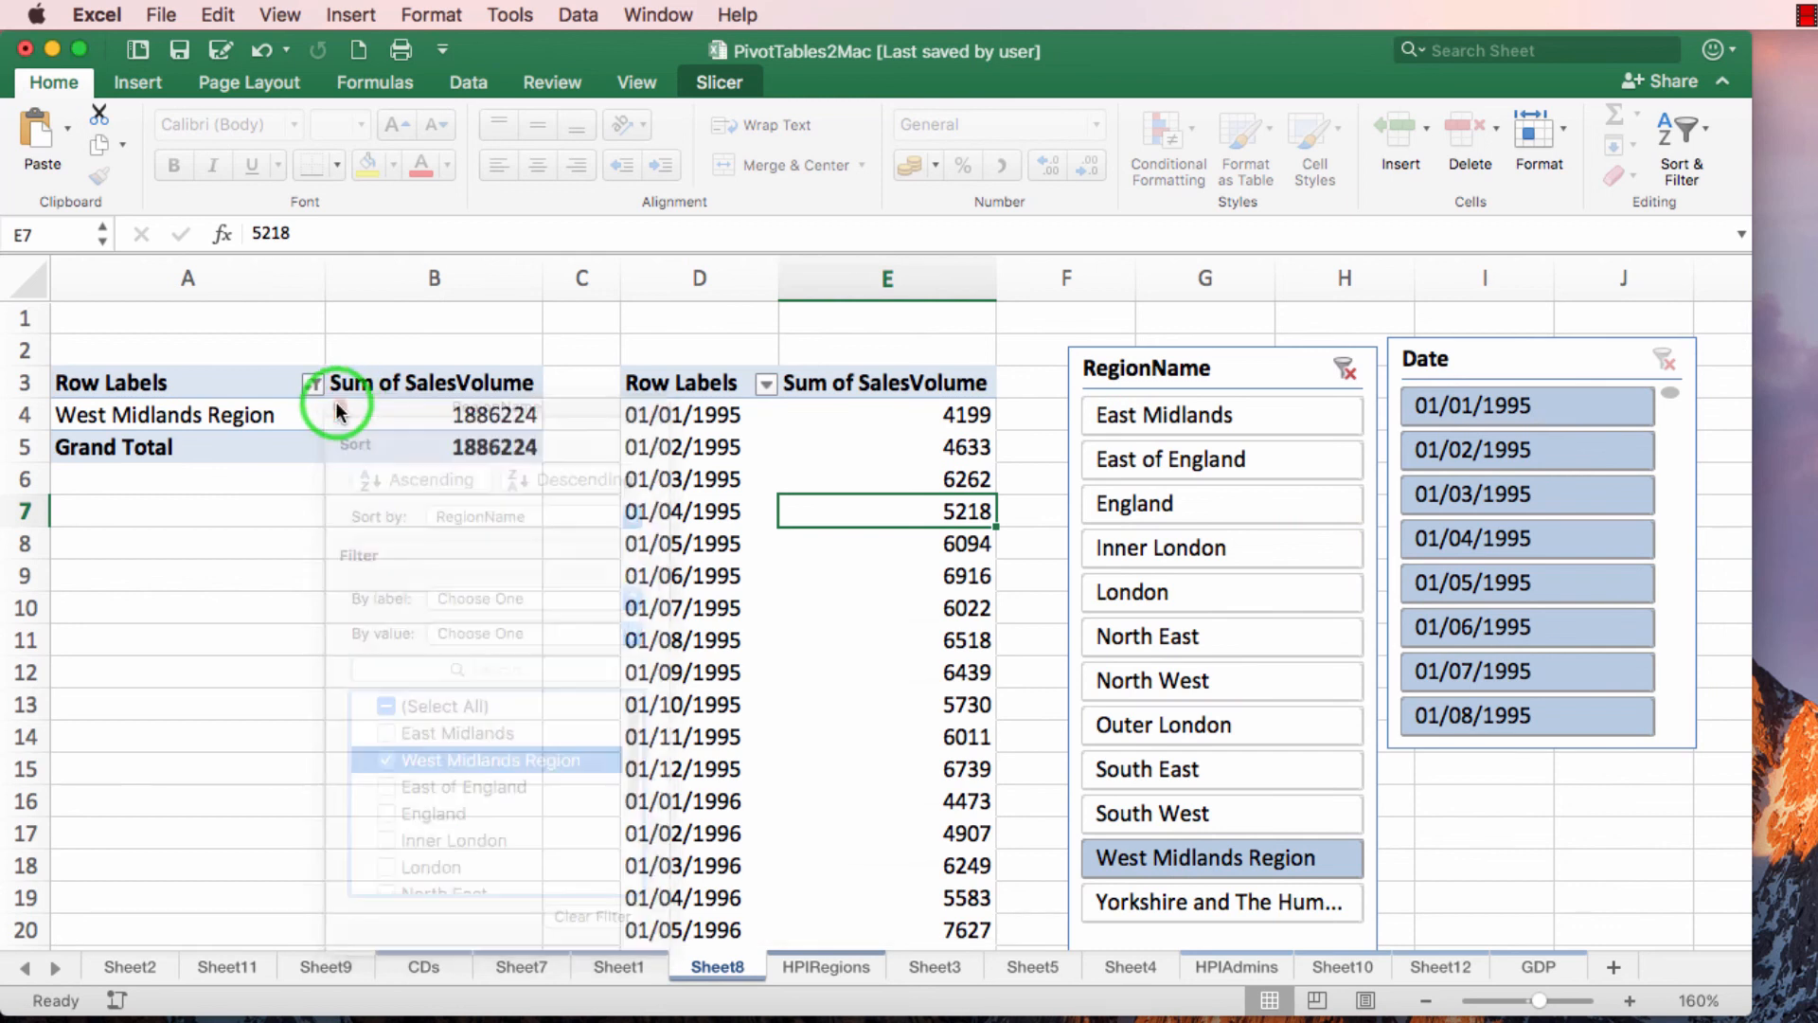
Step: Verify Sheet7 follows the West Midlands filter, then select East of England in the slicer
click(521, 966)
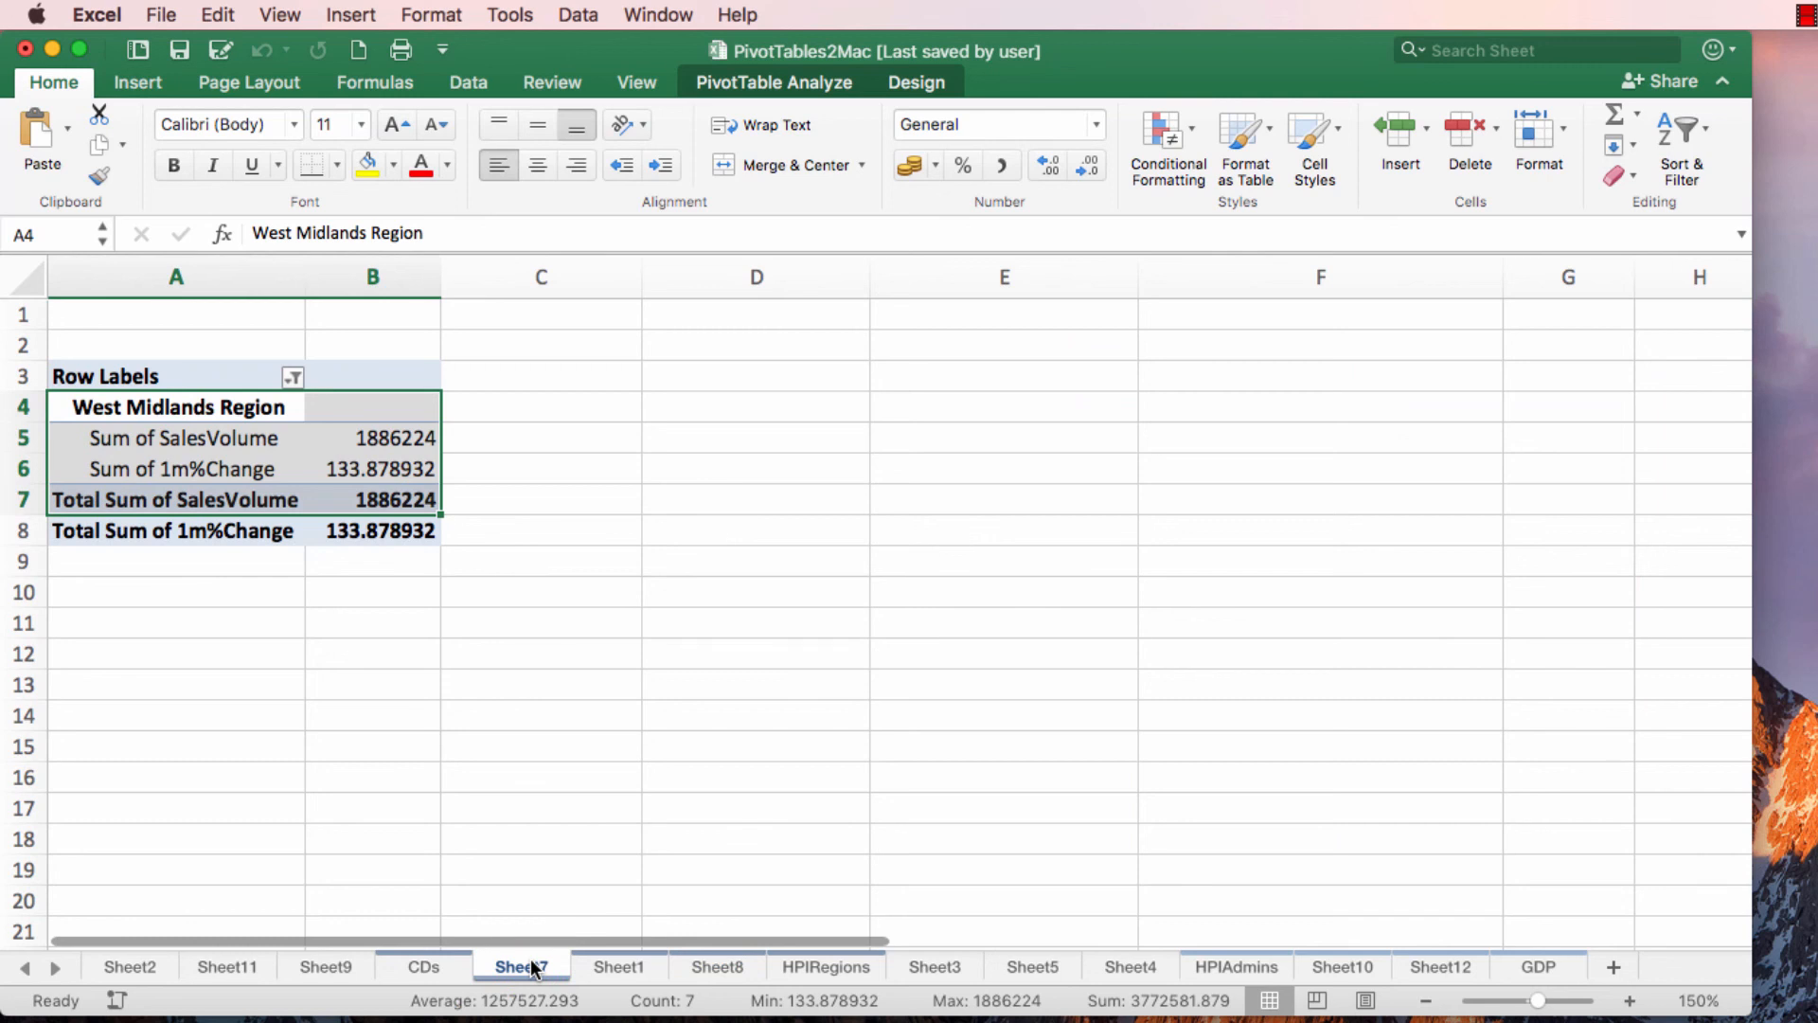
click(717, 967)
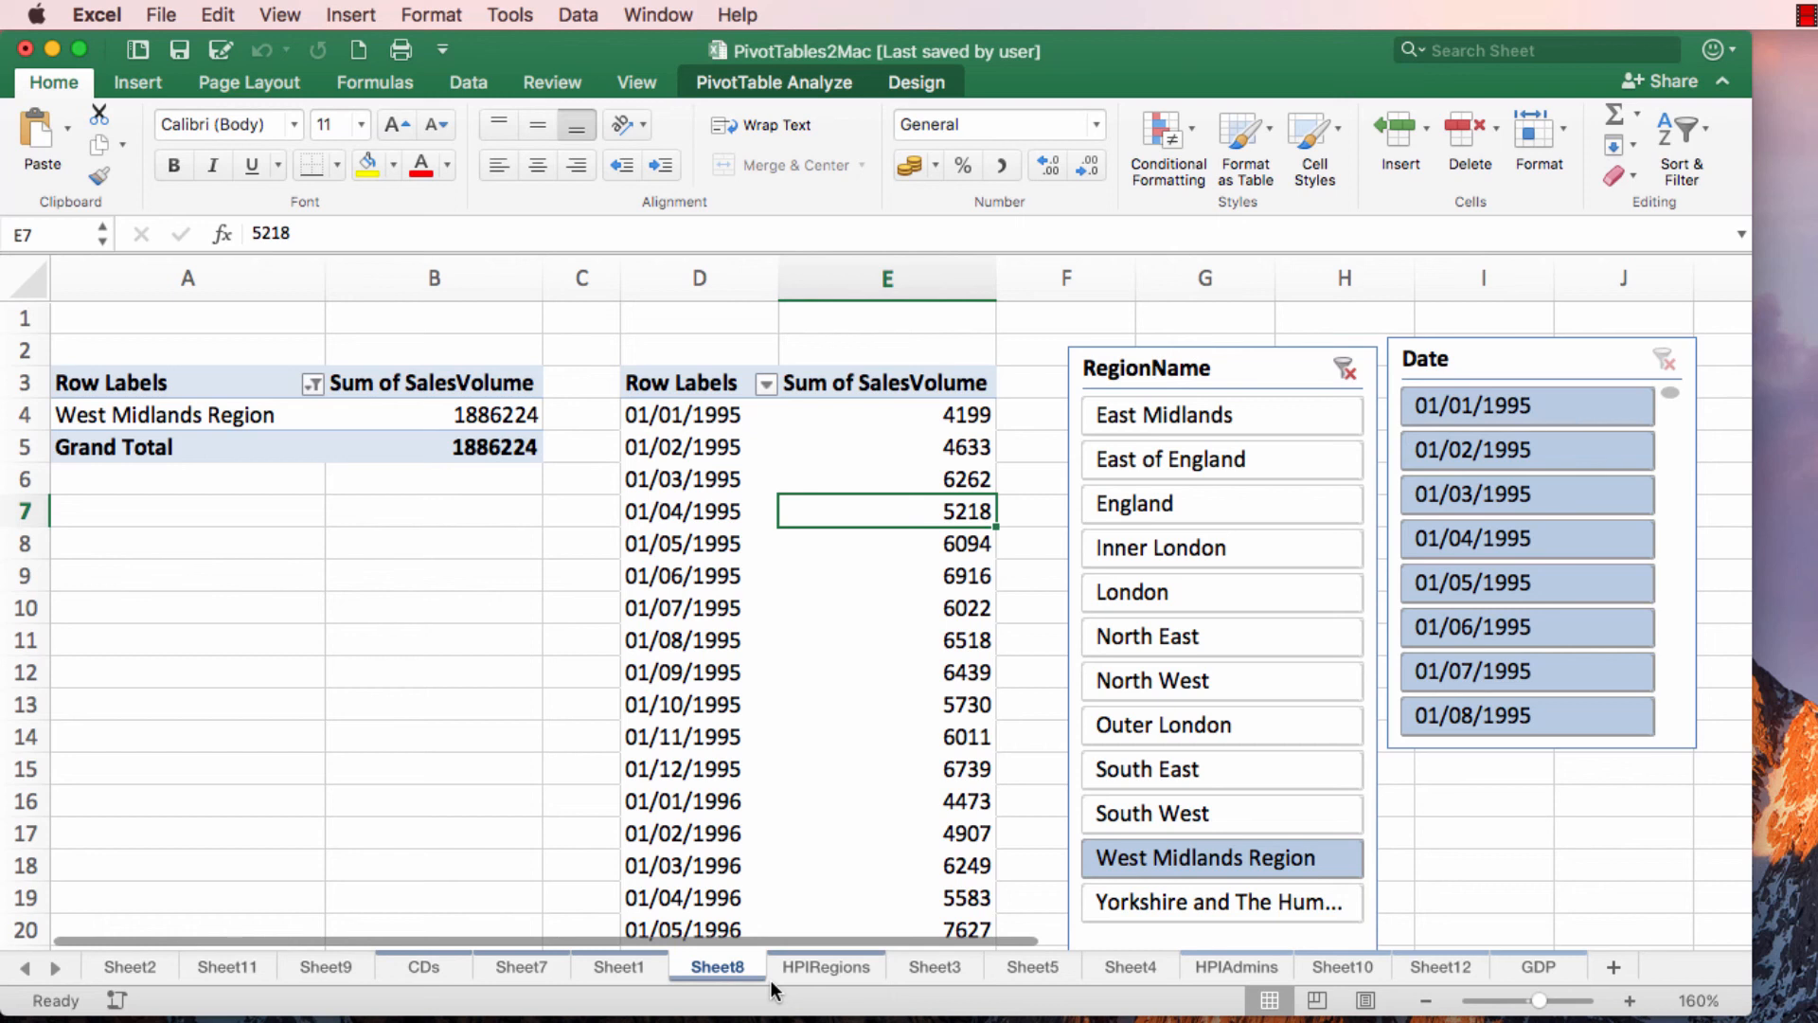
click(1170, 459)
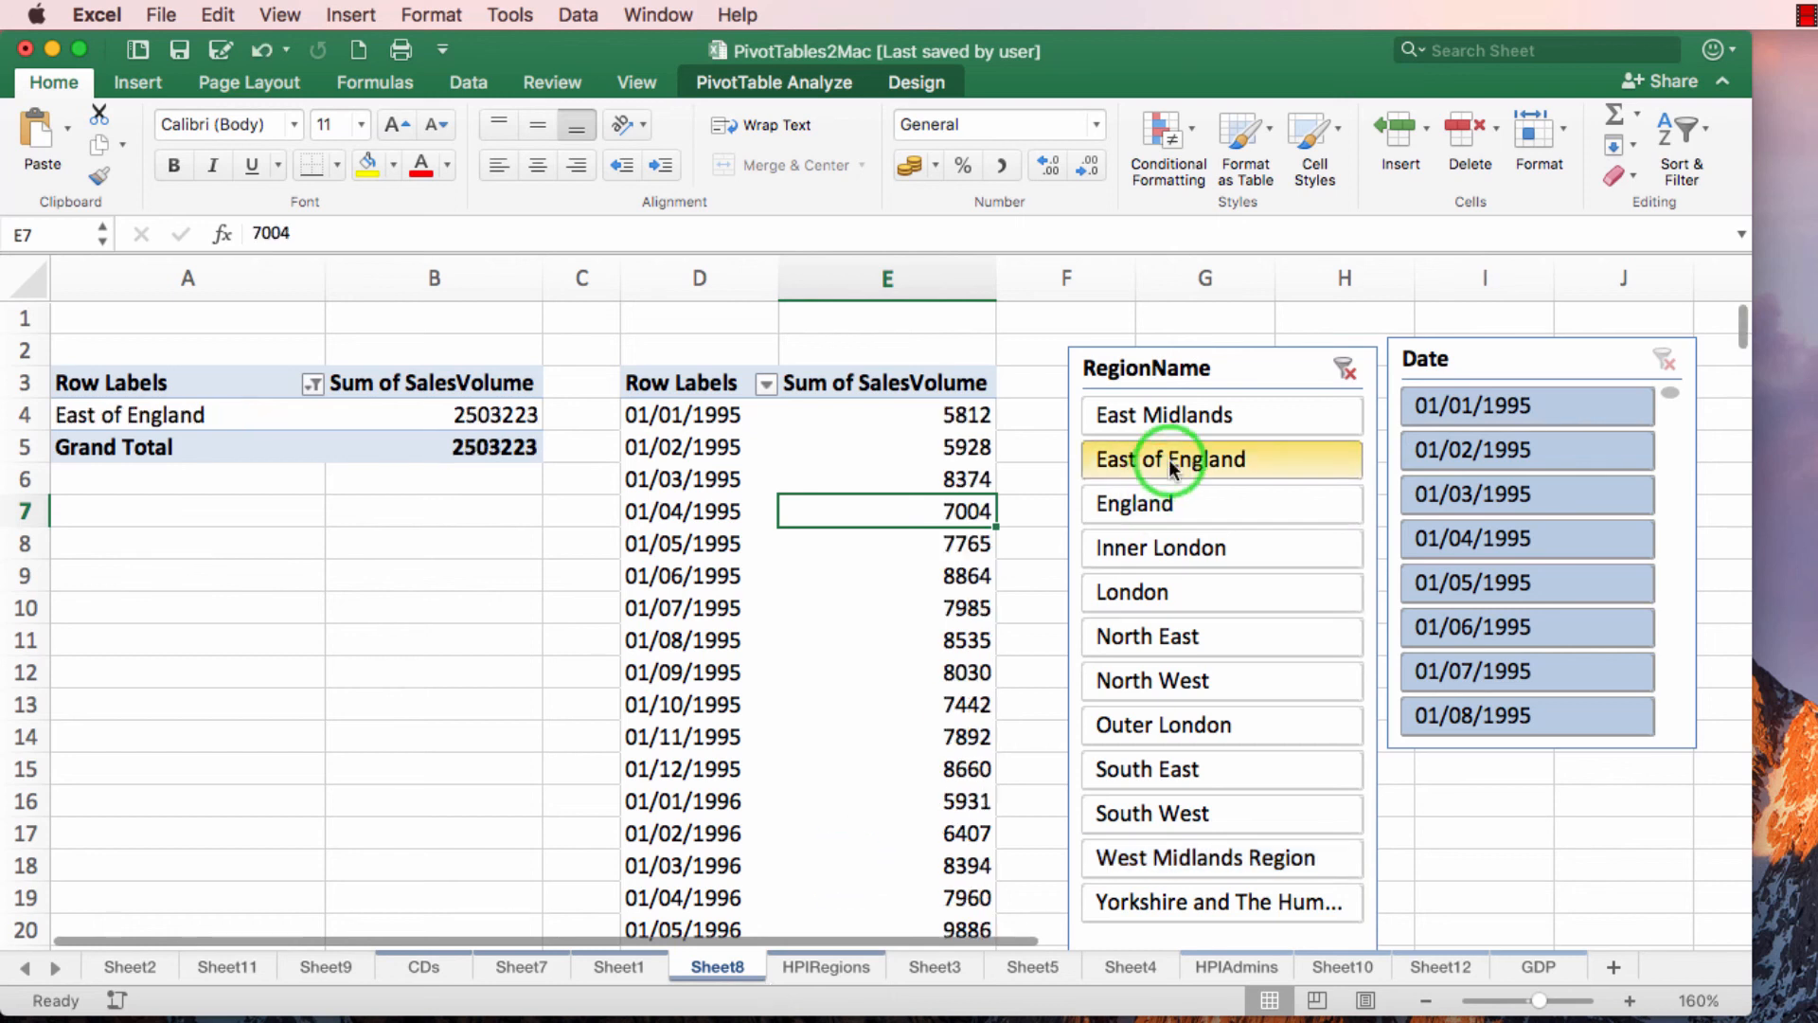